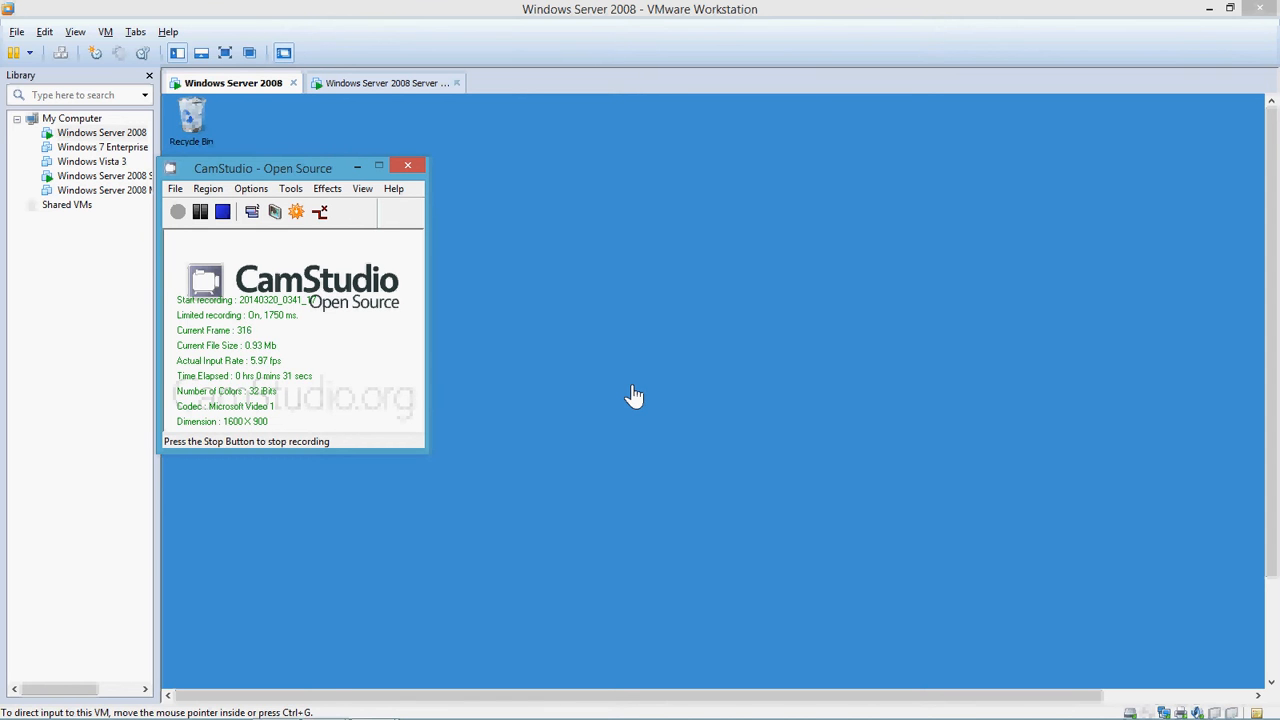
{"action": "mouse_move", "coordinate": [632, 392]}
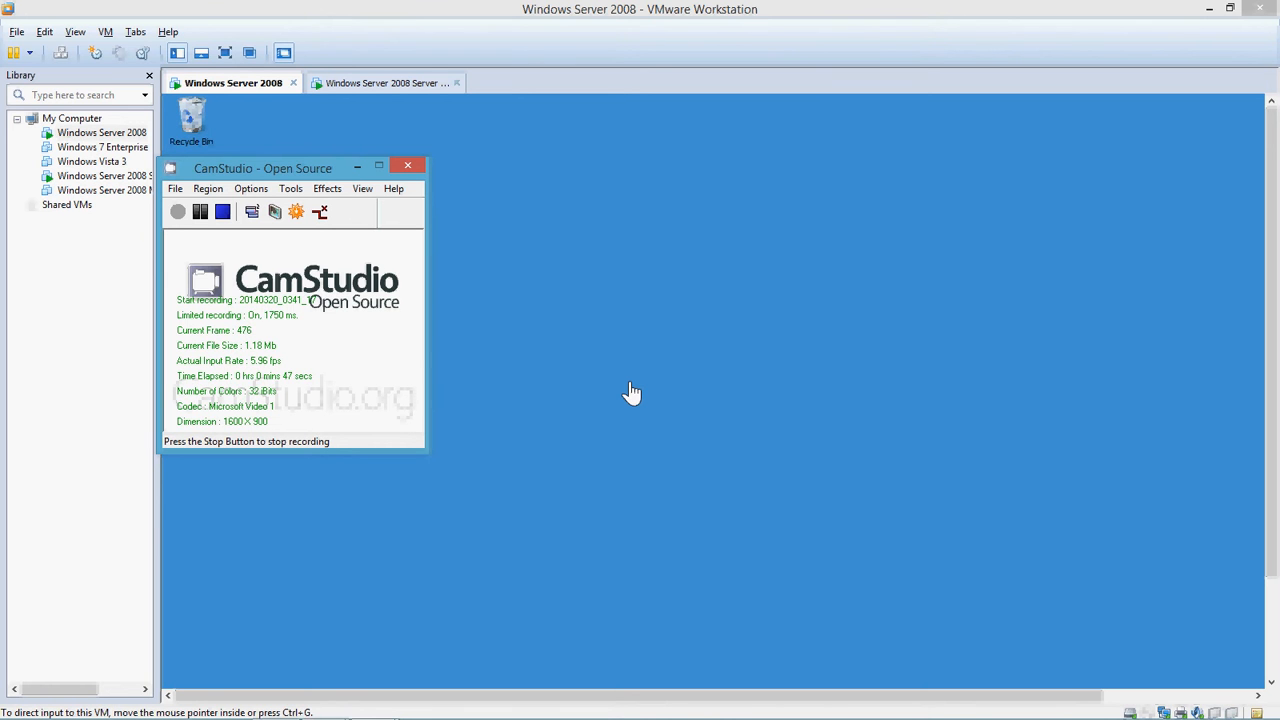
{"action": "mouse_move", "coordinate": [516, 224]}
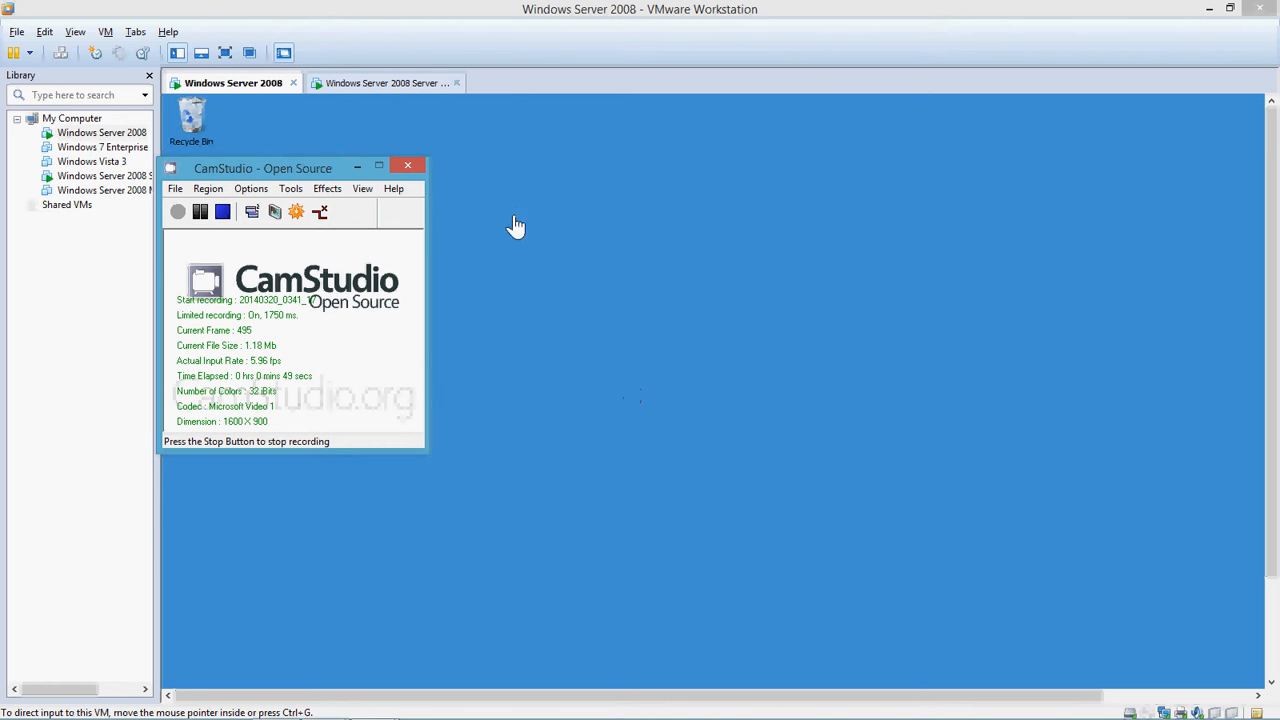
Launch an administrator Command Prompt from the Start menu.
{"action": "left_click", "coordinate": [24, 708]}
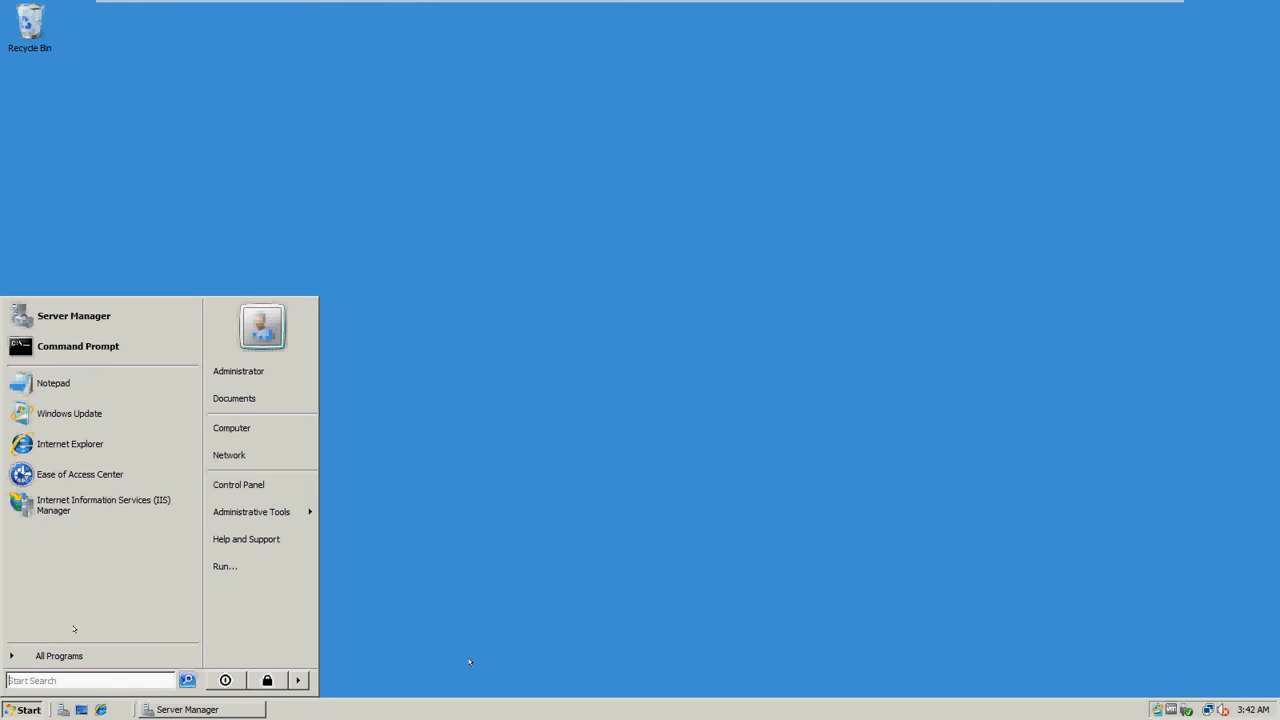
{"action": "left_click", "coordinate": [76, 346]}
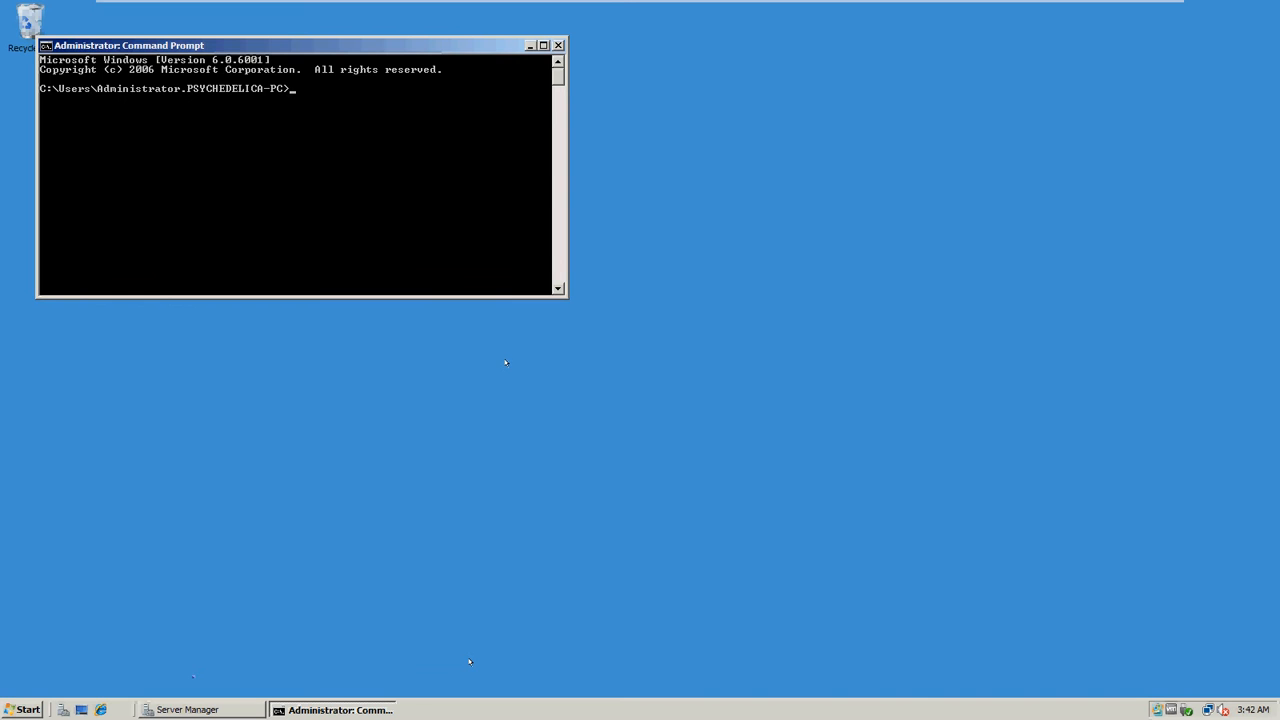
Run md "c:\70642\Chapter 7\SCAdmin", correcting the folder name's capitalisation; it already exists.
{"action": "type", "text": "md"}
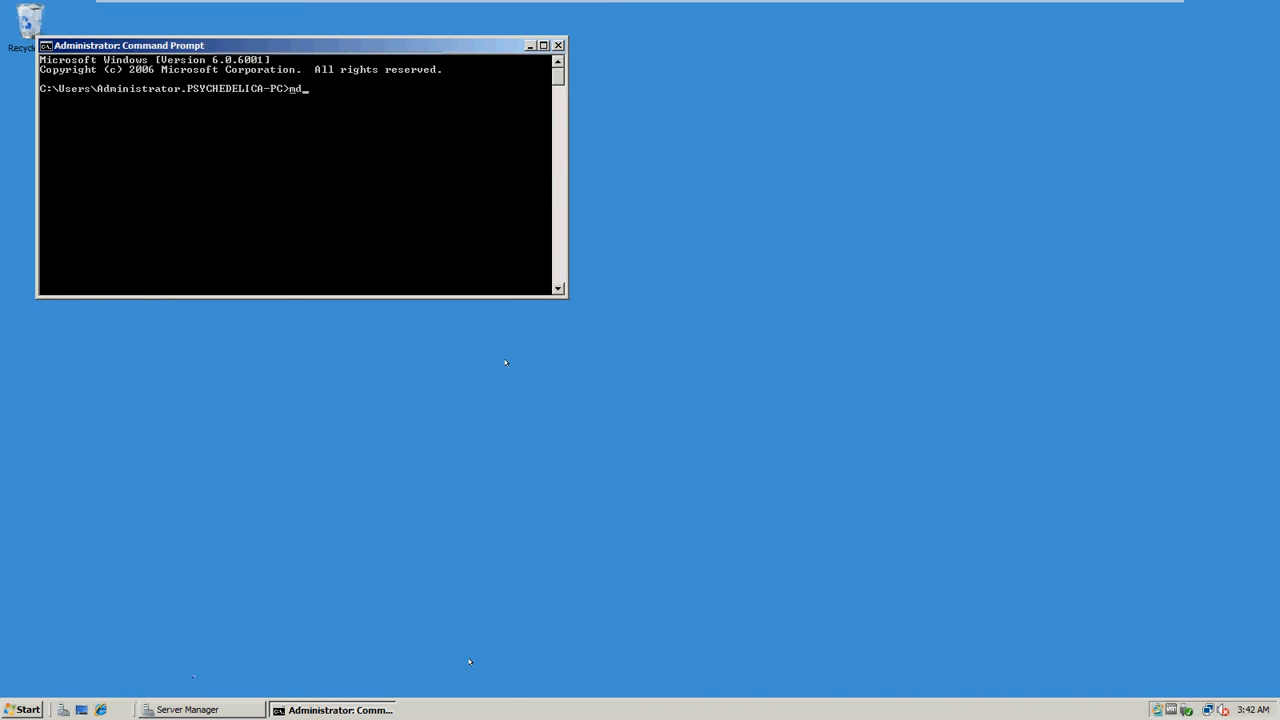
{"action": "type", "text": "\"c"}
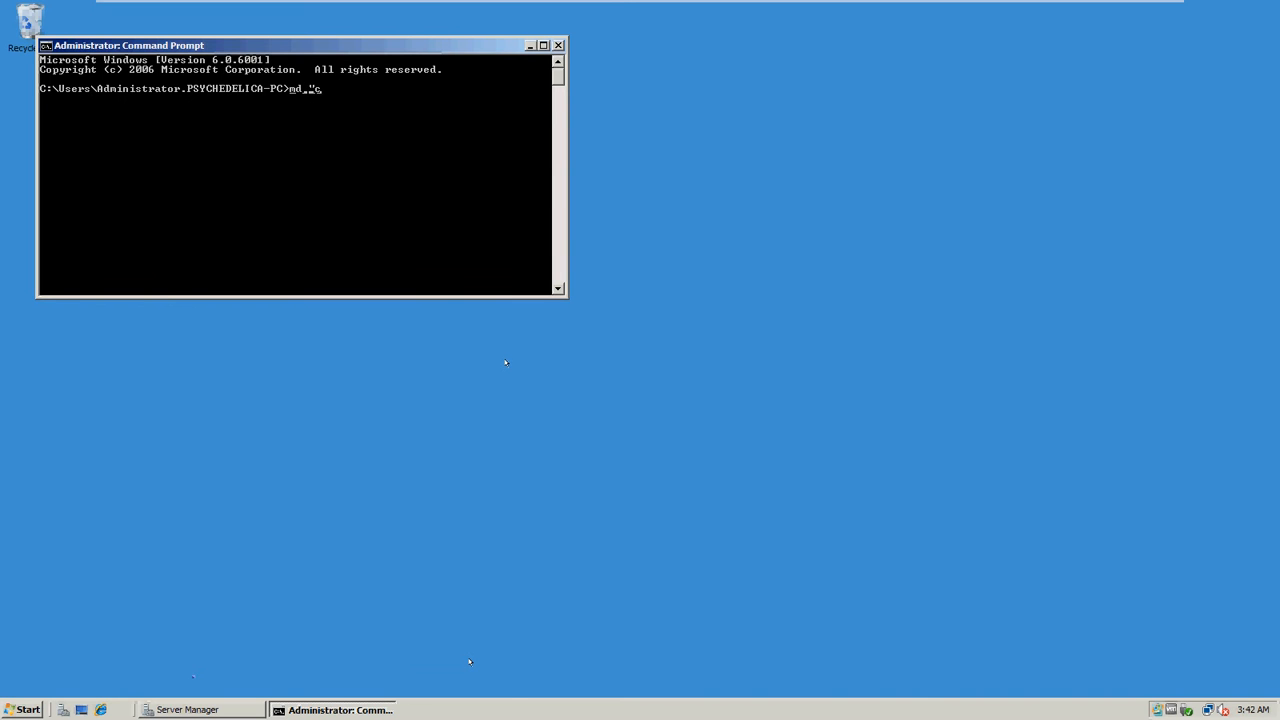
{"action": "type", "text": "\"c:\\2"}
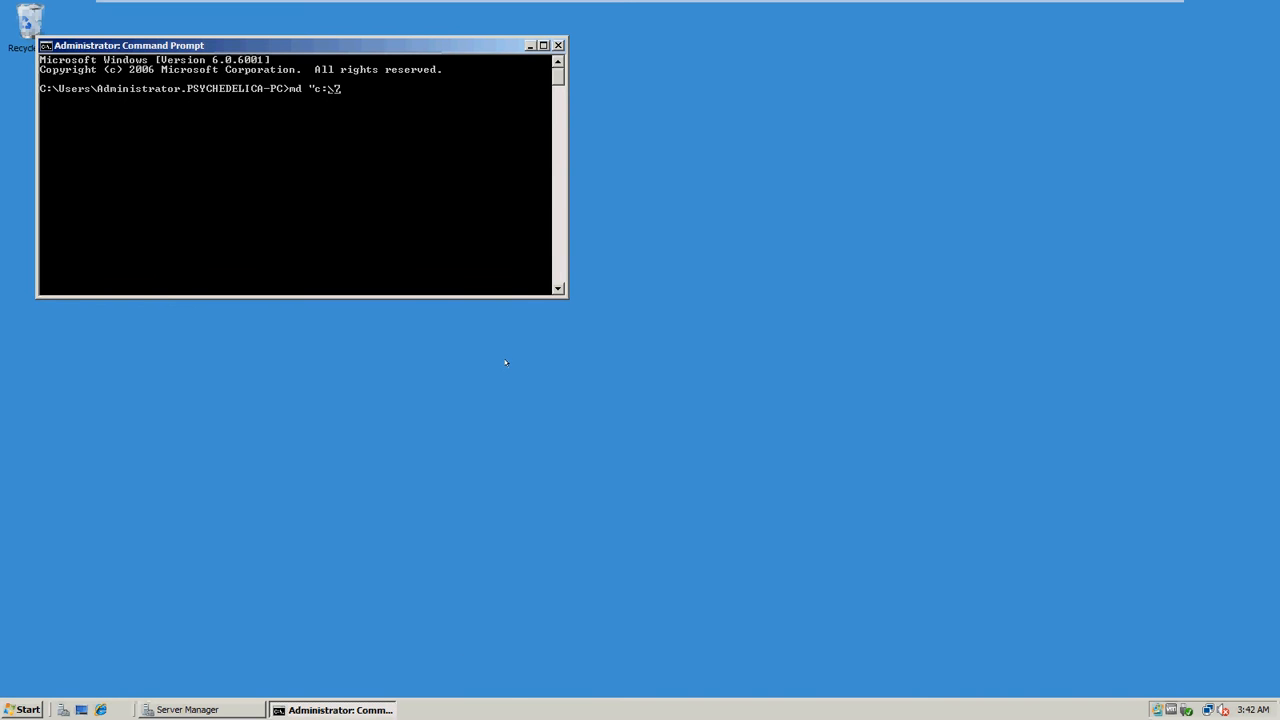
{"action": "type", "text": "0642"}
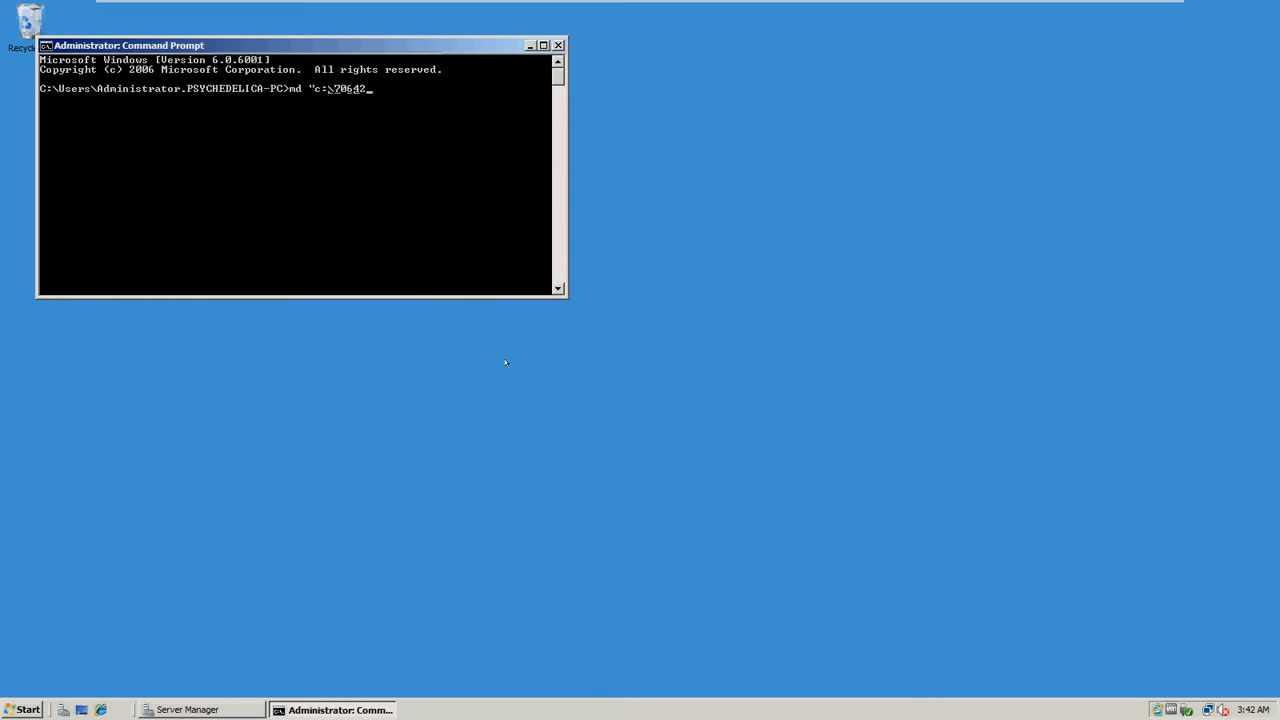
{"action": "type", "text": "\\"}
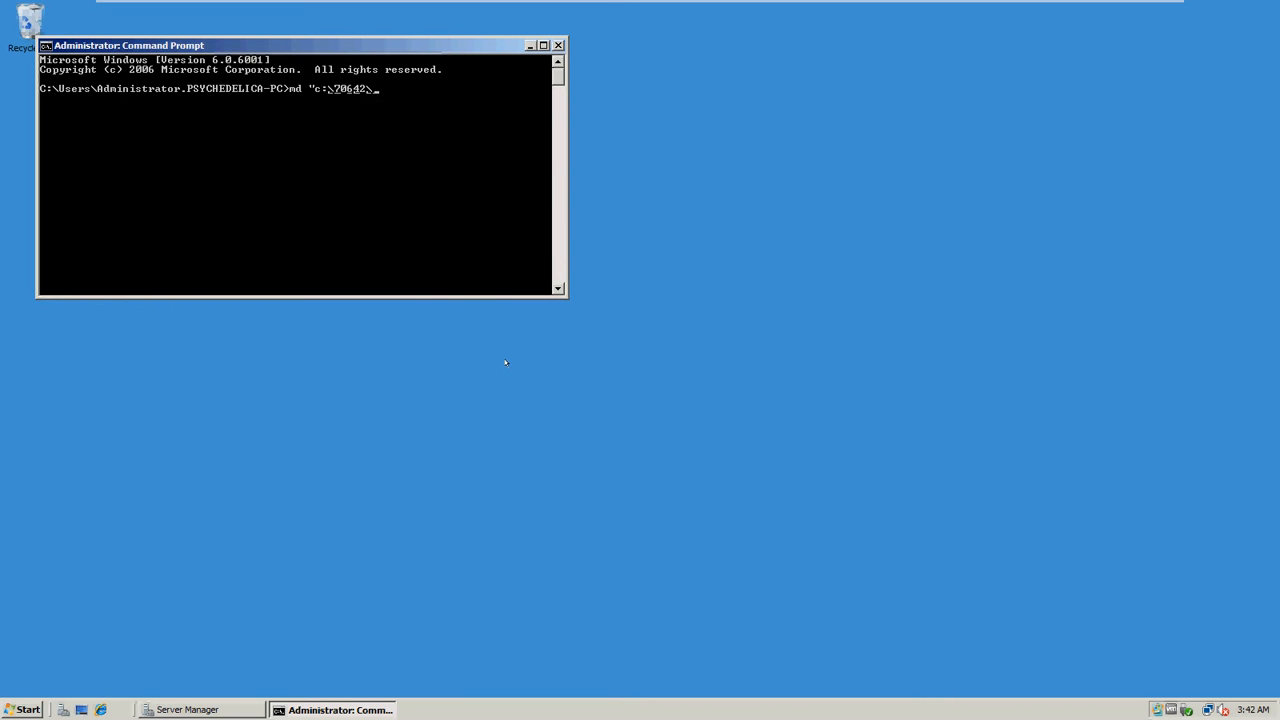
{"action": "type", "text": "Chapter 7"}
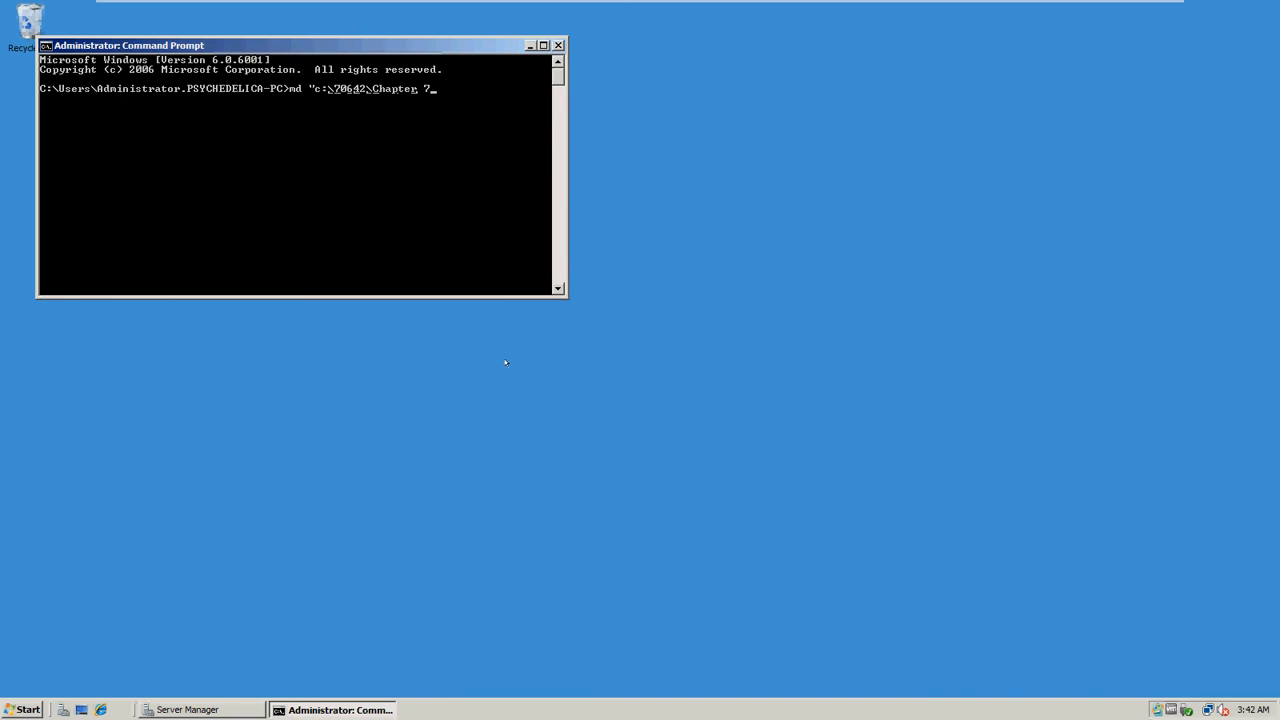
{"action": "type", "text": "\\Sc"}
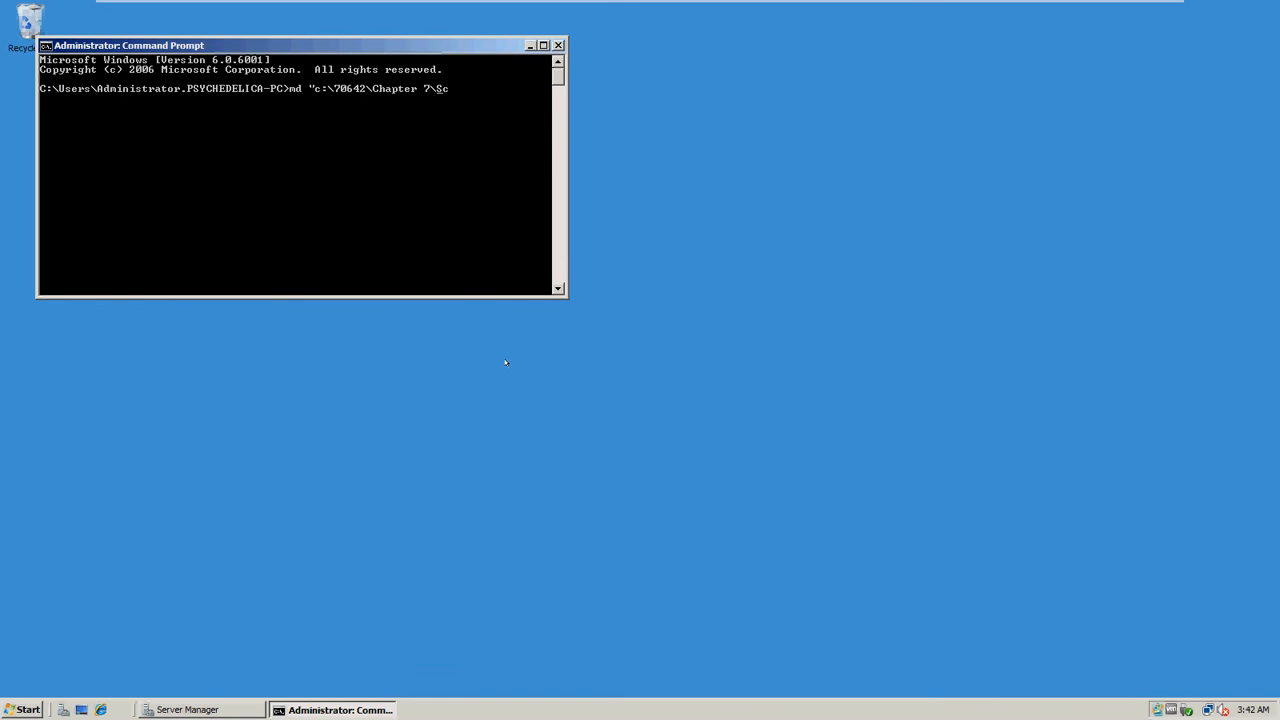
{"action": "type", "text": "Ad"}
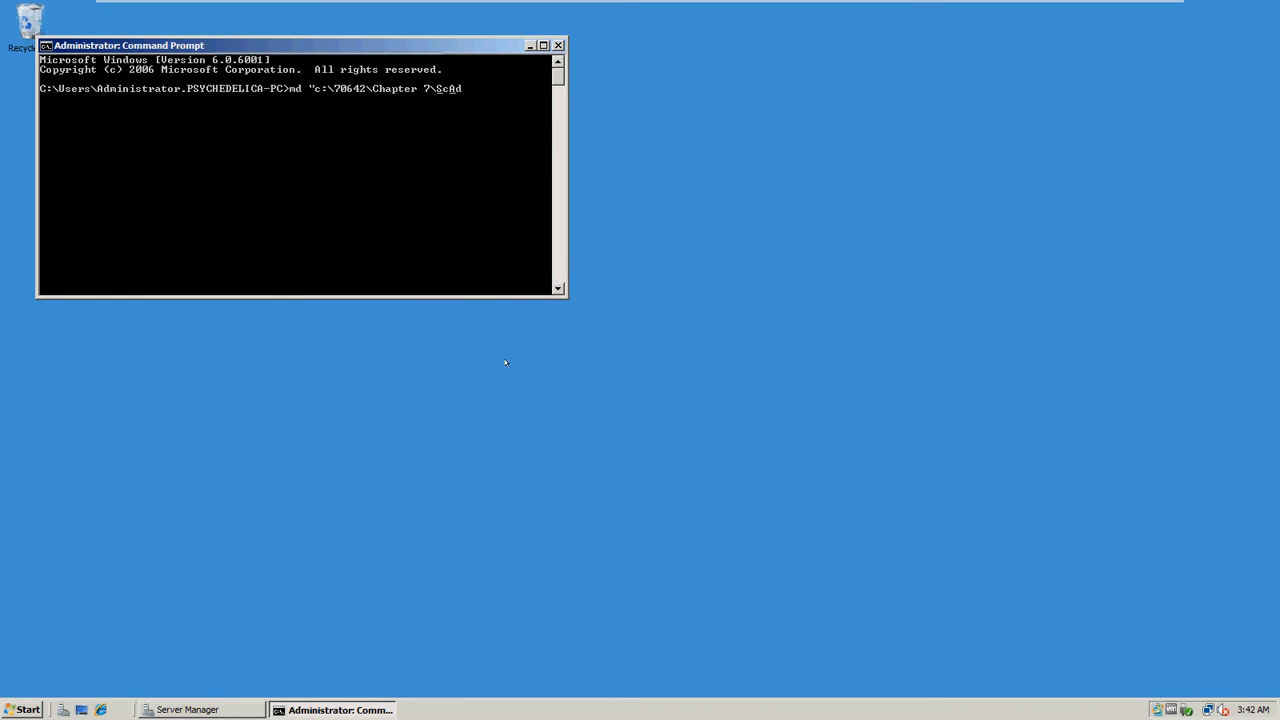
{"action": "type", "text": "min"}
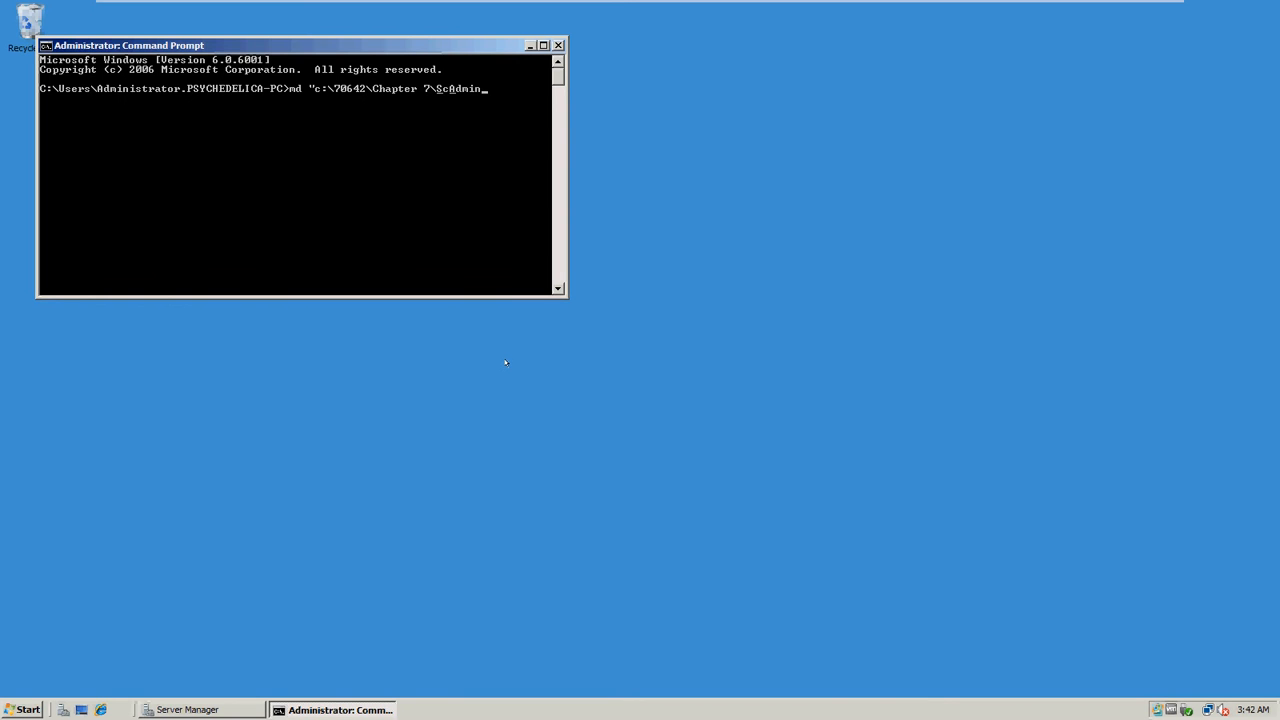
{"action": "key", "text": "BackSpace"}
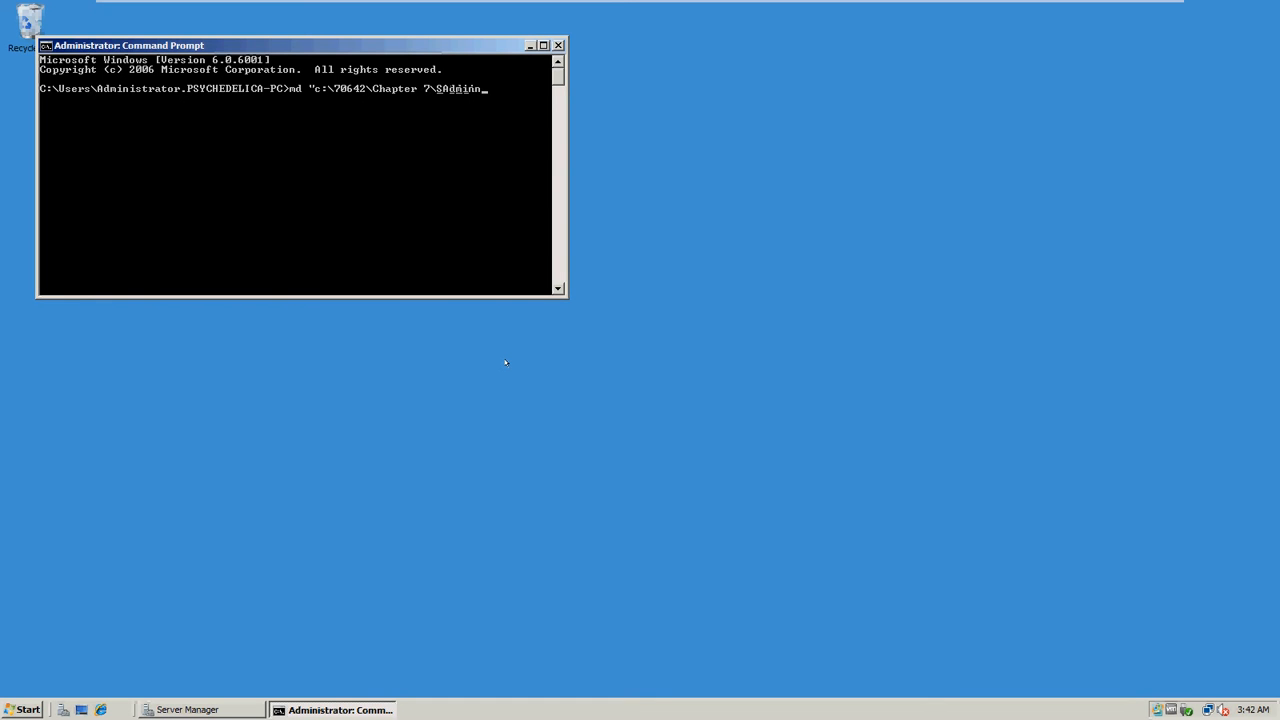
{"action": "type", "text": "C"}
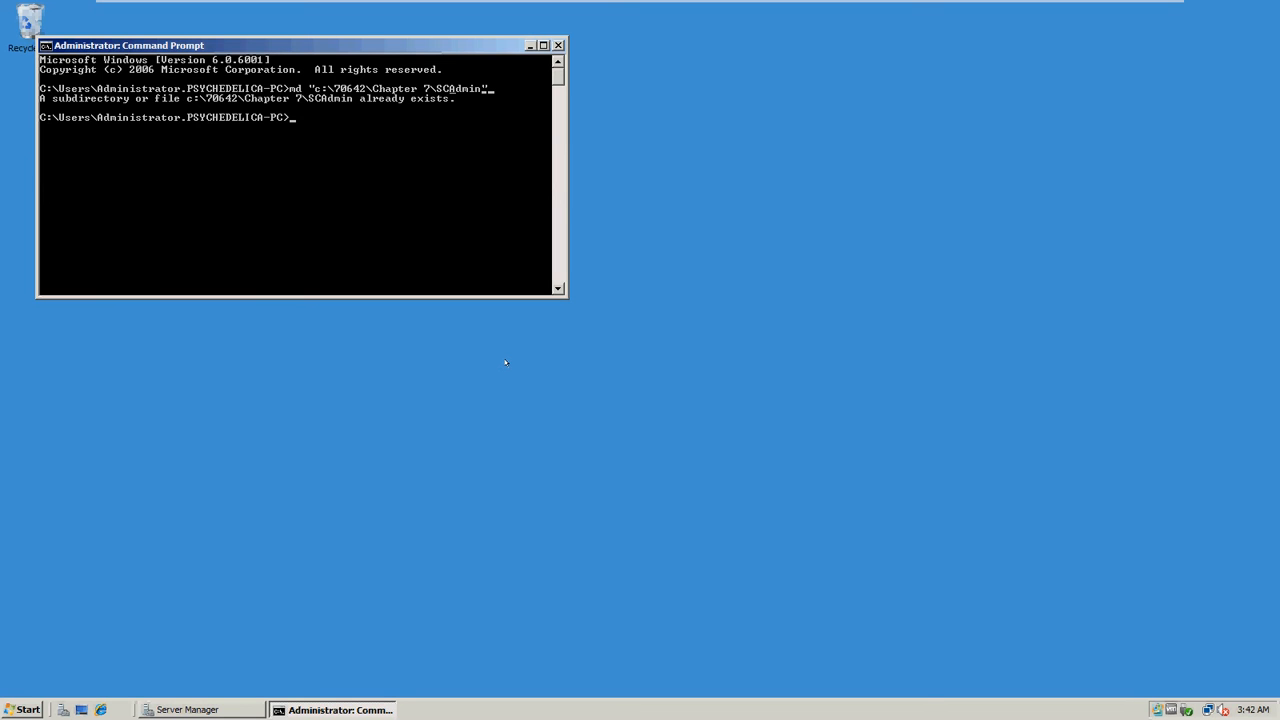
Run net share SCAdmin$="c:\70642\Chapter 7\SCAdmin"; the name is reported already shared.
{"action": "type", "text": "N"}
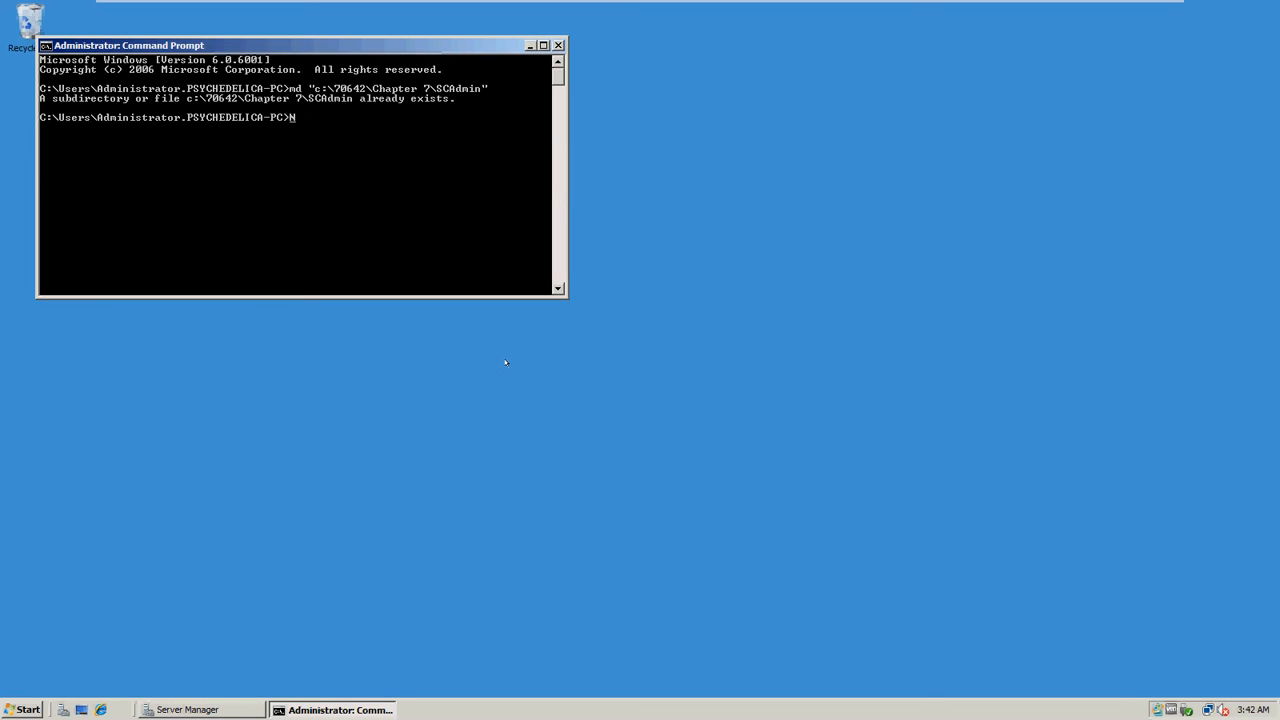
{"action": "type", "text": "et share"}
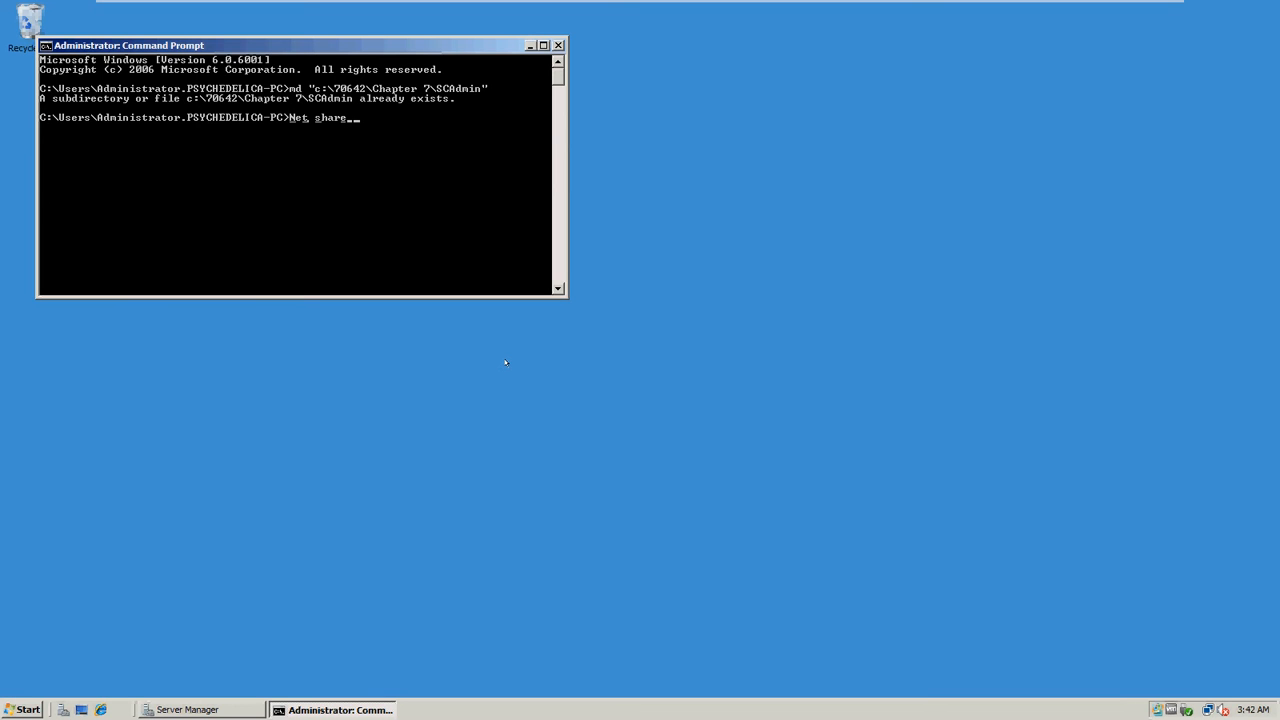
{"action": "type", "text": "SCA"}
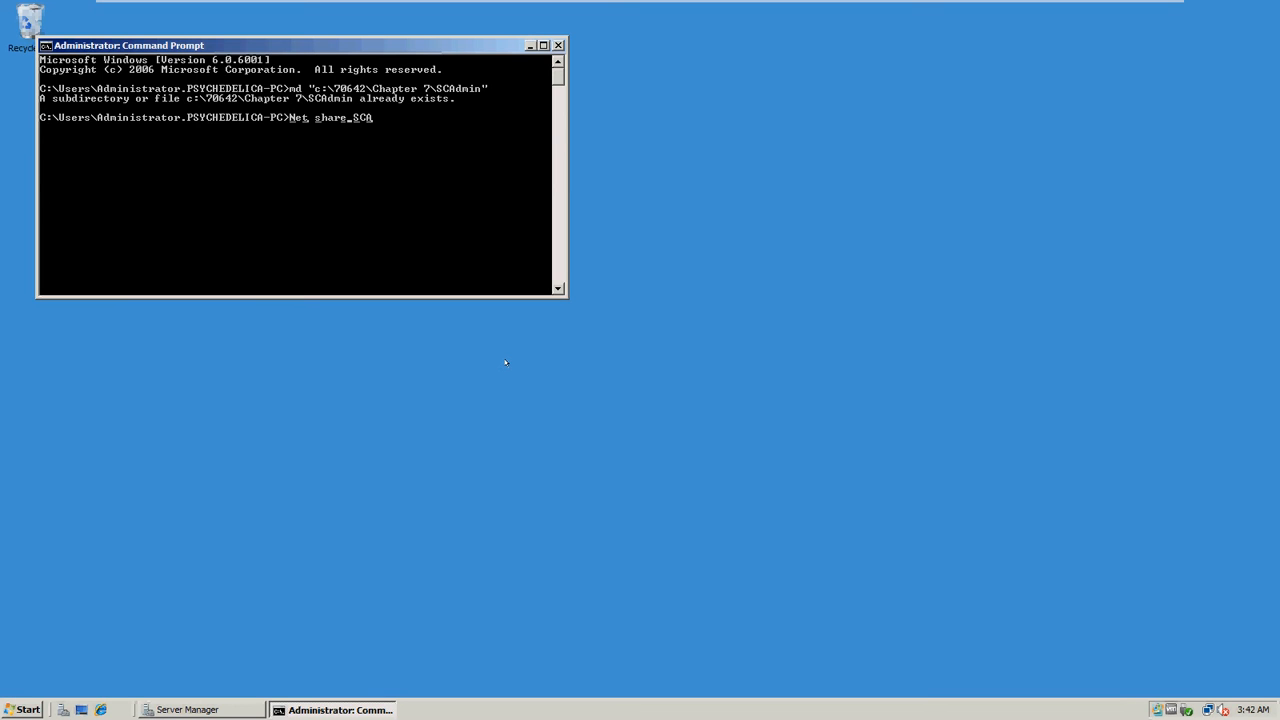
{"action": "type", "text": "dmin$"}
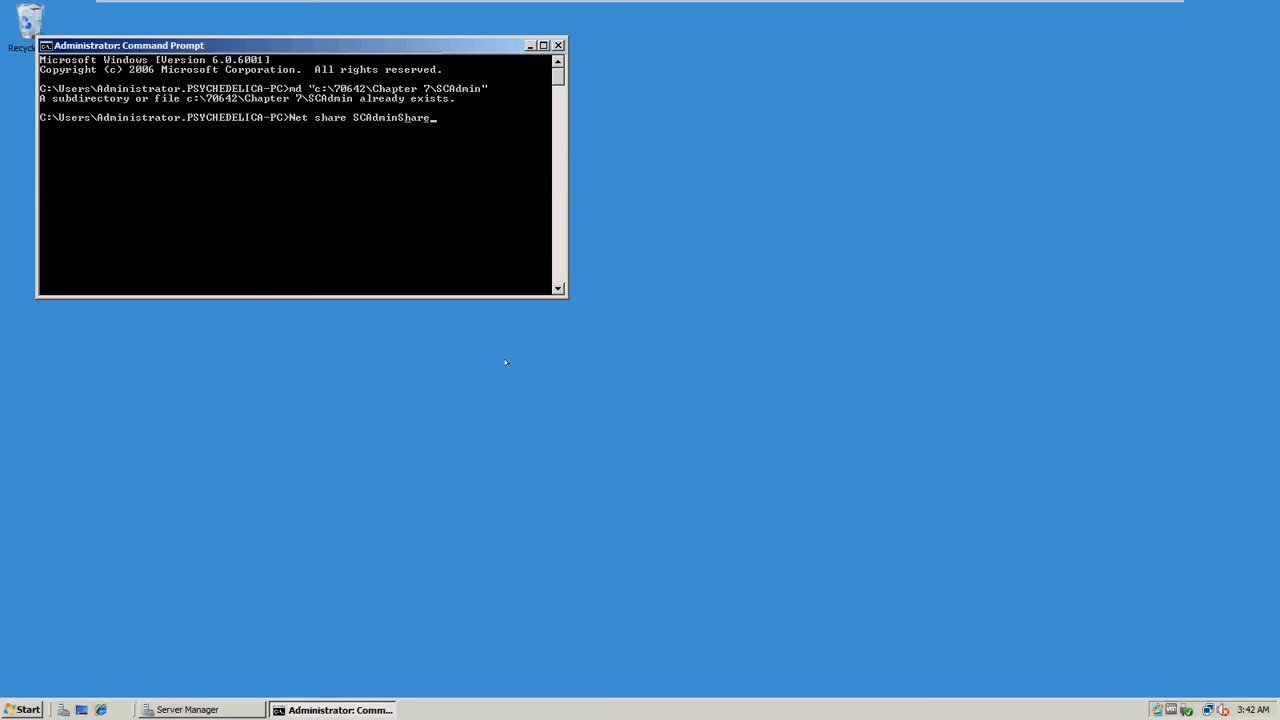
{"action": "type", "text": "="}
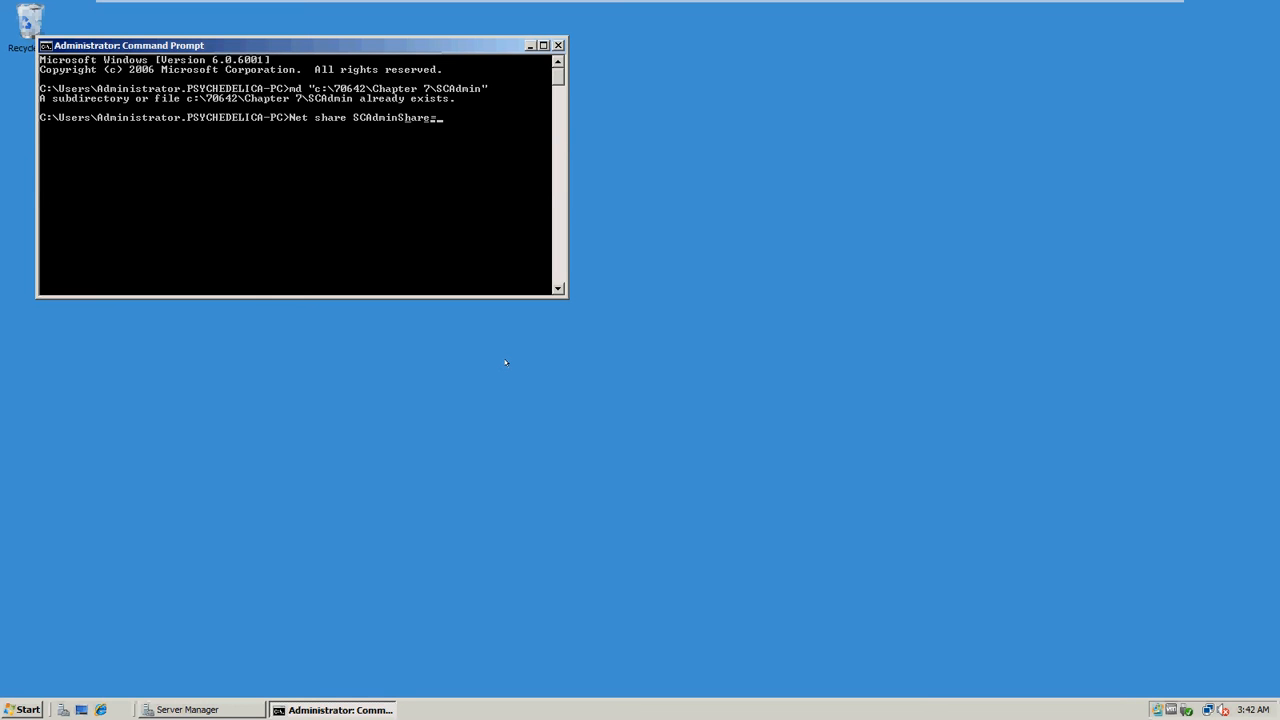
{"action": "type", "text": "\"c"}
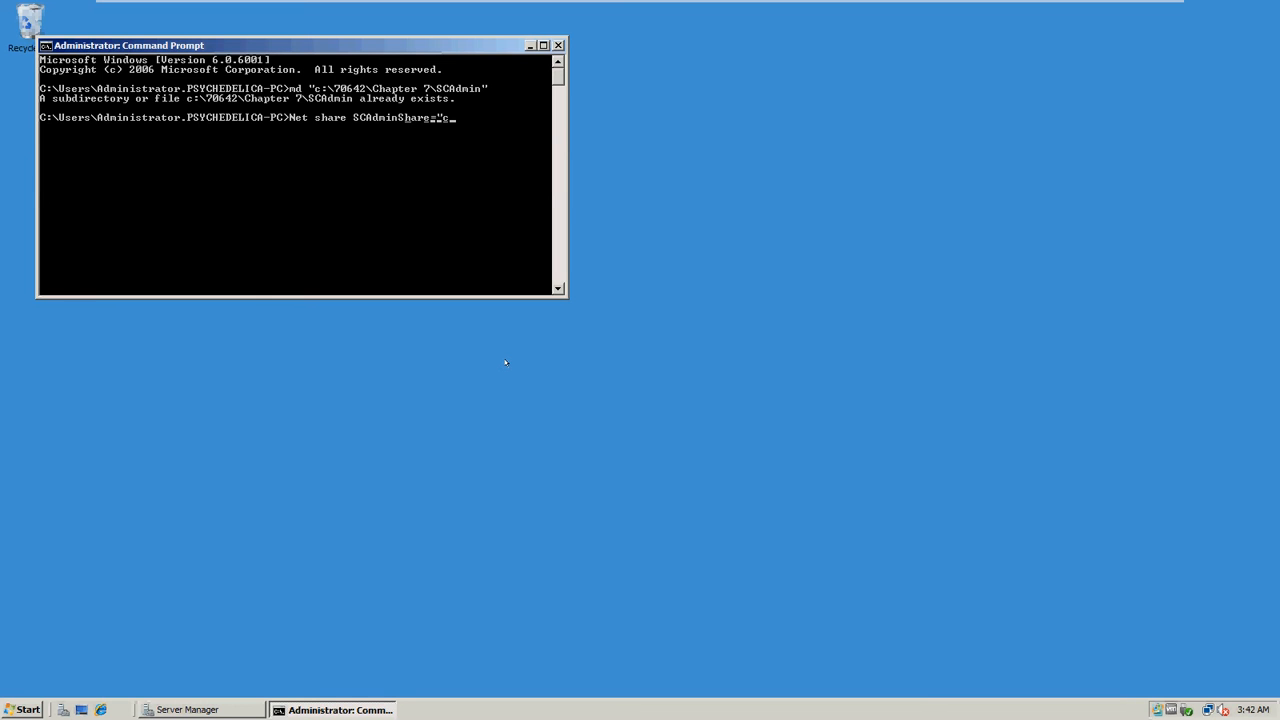
{"action": "type", "text": "\\"}
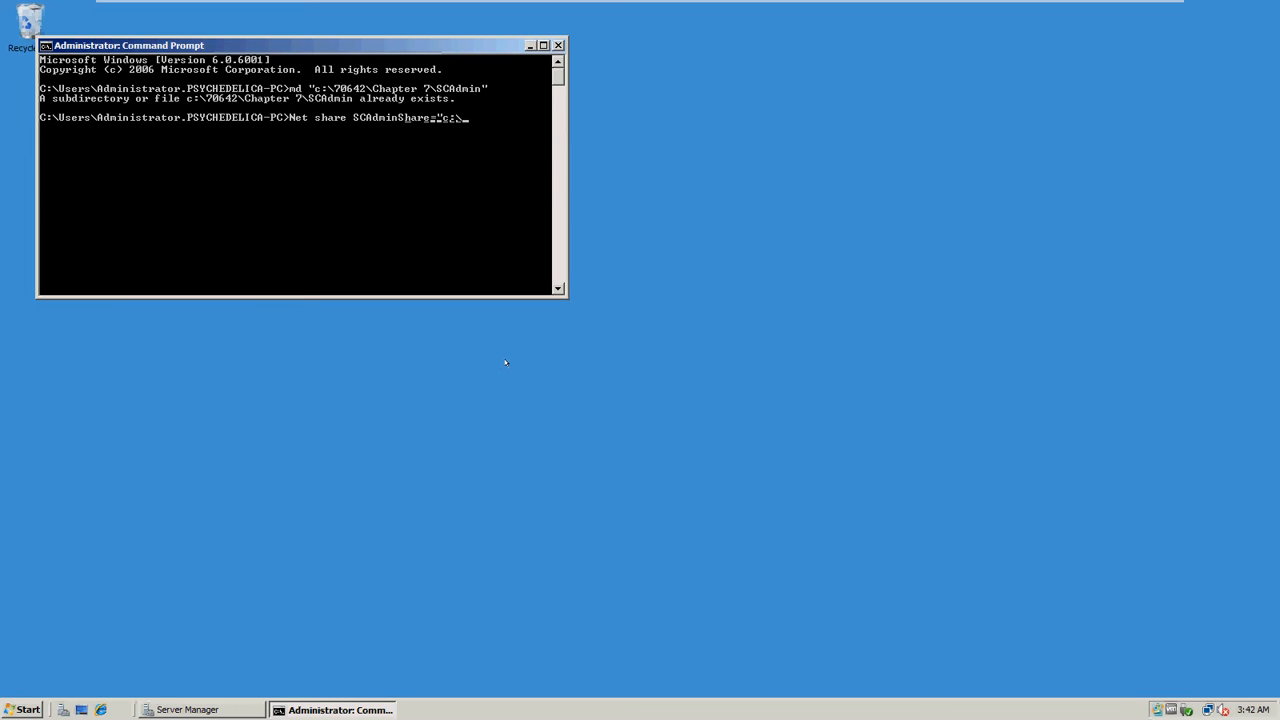
{"action": "type", "text": "70642"}
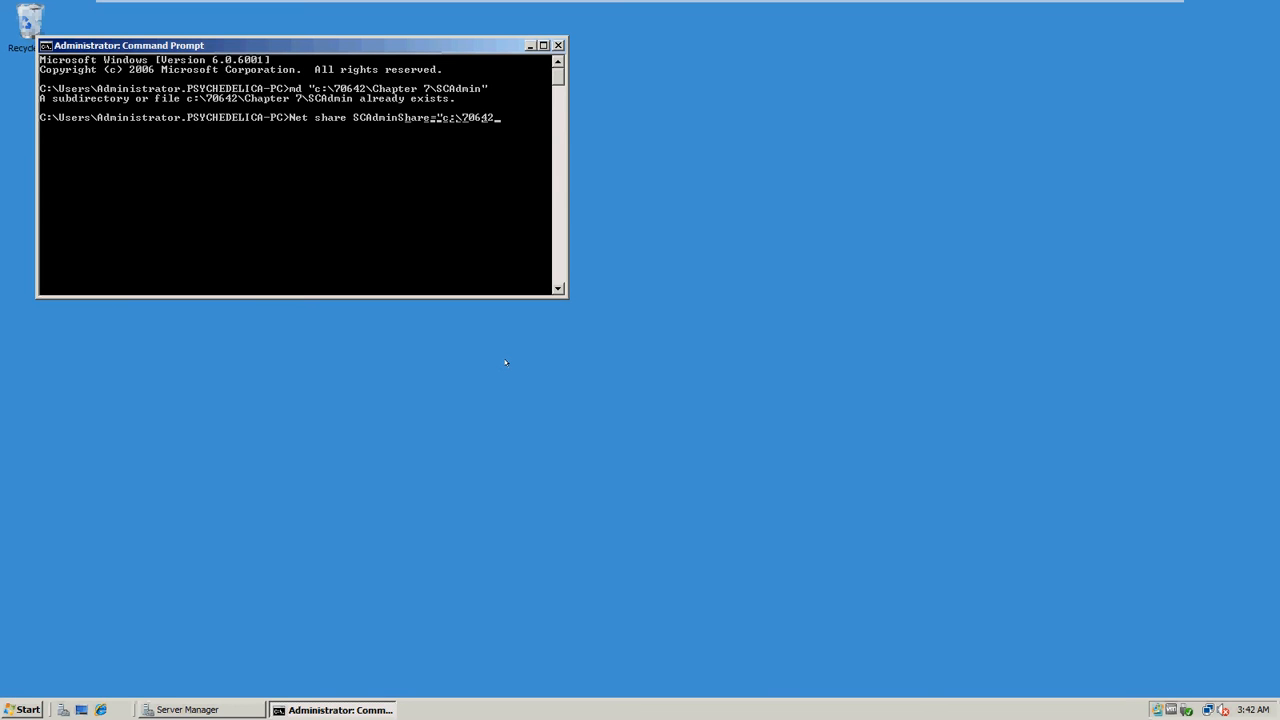
{"action": "type", "text": "Chapter 7"}
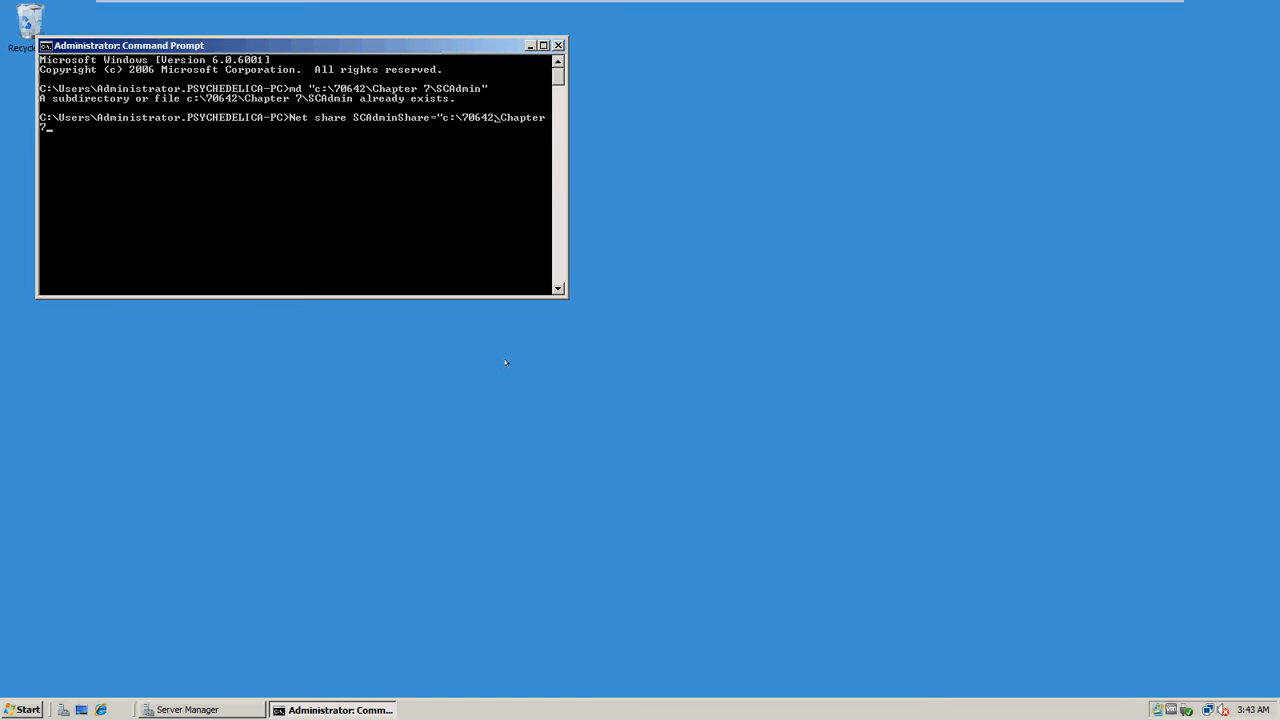
{"action": "type", "text": "SC"}
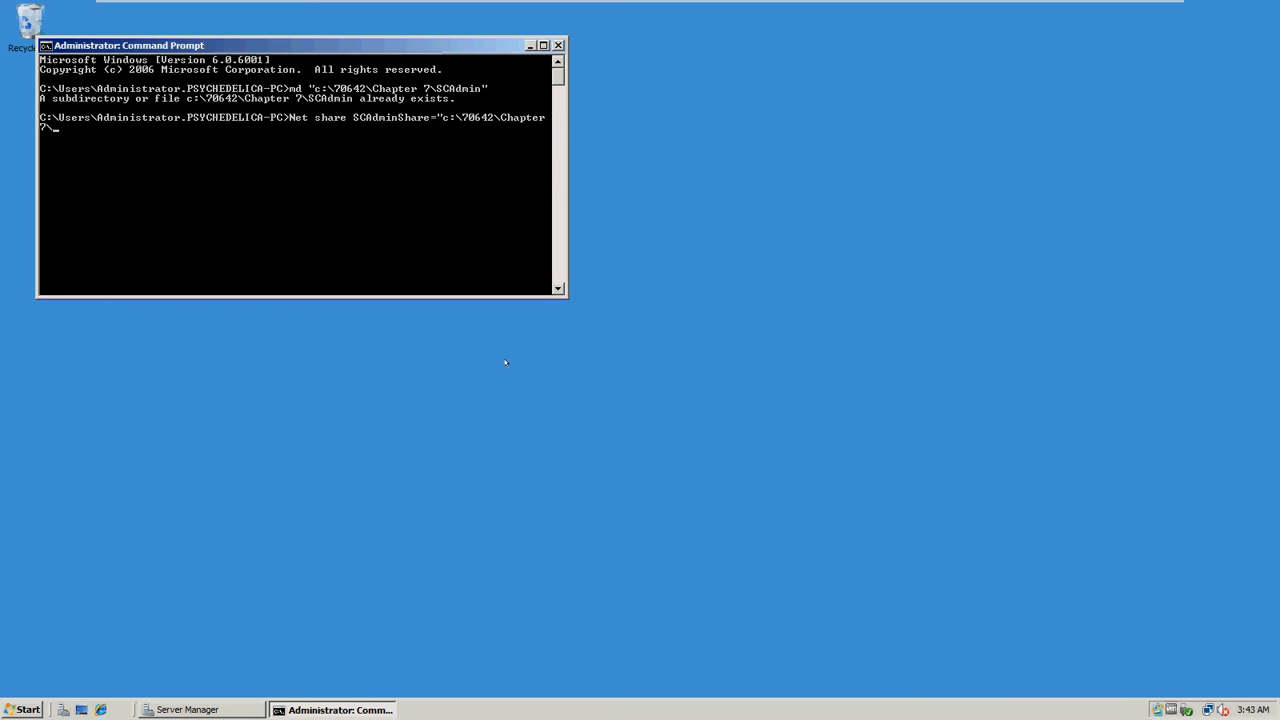
{"action": "type", "text": "SCA"}
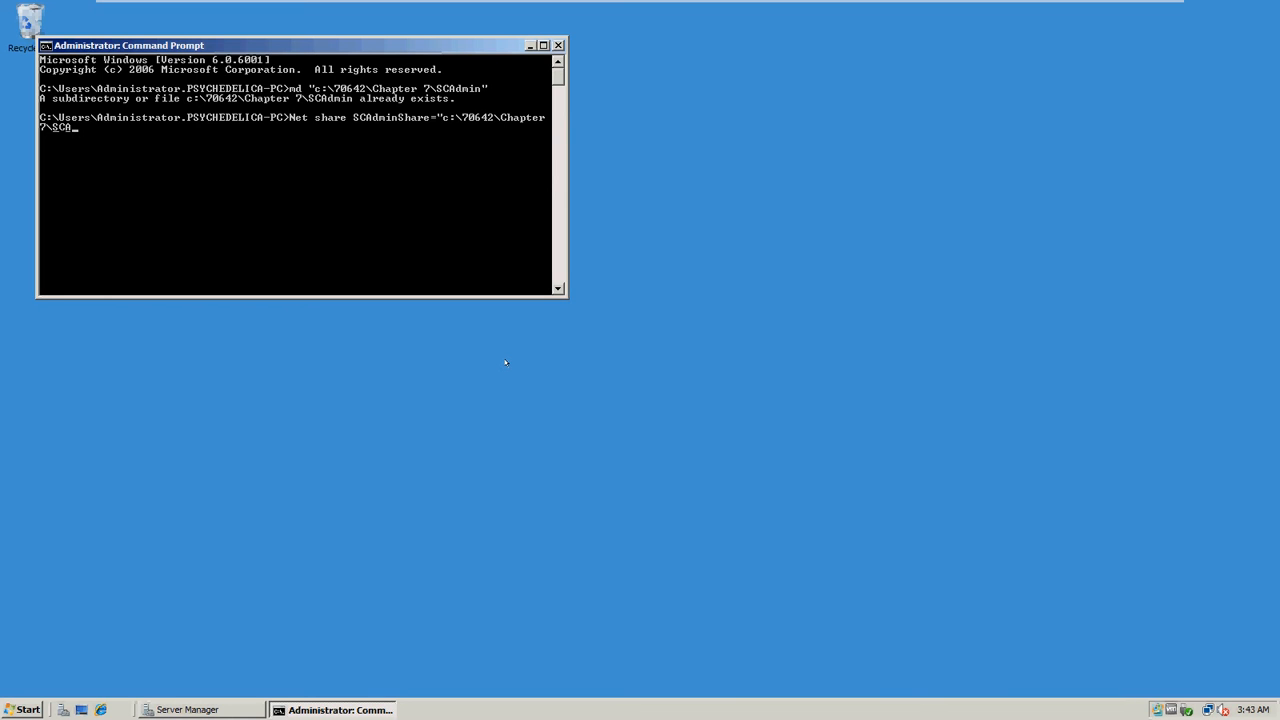
{"action": "type", "text": "dmin\""}
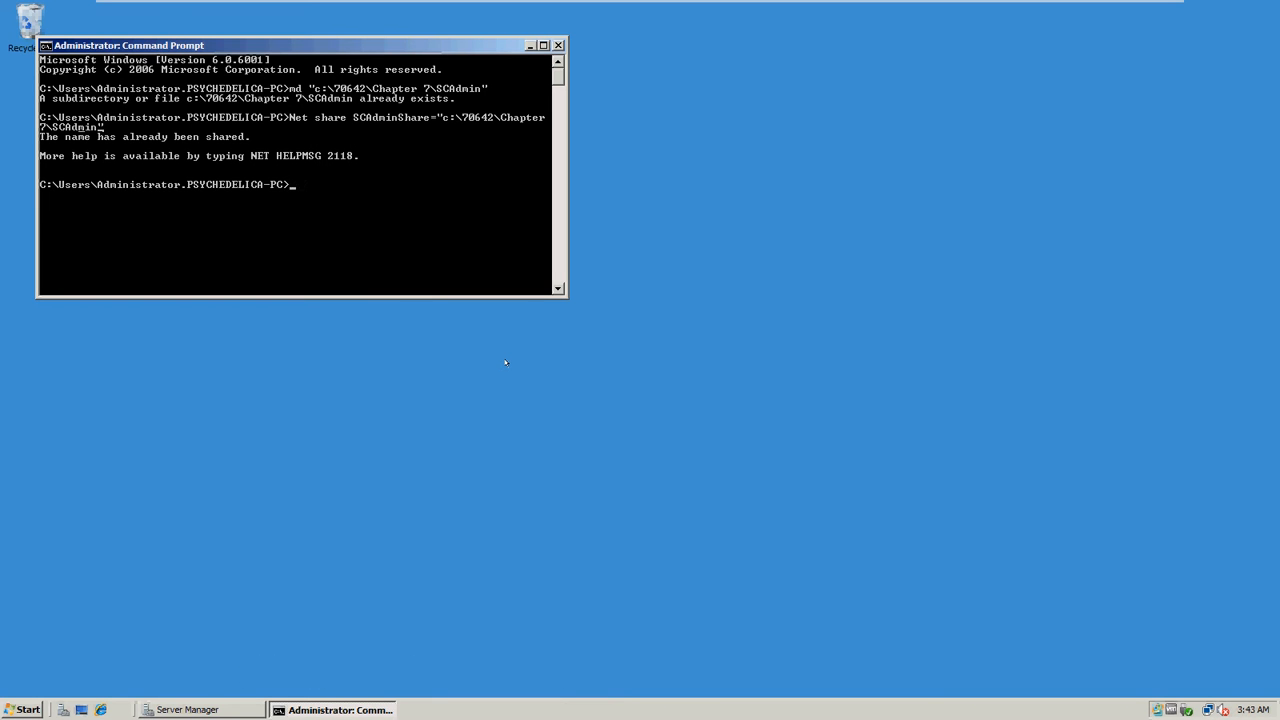
{"action": "mouse_move", "coordinate": [608, 112]}
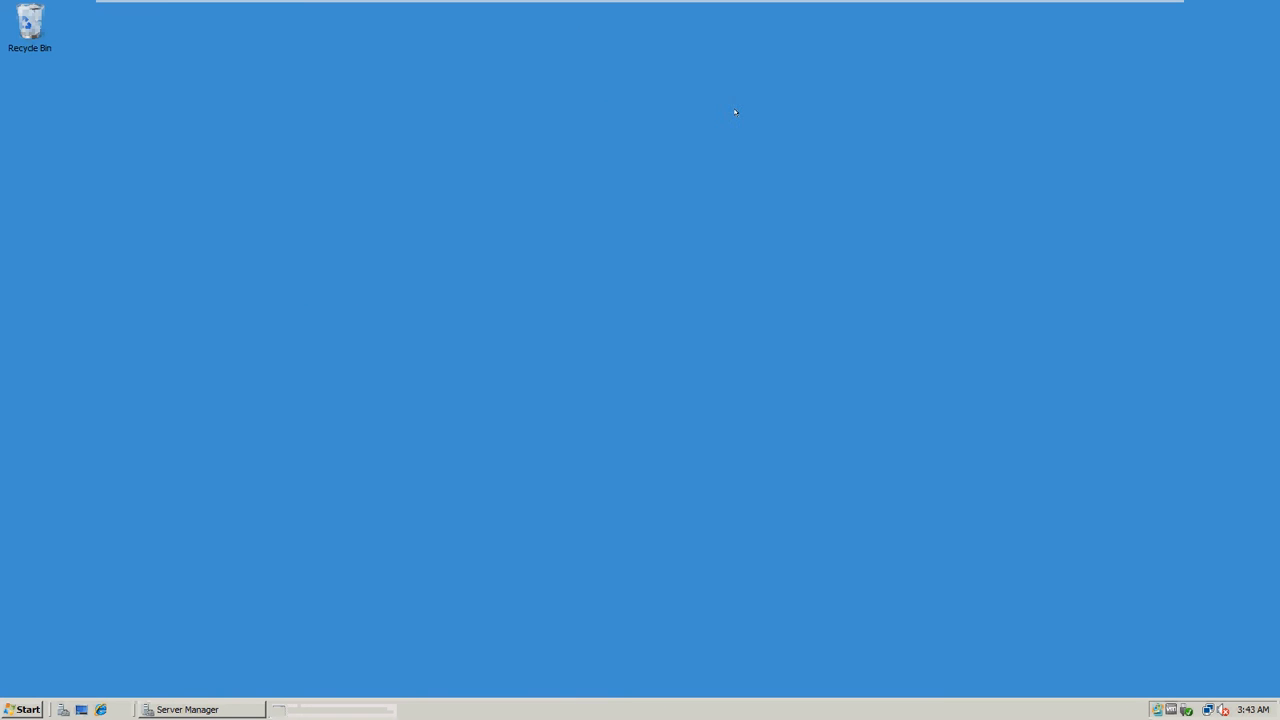
{"action": "mouse_move", "coordinate": [920, 370]}
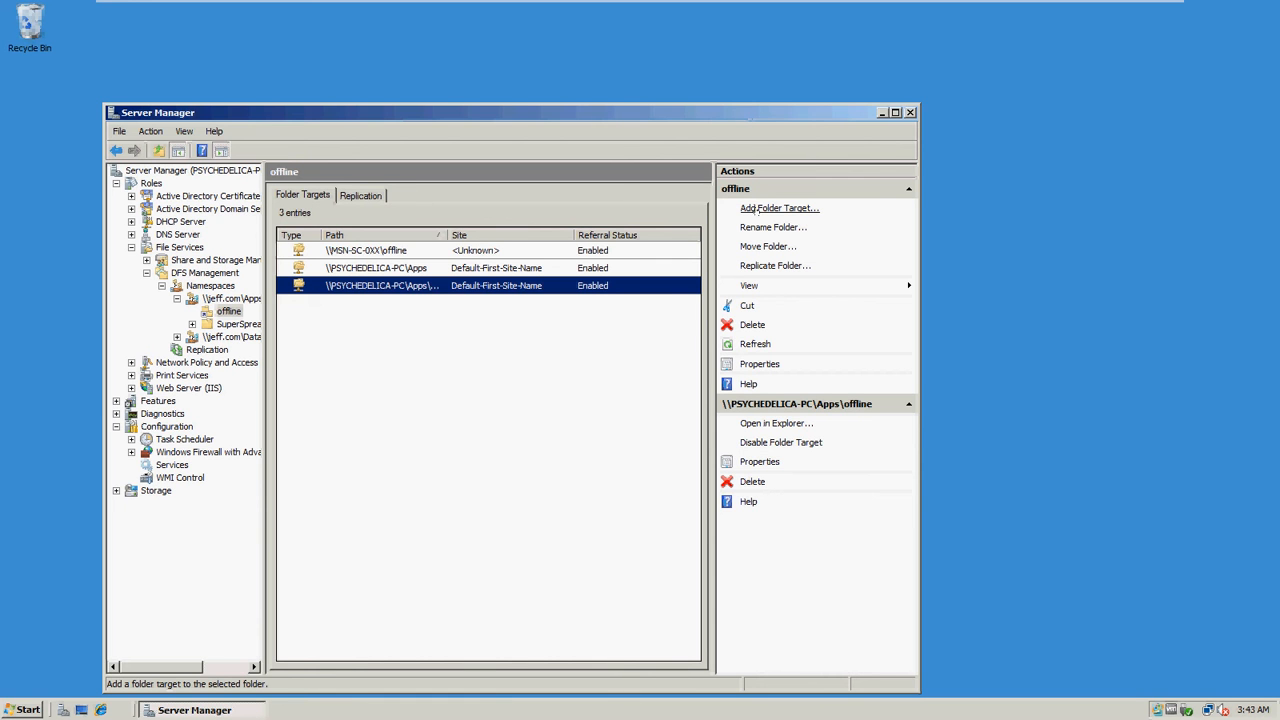
Browse the server's shares and confirm \\PSYCHEDELICA-PC\scadmin as a new target of the offline folder.
{"action": "left_click", "coordinate": [780, 206]}
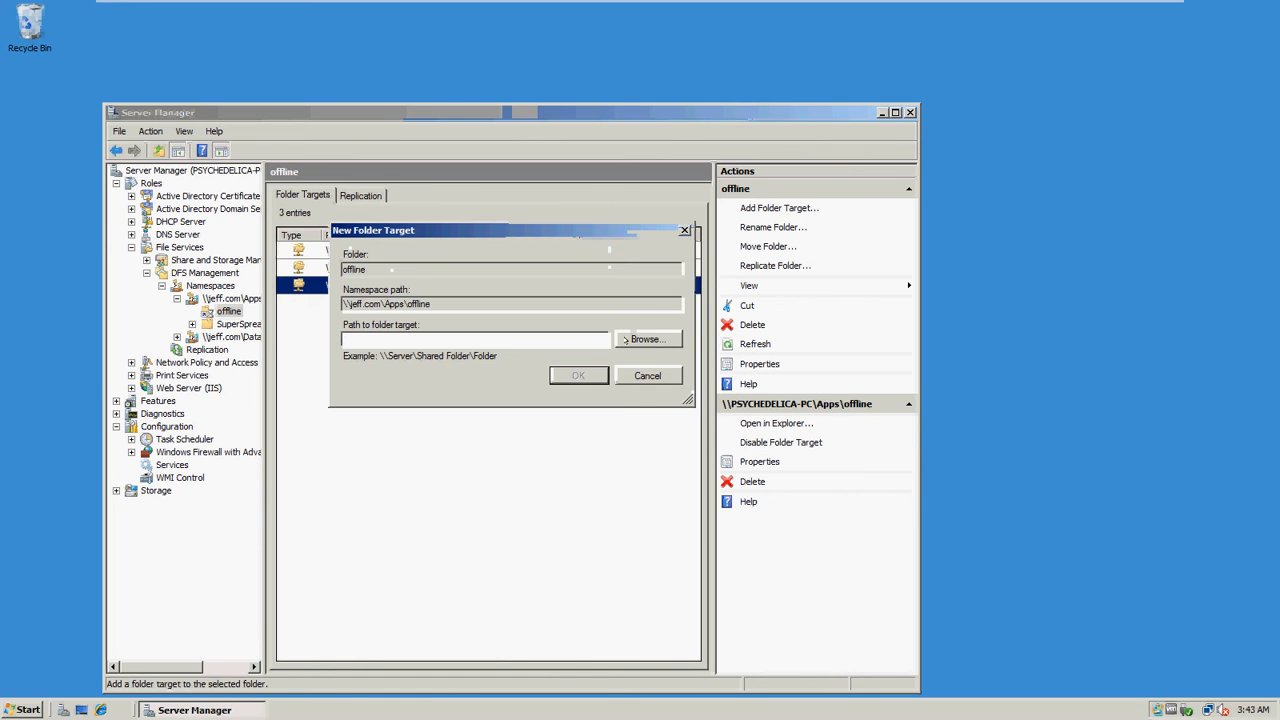
{"action": "left_click", "coordinate": [476, 340]}
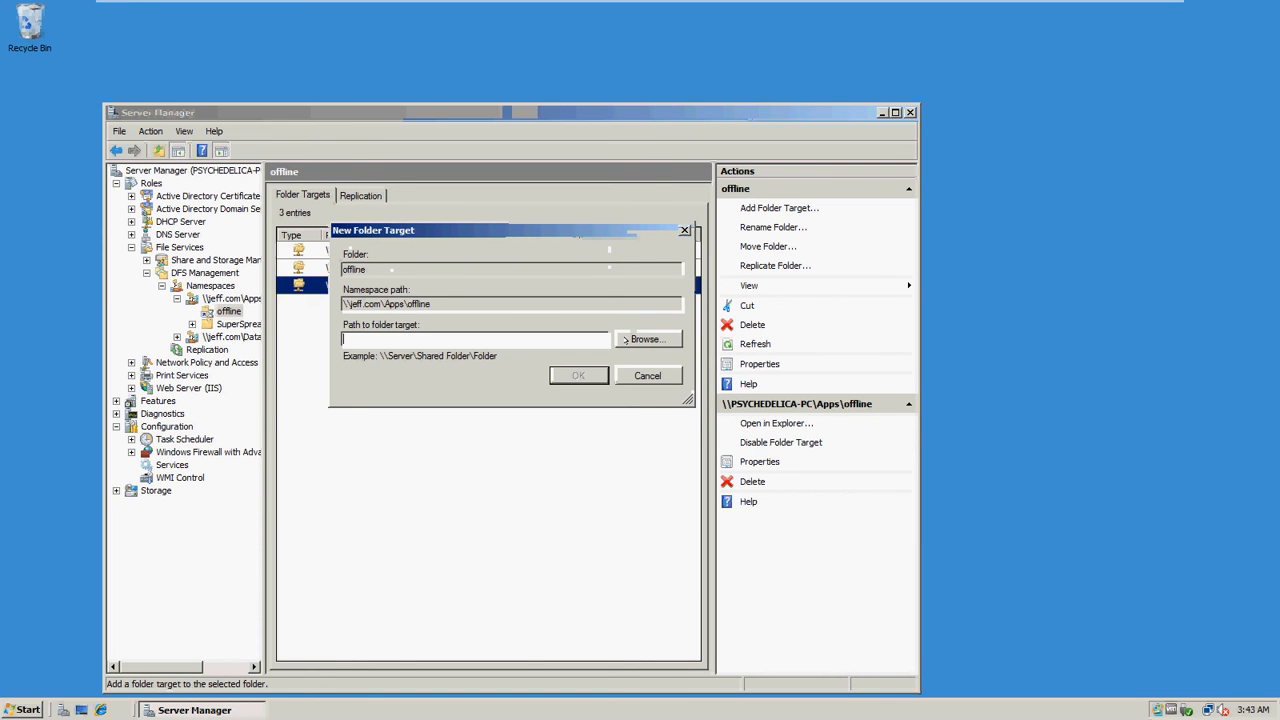
{"action": "left_click", "coordinate": [646, 340]}
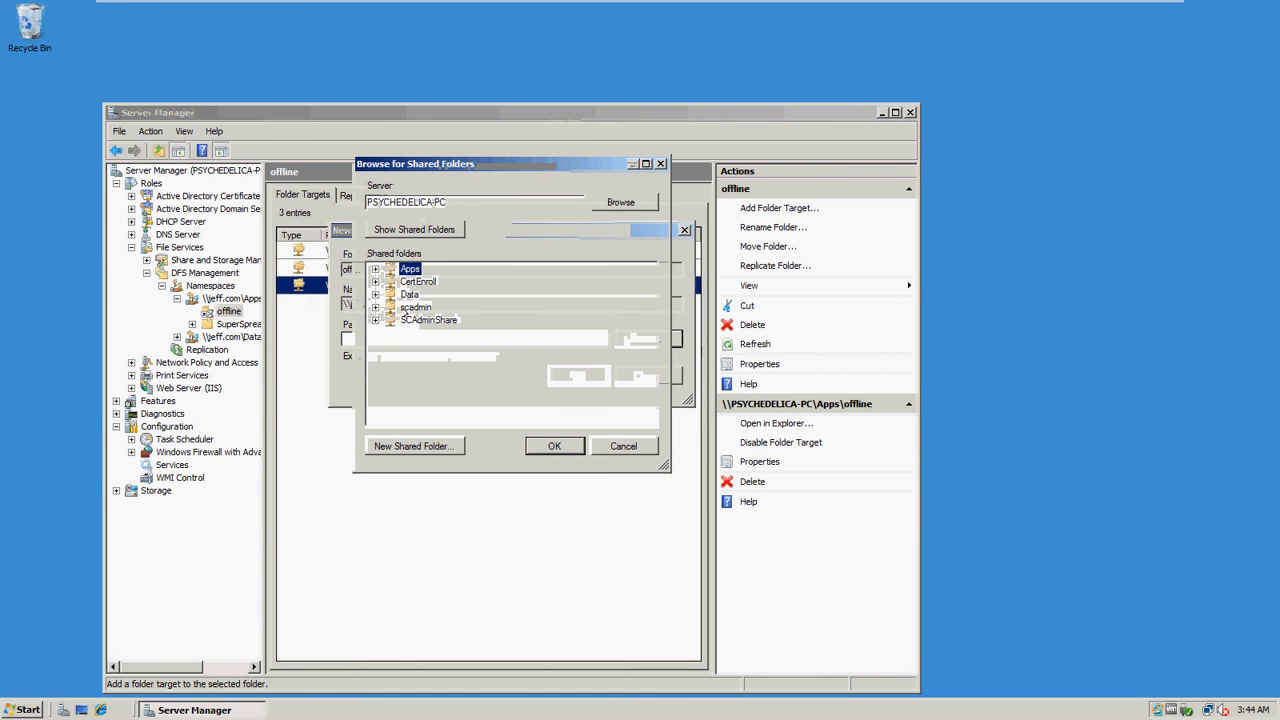
{"action": "left_click", "coordinate": [554, 444]}
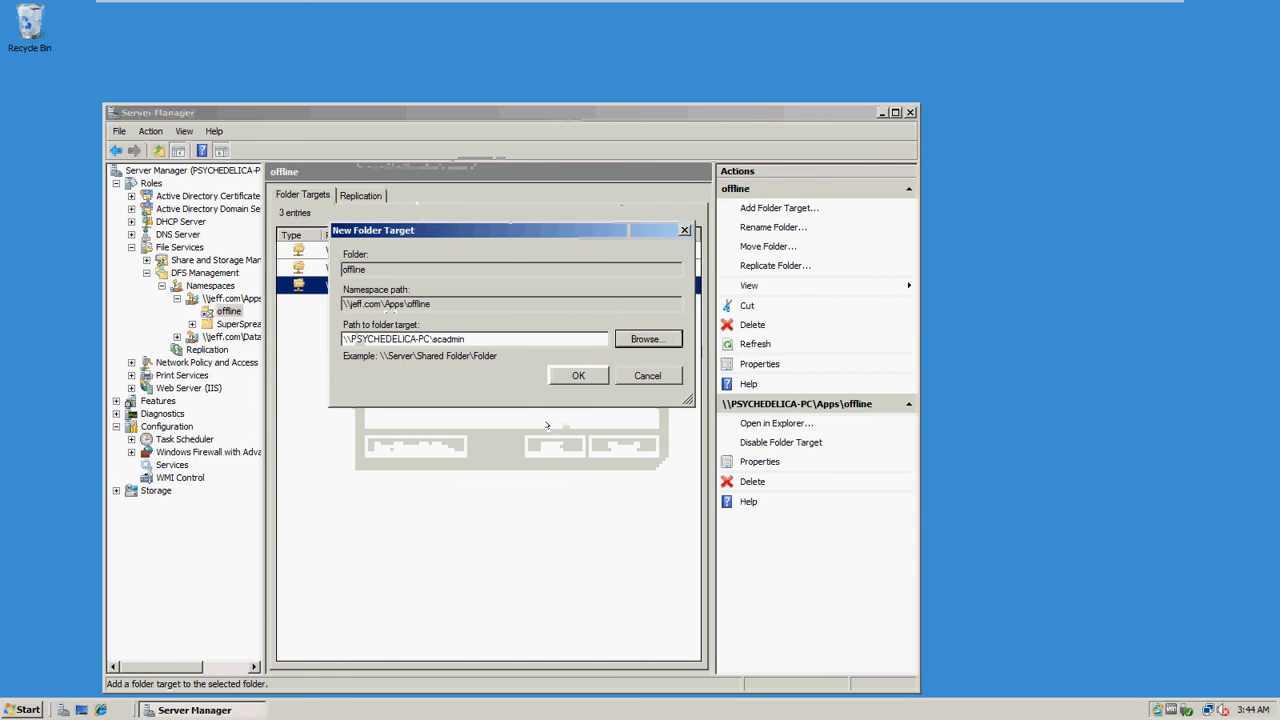
{"action": "left_click", "coordinate": [578, 376]}
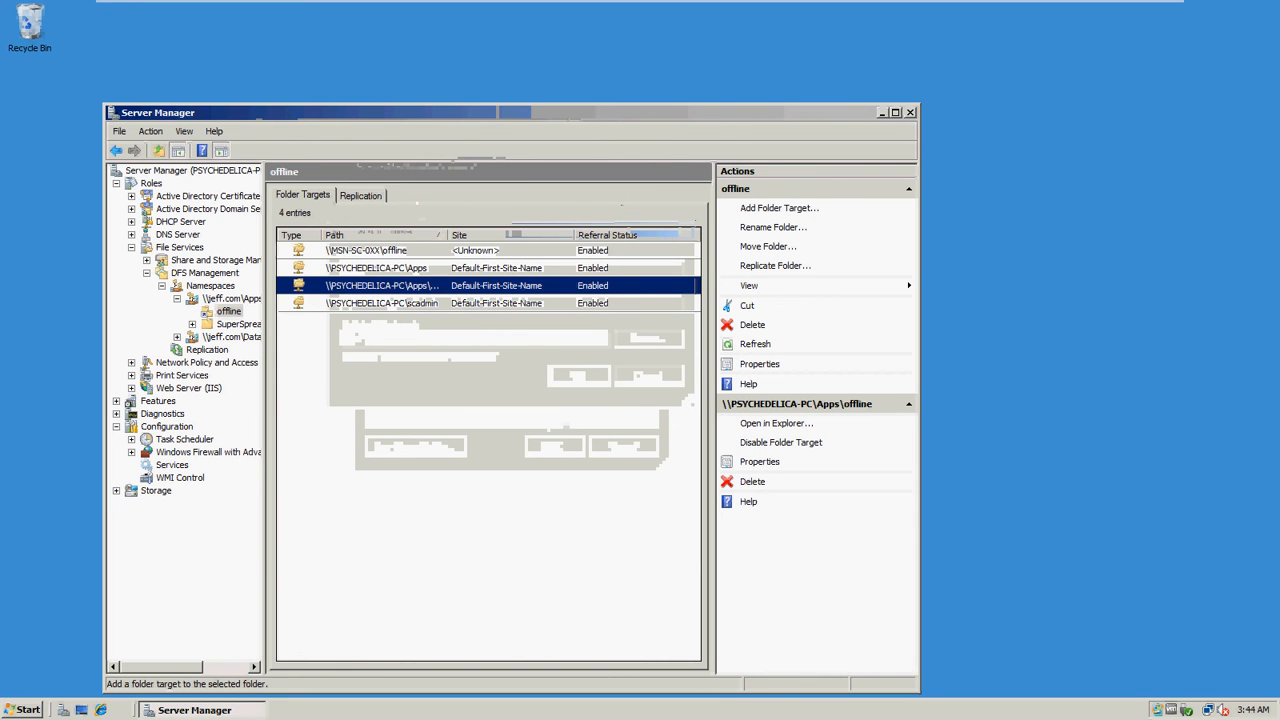
{"action": "left_click", "coordinate": [380, 304]}
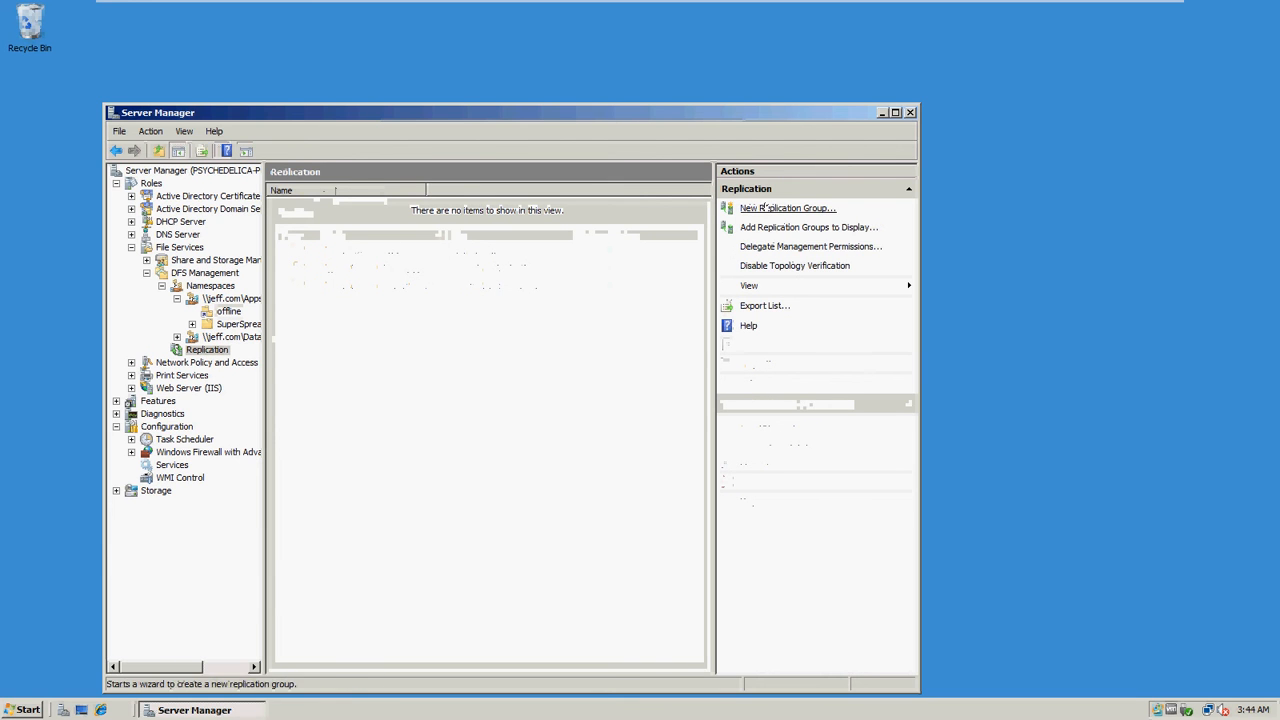
Begin a new replication group, keeping the Multipurpose type and continuing.
{"action": "left_click", "coordinate": [788, 206]}
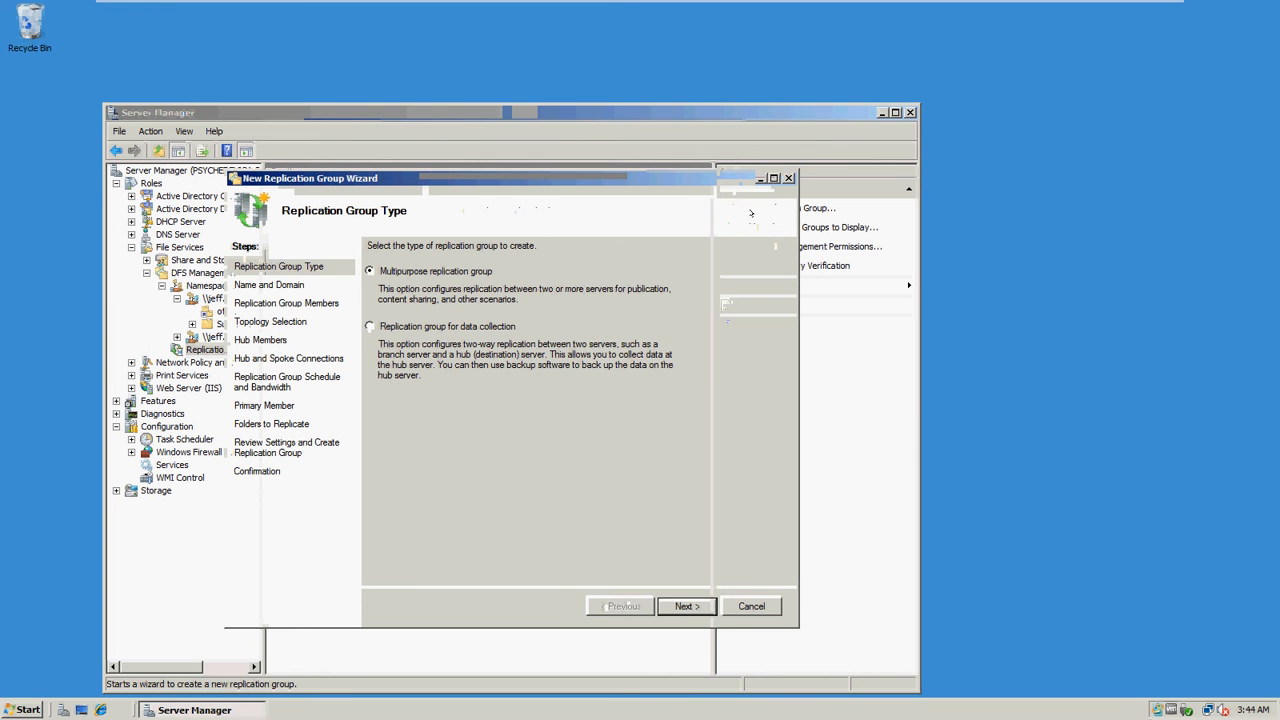
{"action": "mouse_move", "coordinate": [724, 212]}
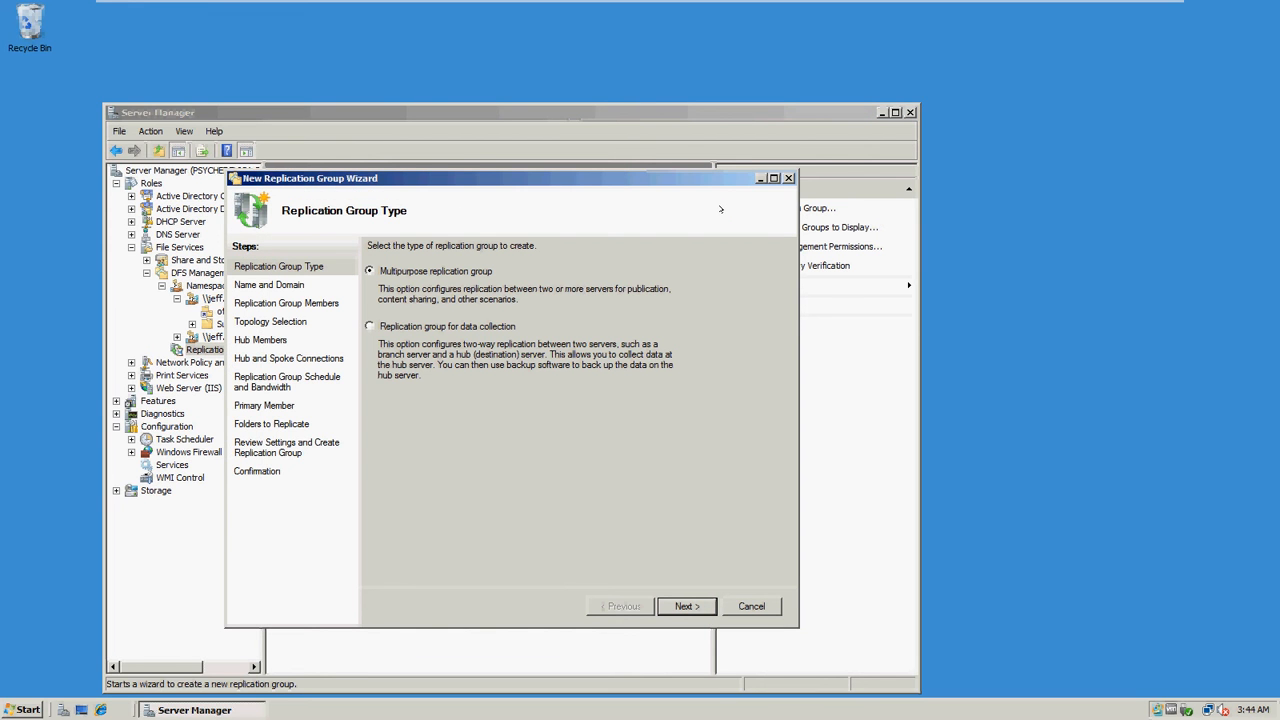
{"action": "mouse_move", "coordinate": [504, 284]}
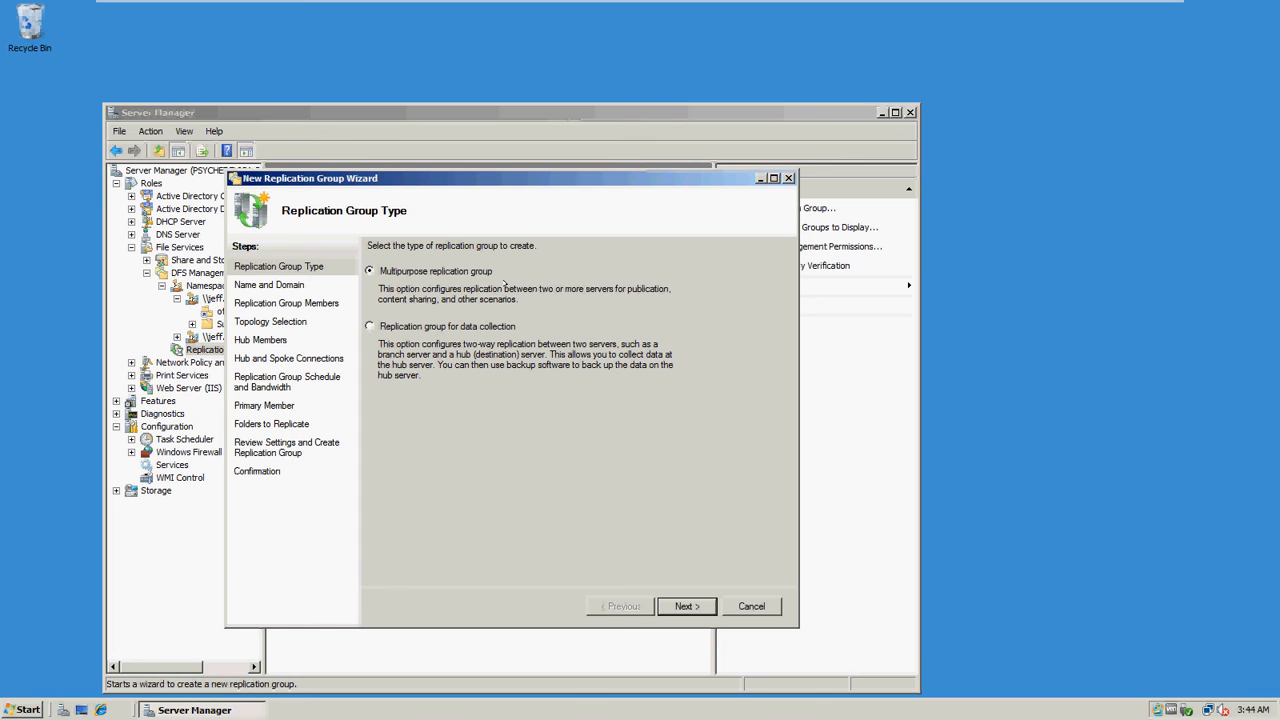
{"action": "mouse_move", "coordinate": [472, 312]}
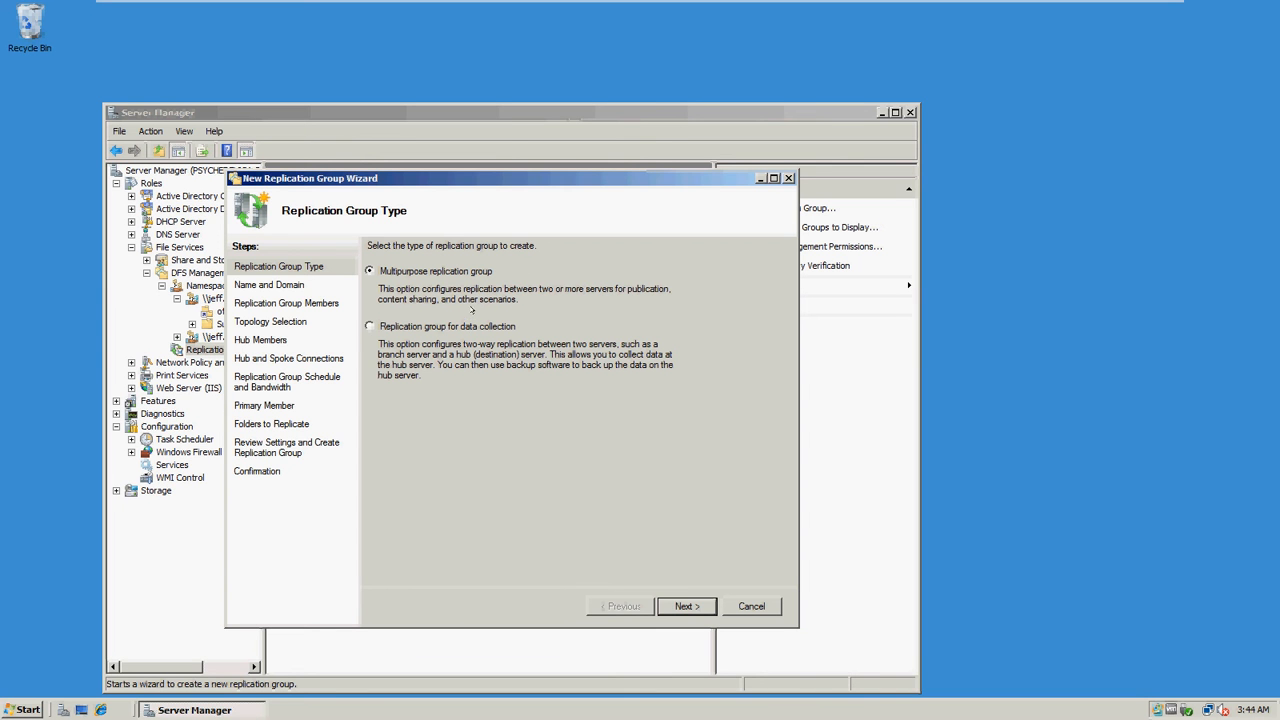
{"action": "left_click", "coordinate": [684, 606]}
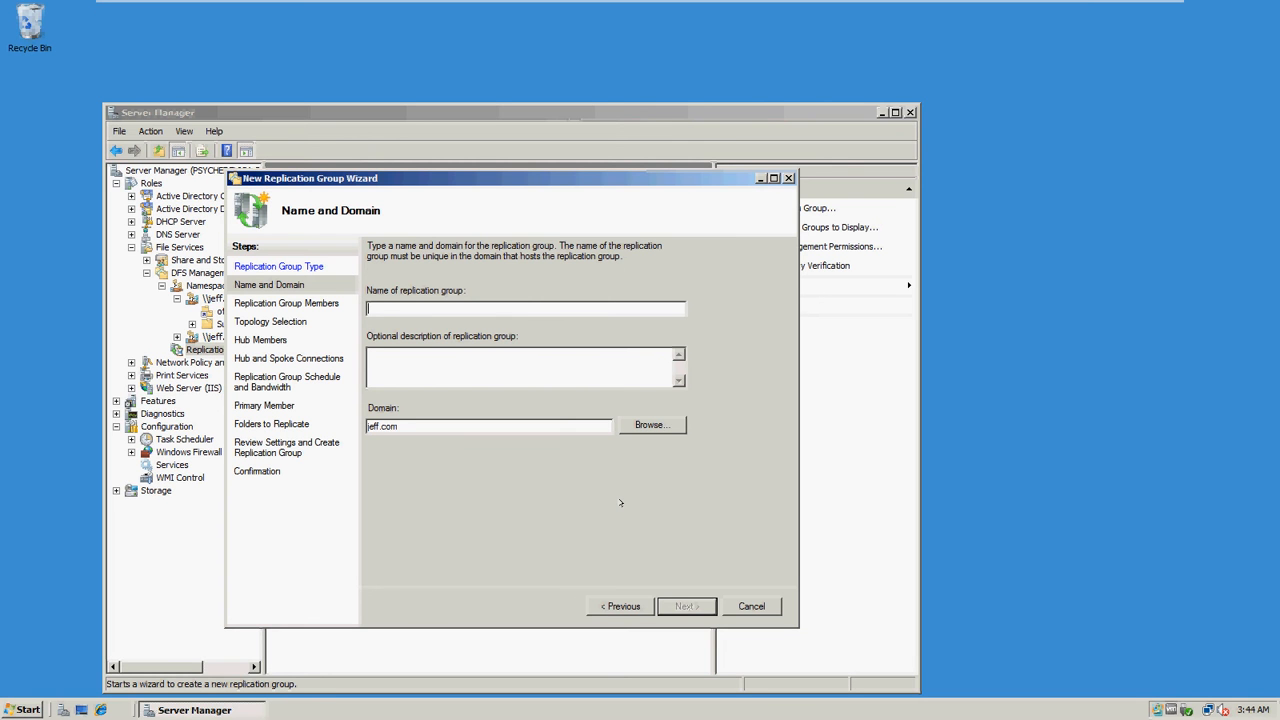
Enter PSYCHEDELICA-PC as the replication group name, clearing a mistyped MSN first.
{"action": "type", "text": "MSN"}
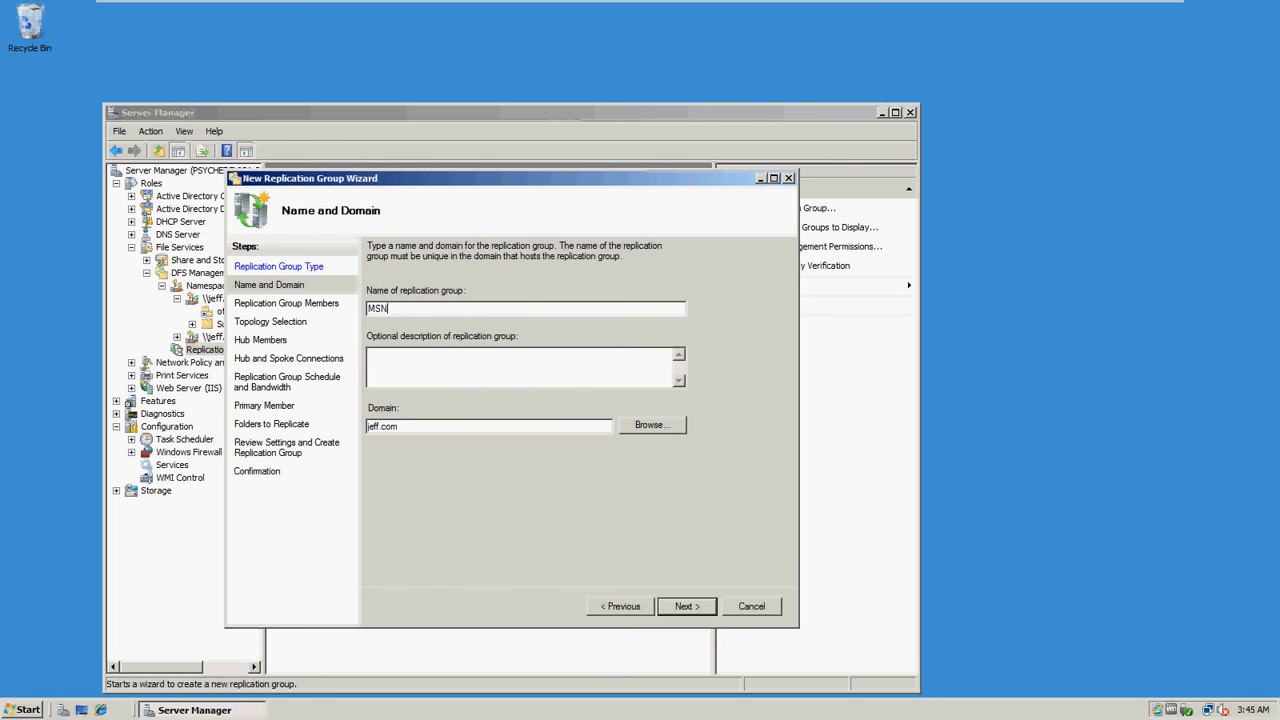
{"action": "key", "text": "BackSpace"}
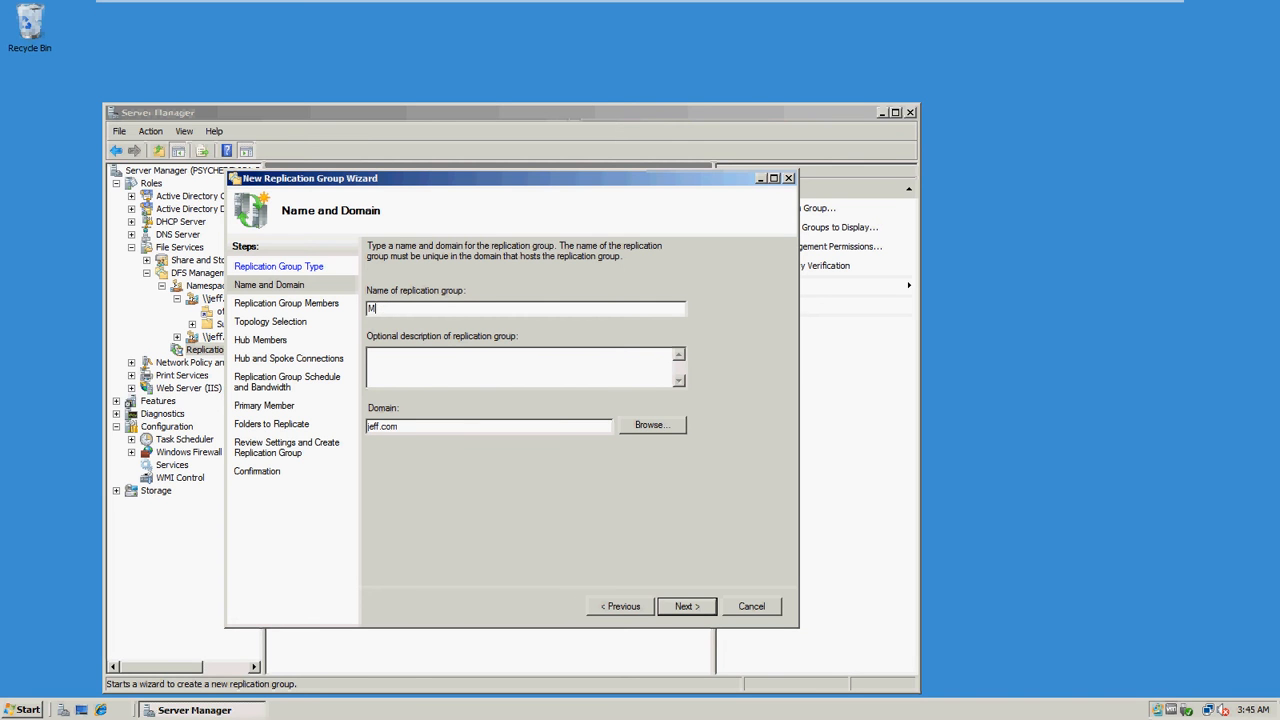
{"action": "type", "text": "PSY"}
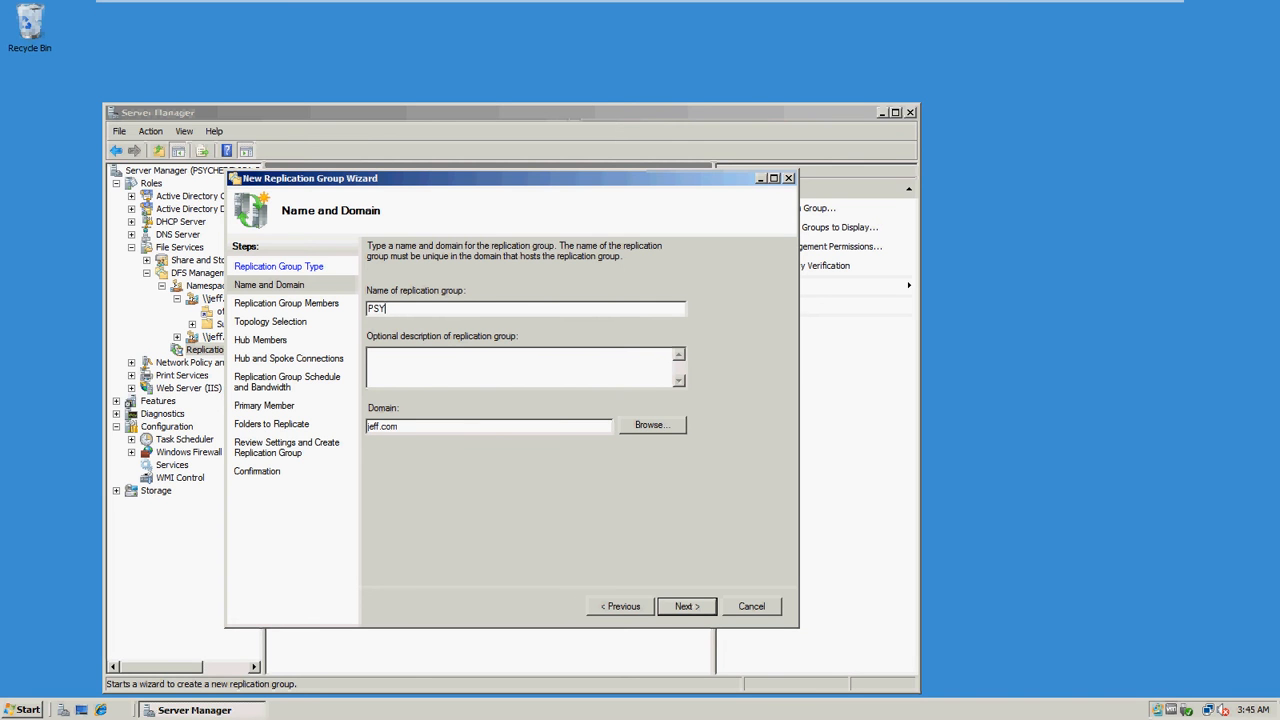
{"action": "type", "text": "HEDELICA"}
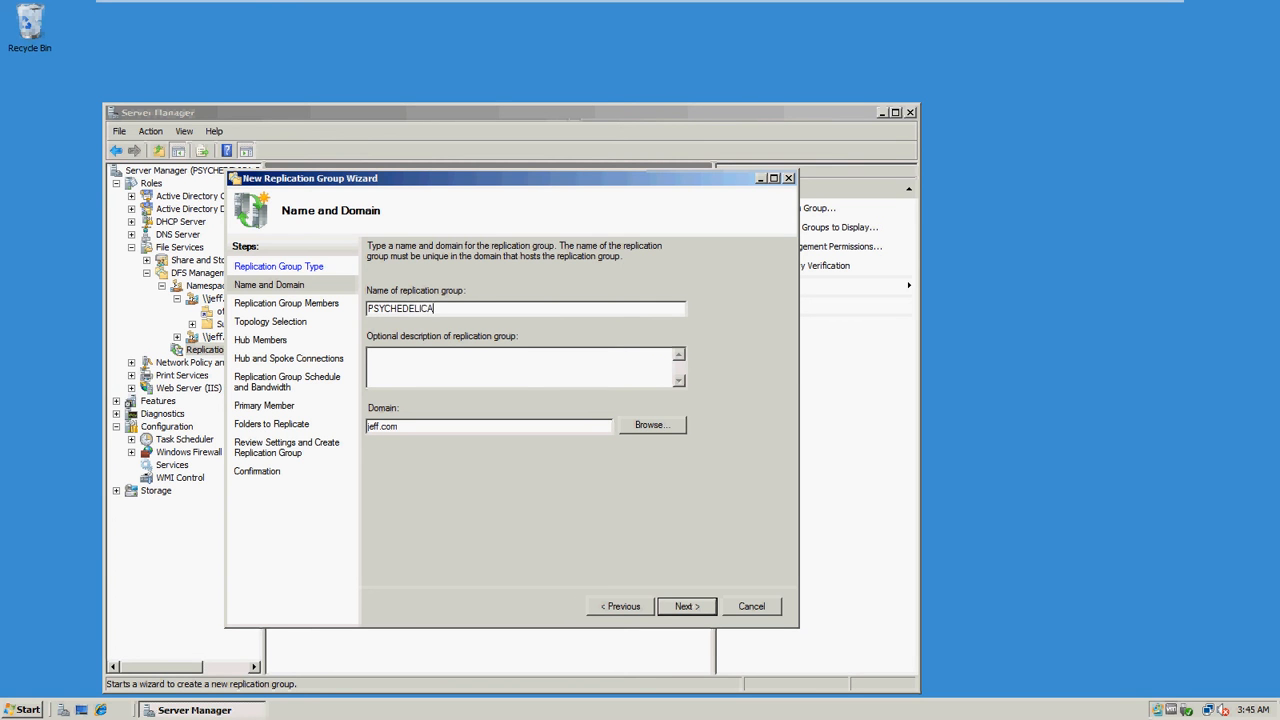
{"action": "type", "text": "-PC"}
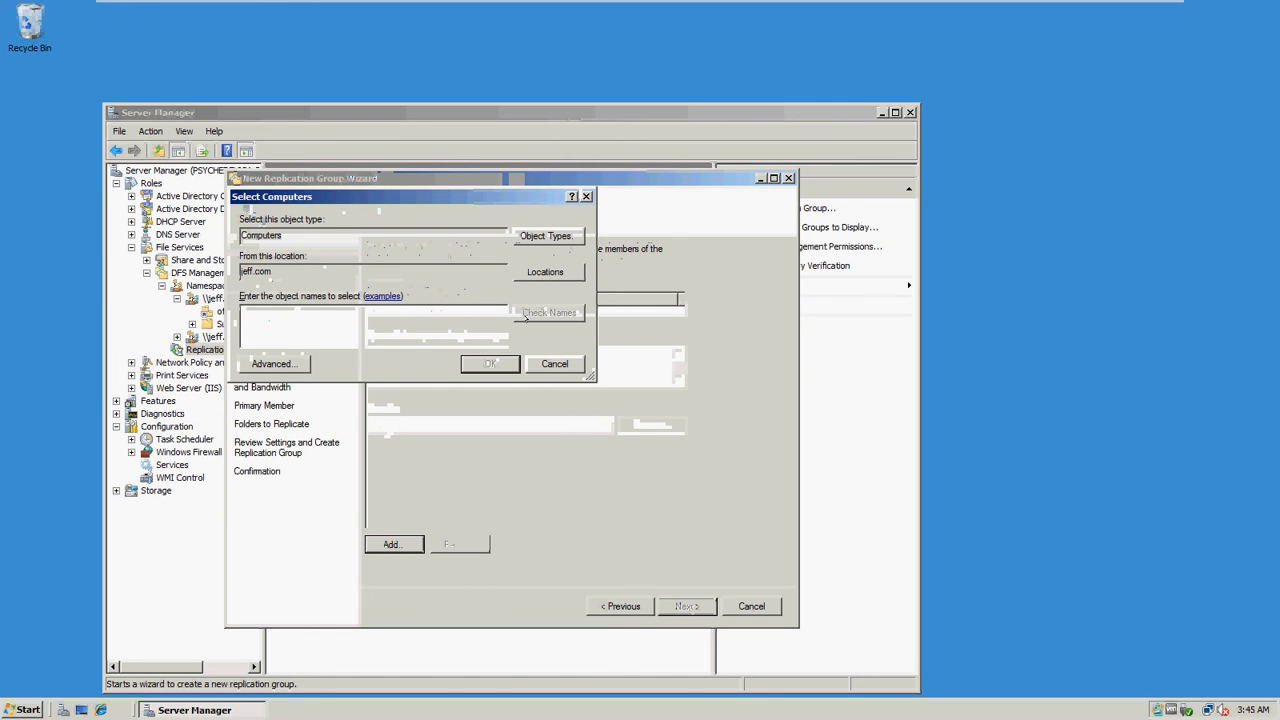
Enter PSYCHEDELICA-PC in Select Computers and add it as the first member.
{"action": "left_click", "coordinate": [272, 364]}
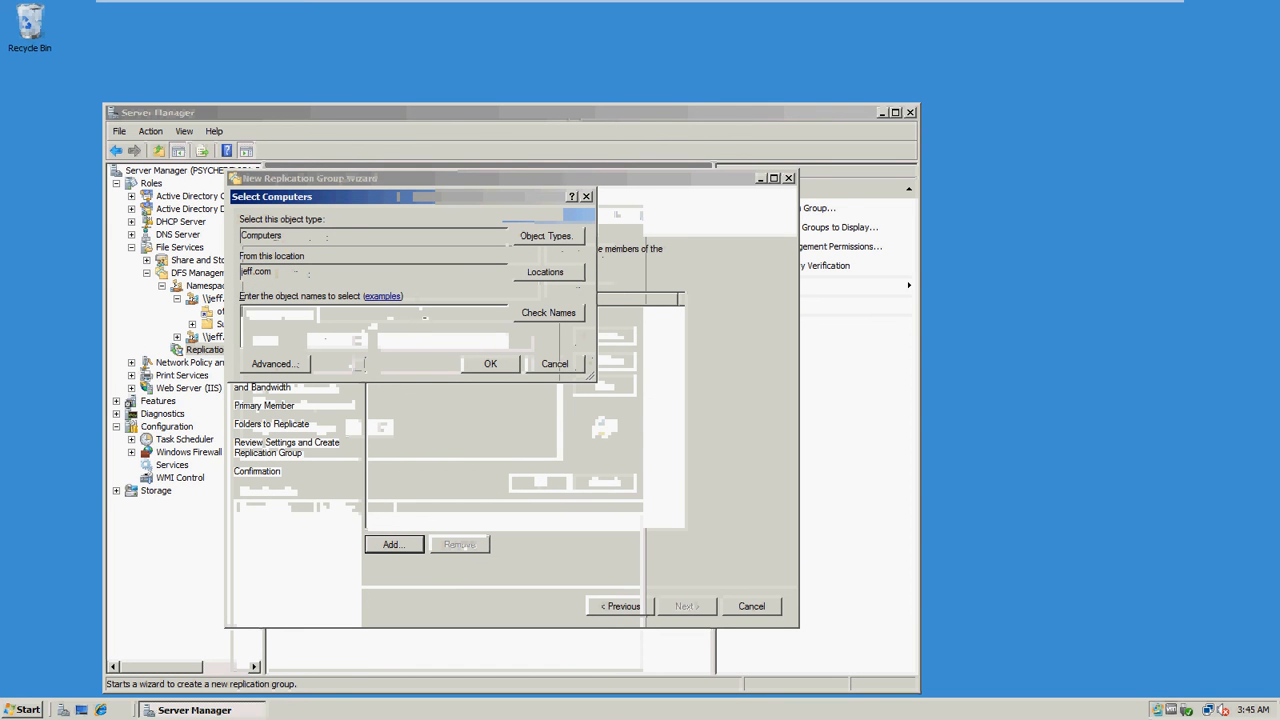
{"action": "type", "text": "PSYCHEDELICA-P"}
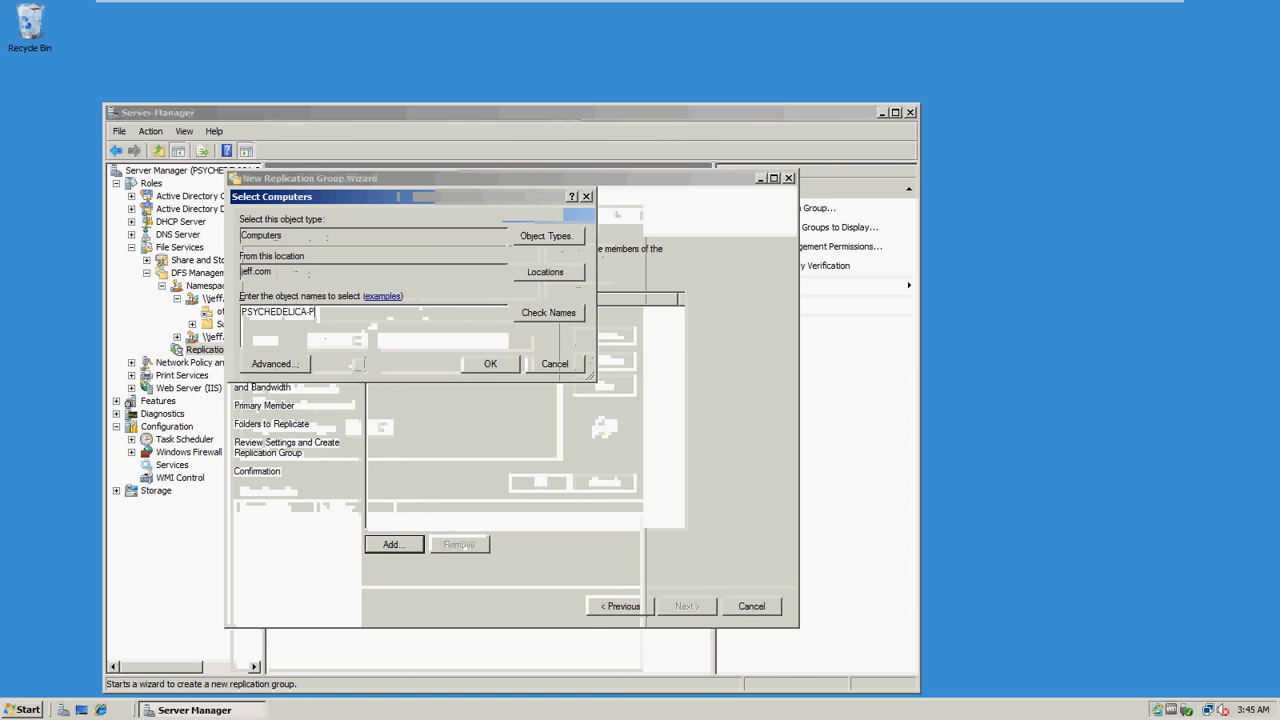
{"action": "type", "text": "C"}
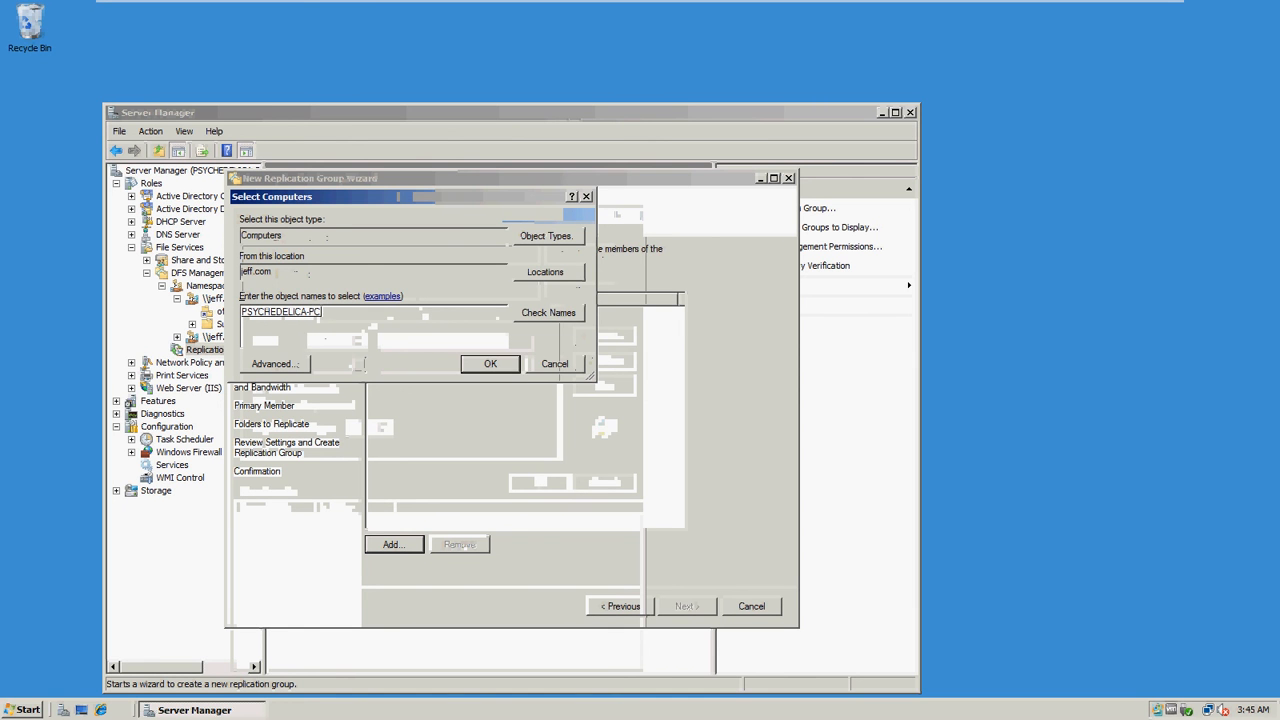
{"action": "left_click", "coordinate": [490, 364]}
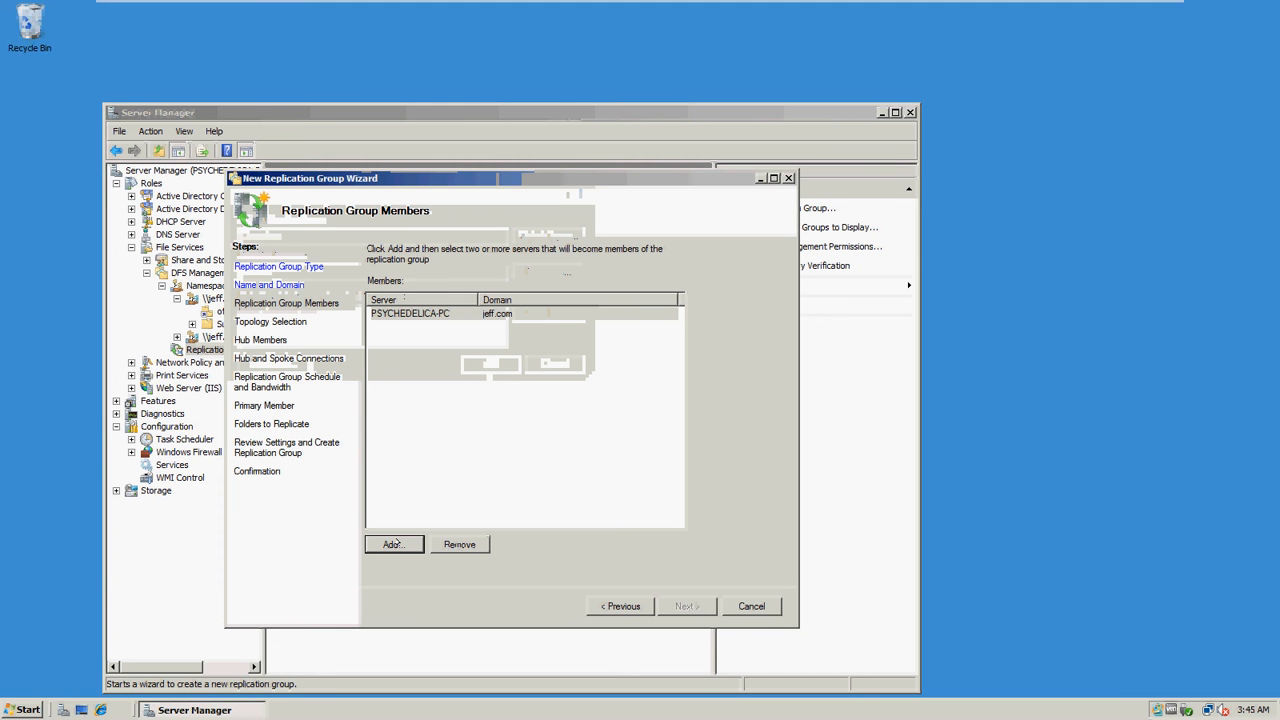
Add a second member by entering Psychedelica, checking names and picking PSYCHEDELICA.
{"action": "left_click", "coordinate": [392, 544]}
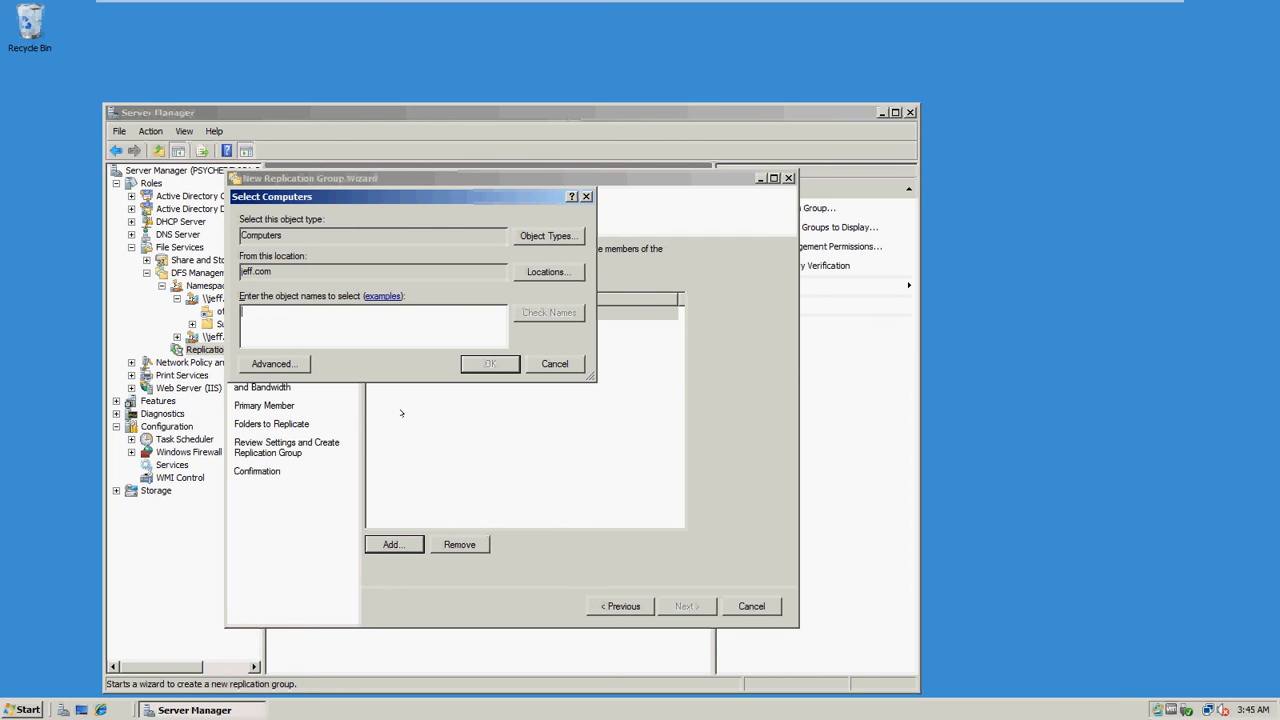
{"action": "type", "text": "Psyched"}
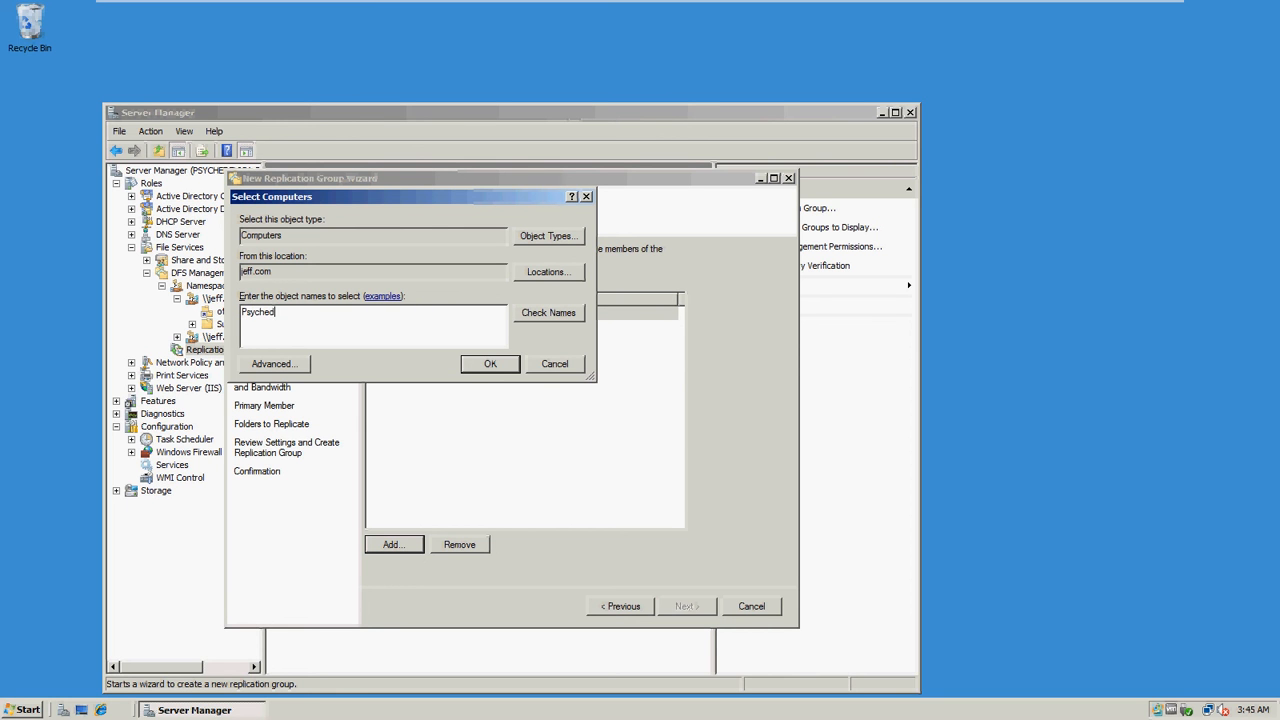
{"action": "type", "text": "elica"}
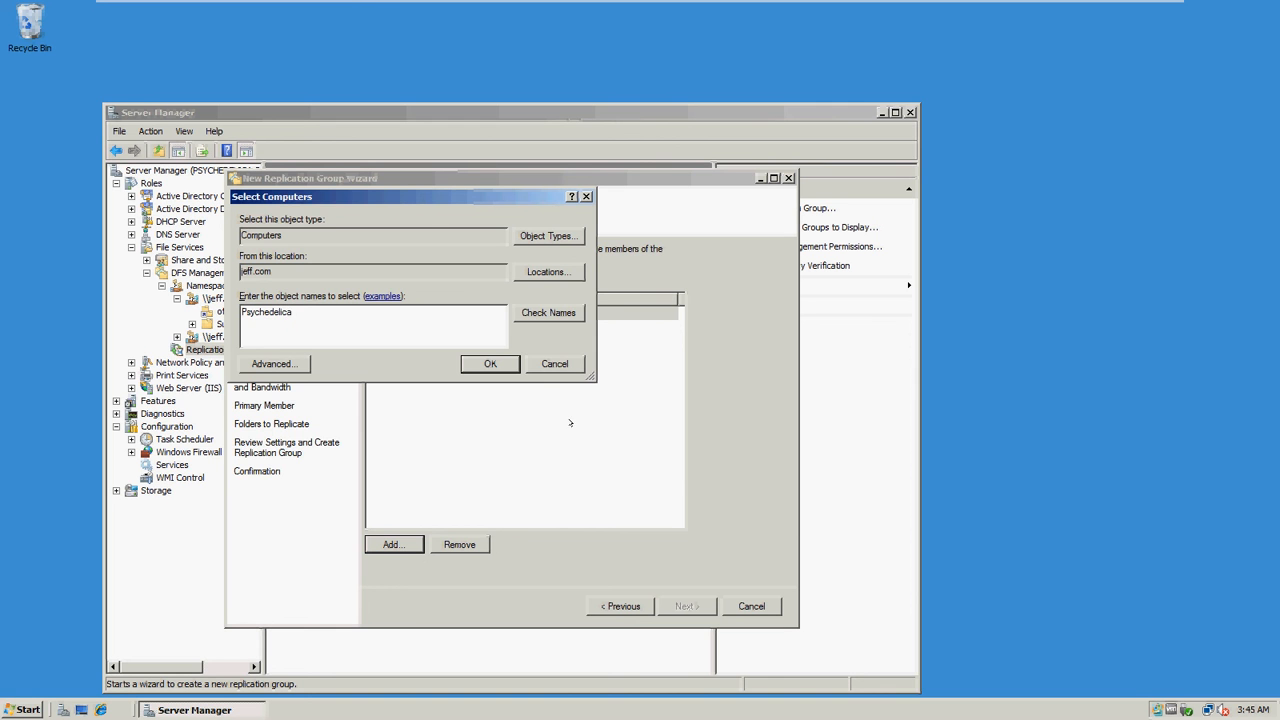
{"action": "left_click", "coordinate": [548, 312]}
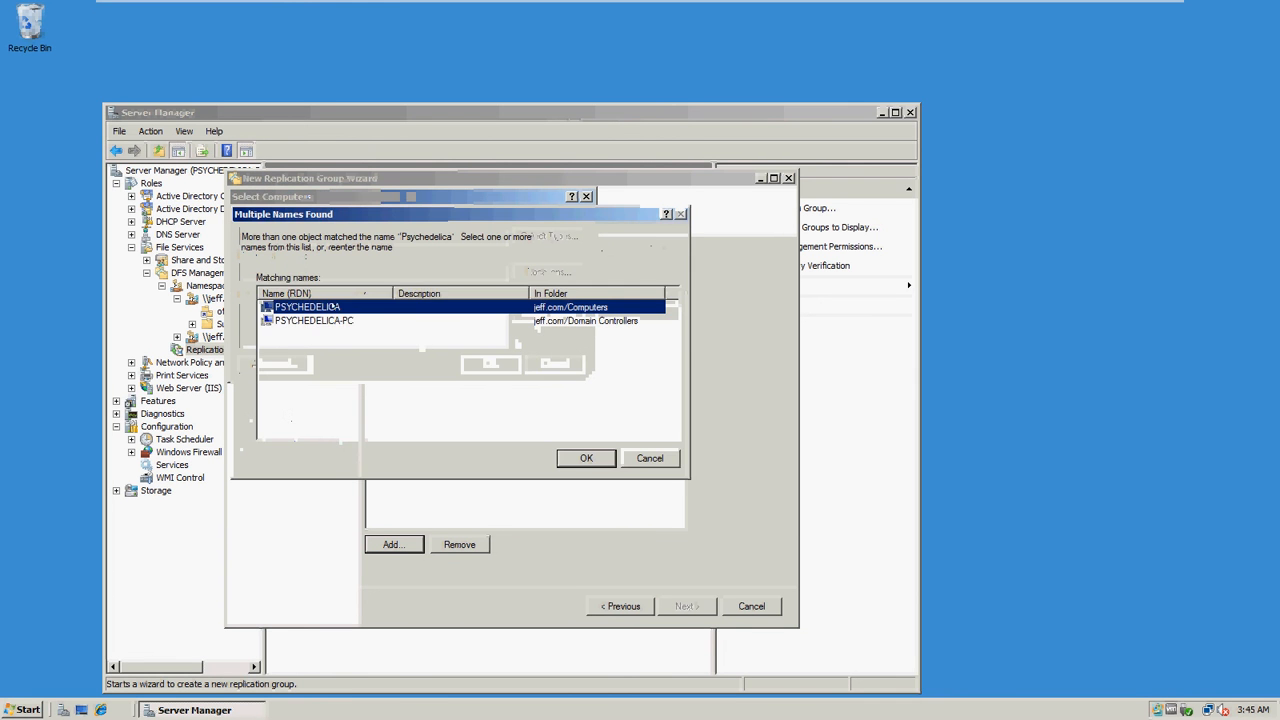
{"action": "left_click", "coordinate": [586, 458]}
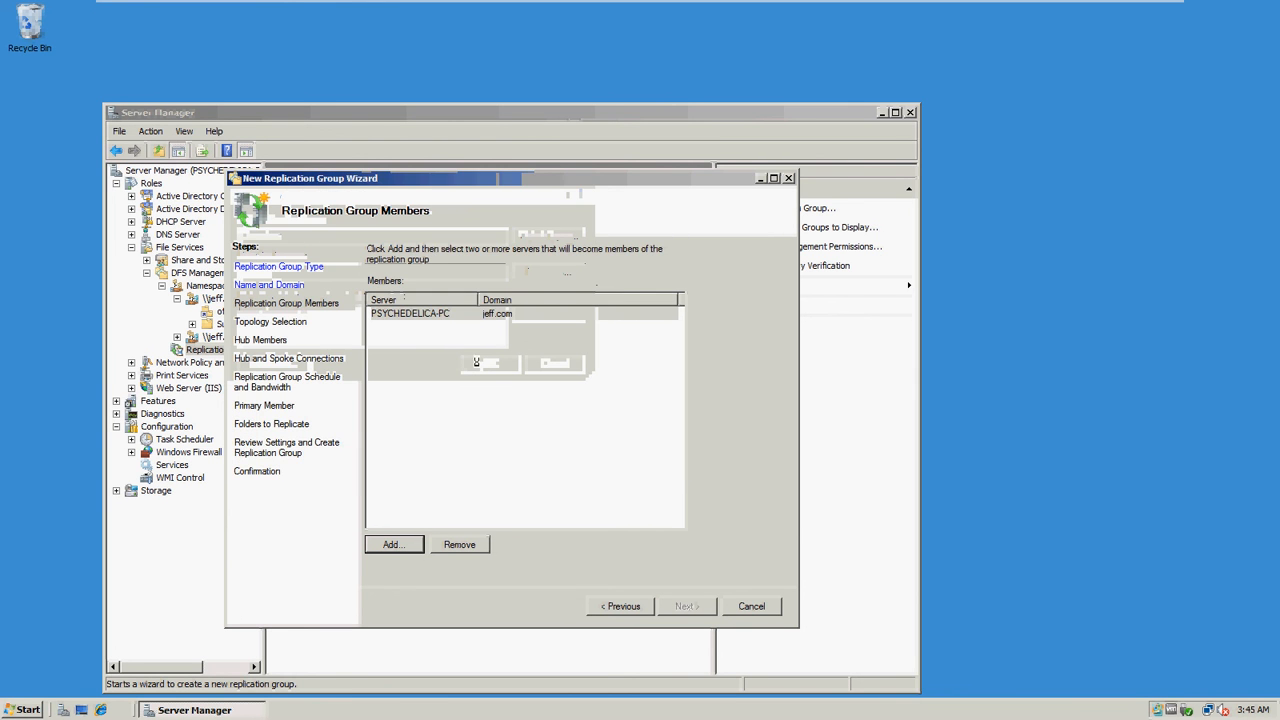
{"action": "mouse_move", "coordinate": [516, 520]}
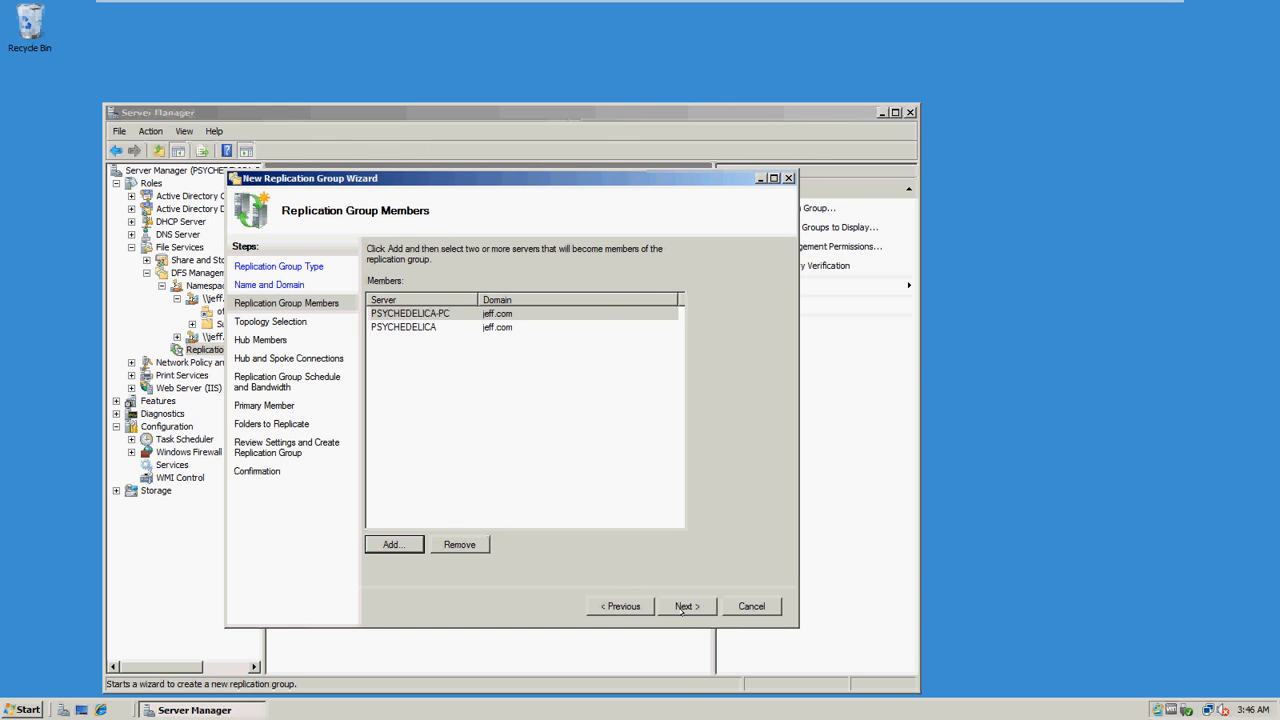
Acknowledge the replication service notice and continue with Full mesh topology.
{"action": "left_click", "coordinate": [686, 606]}
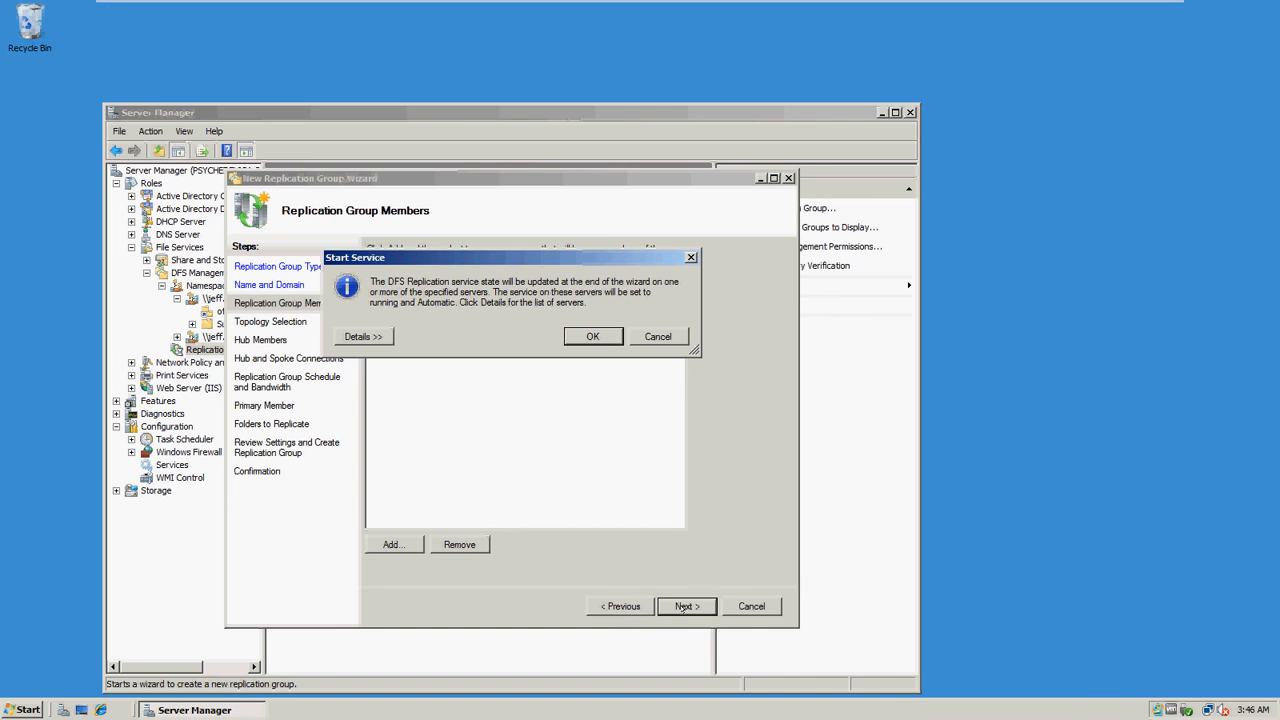
{"action": "left_click", "coordinate": [592, 336]}
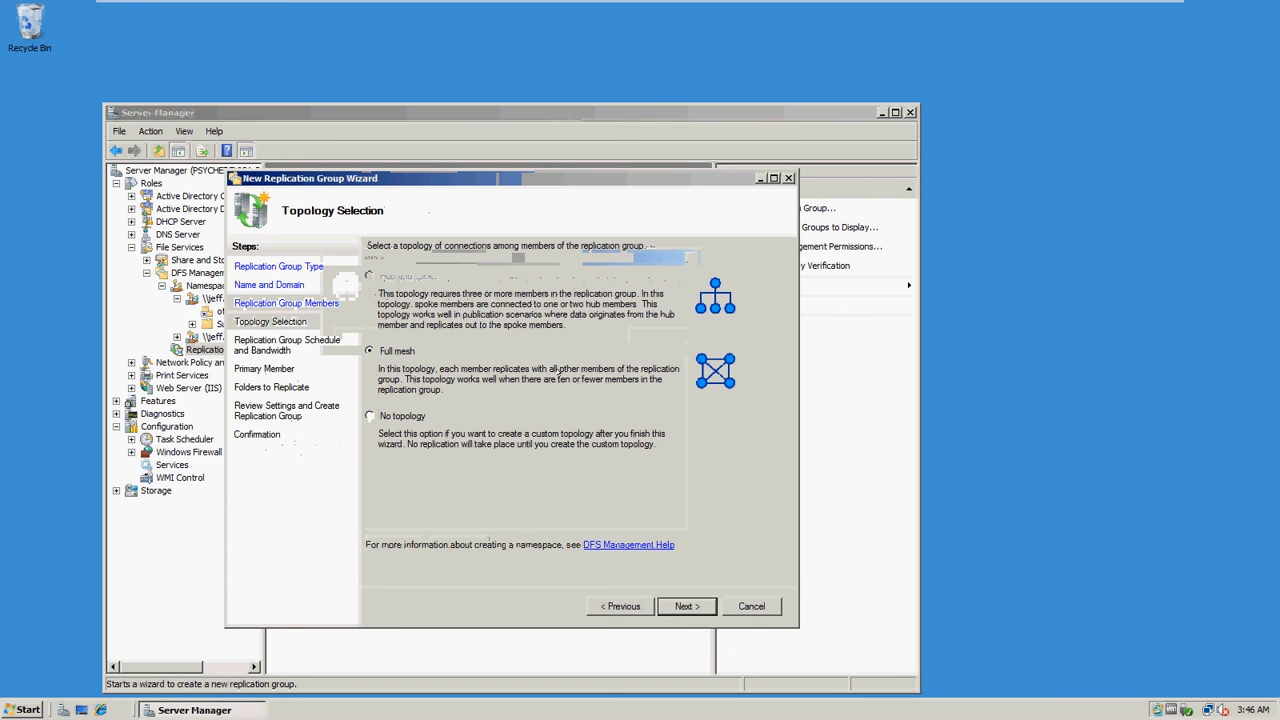
{"action": "mouse_move", "coordinate": [558, 374]}
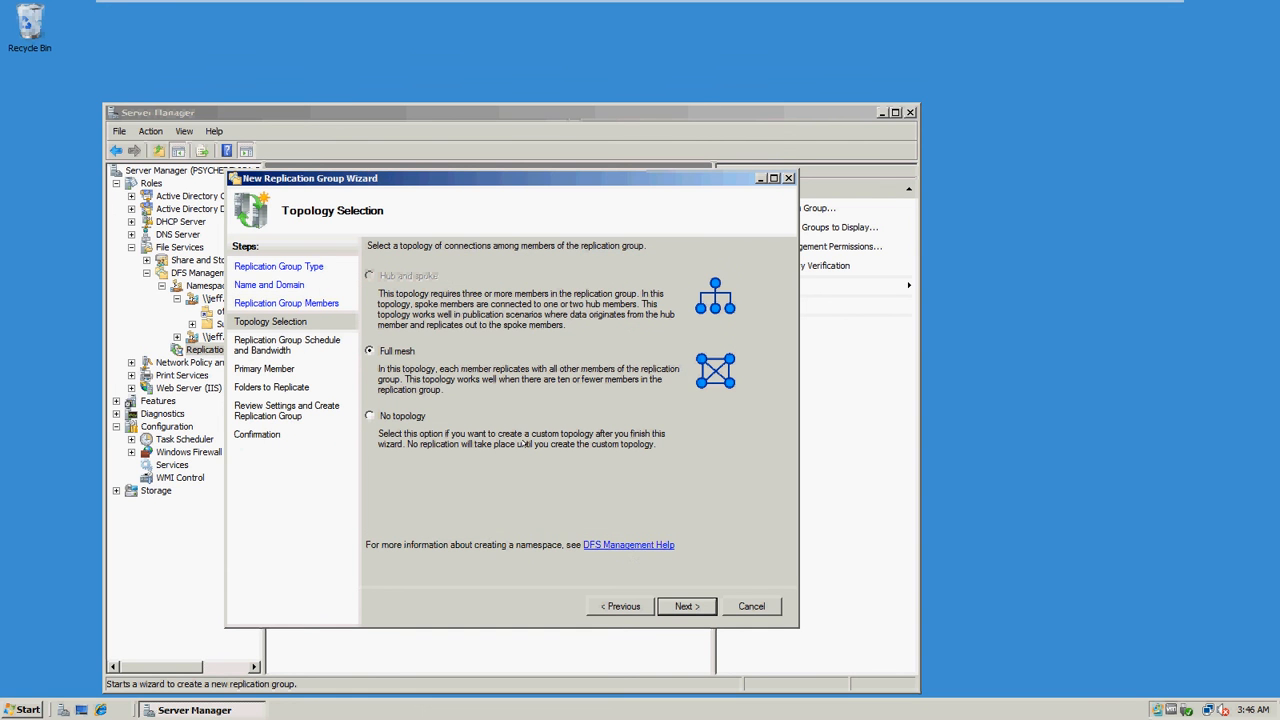
{"action": "mouse_move", "coordinate": [672, 606]}
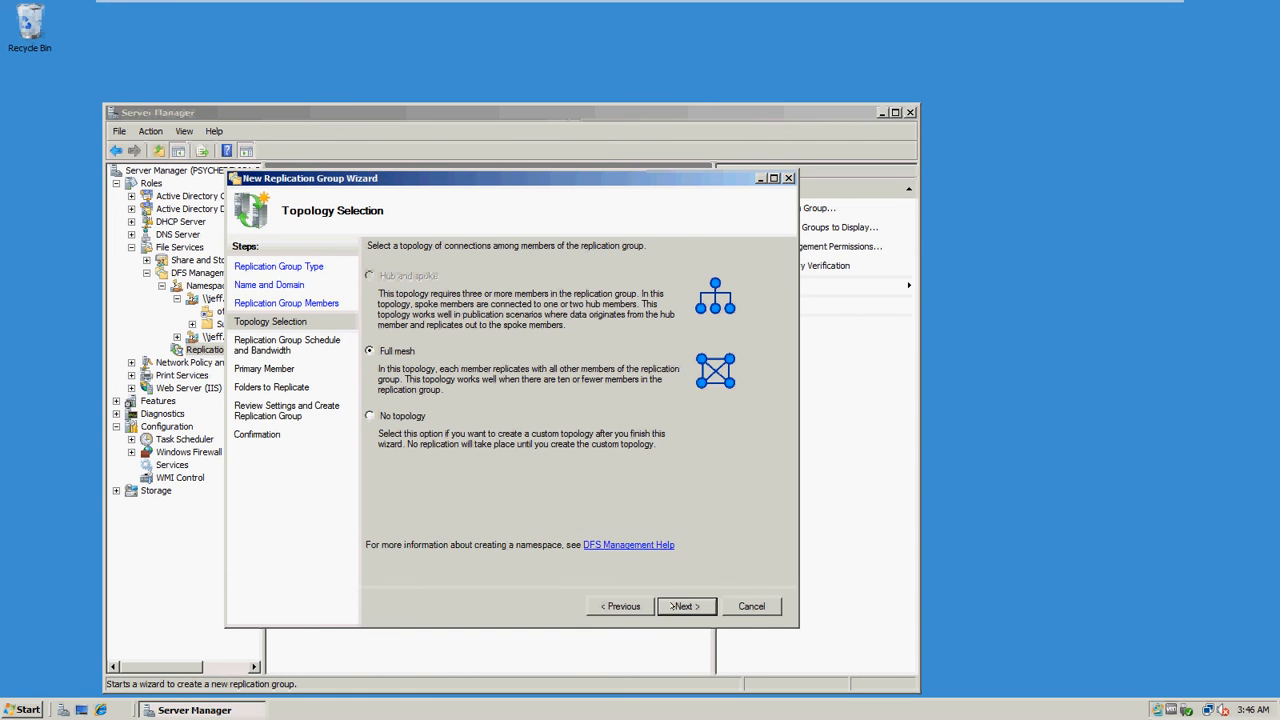
{"action": "left_click", "coordinate": [684, 606]}
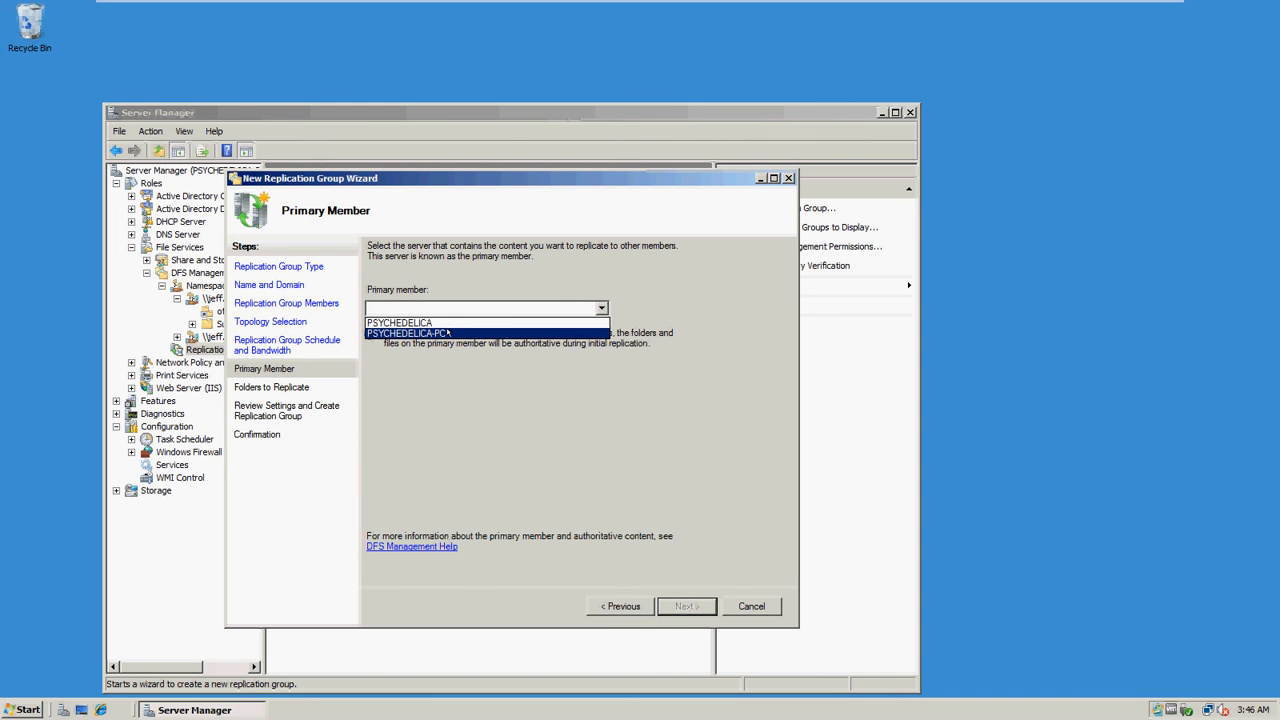
Choose PSYCHEDELICA-PC from the Primary member dropdown and continue.
{"action": "left_click", "coordinate": [398, 322]}
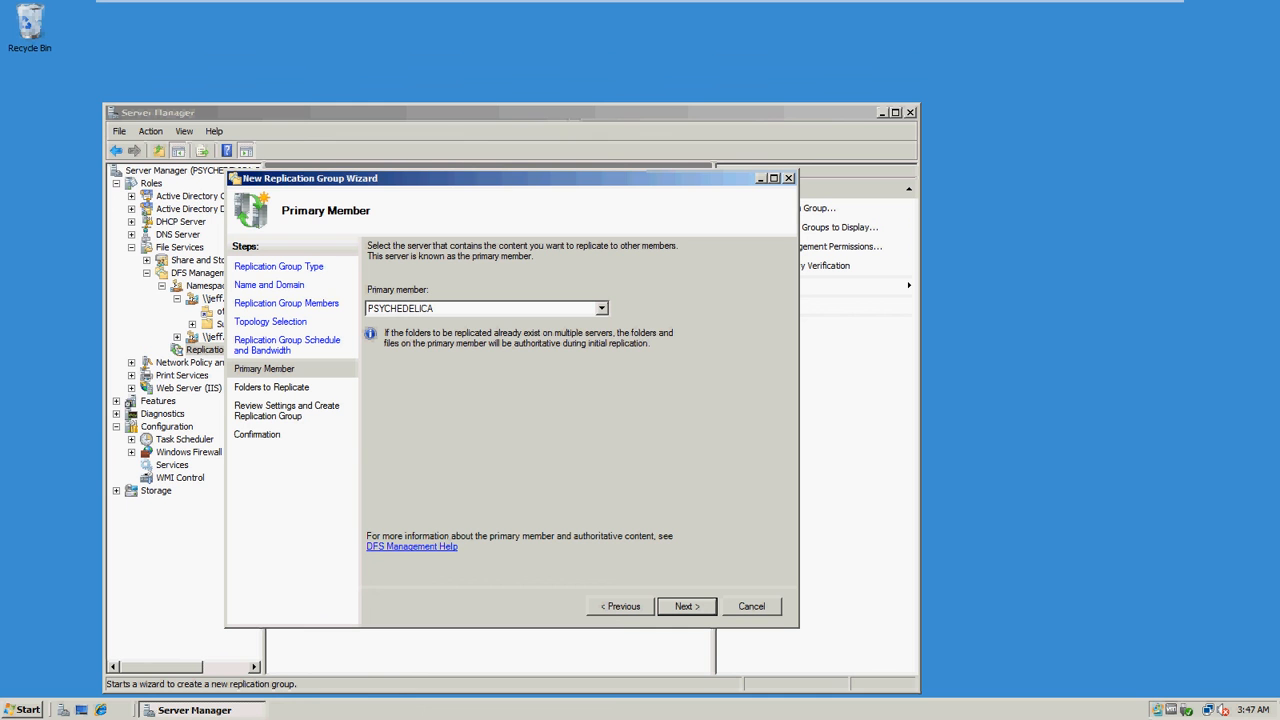
{"action": "mouse_move", "coordinate": [680, 530]}
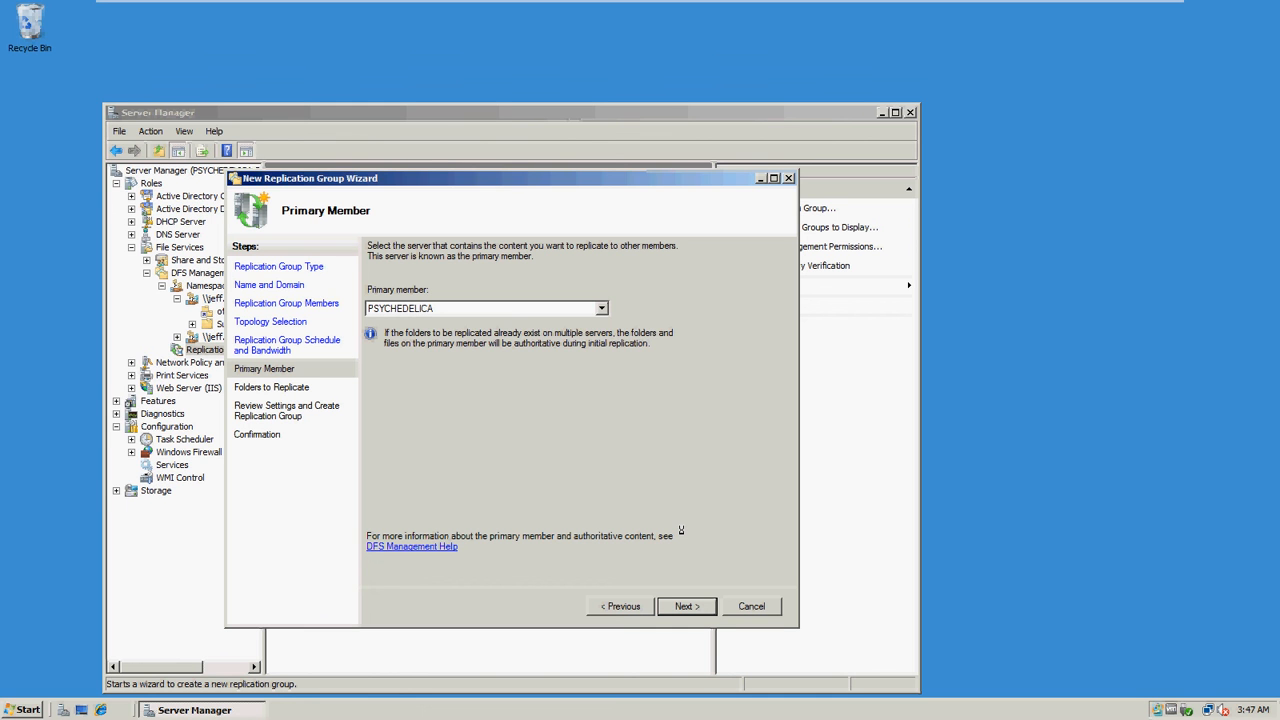
{"action": "left_click", "coordinate": [686, 606]}
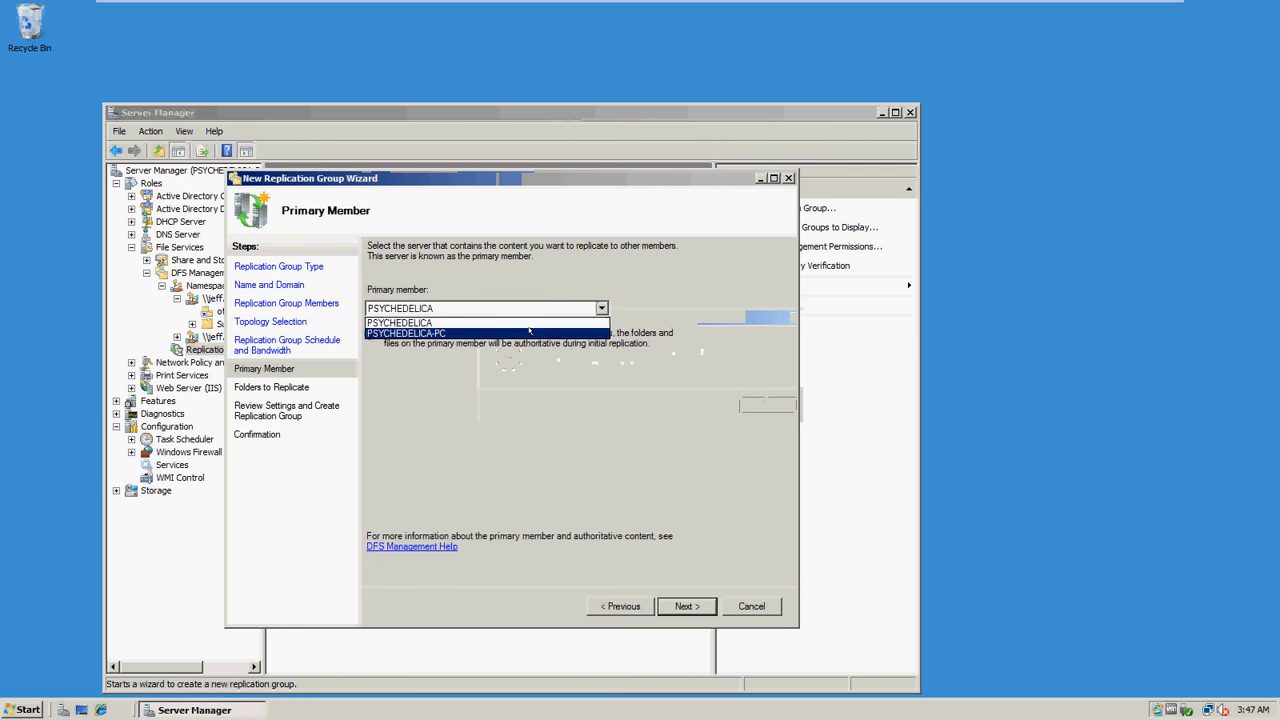
Browse C$ > 70642 > Chapter 7 and confirm SCAdmin as the folder to replicate.
{"action": "left_click", "coordinate": [684, 604]}
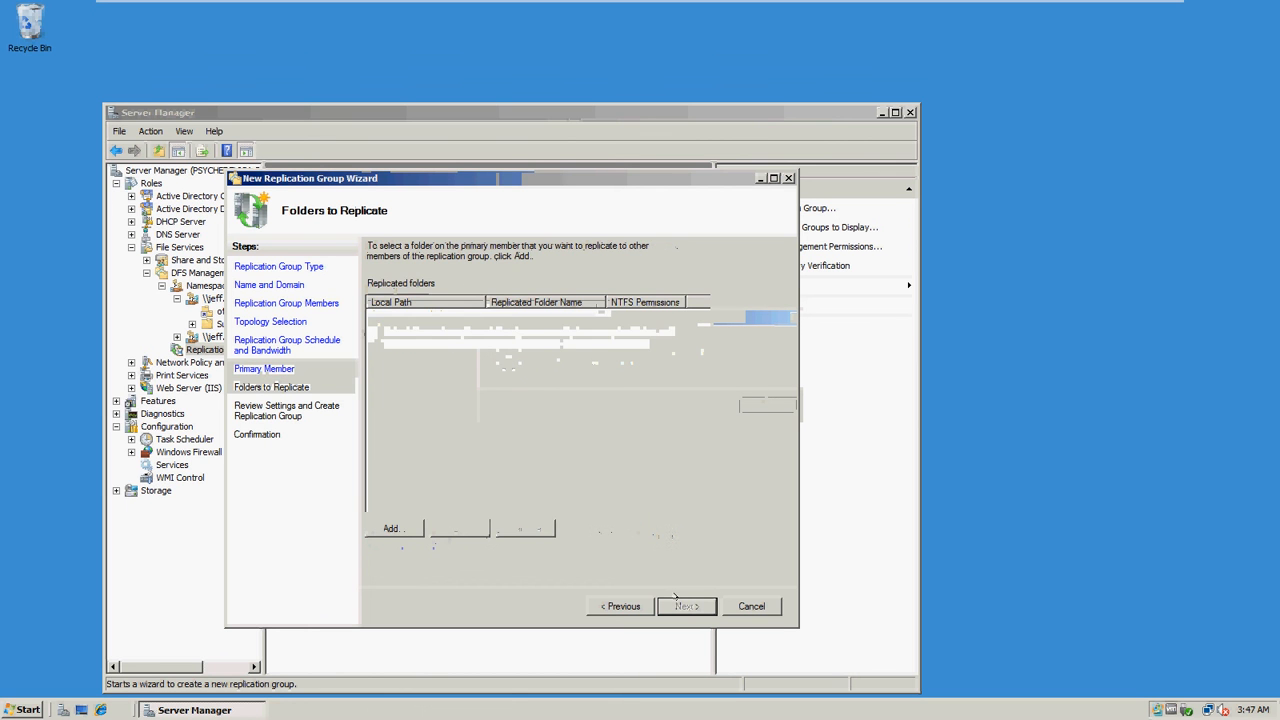
{"action": "mouse_move", "coordinate": [390, 528]}
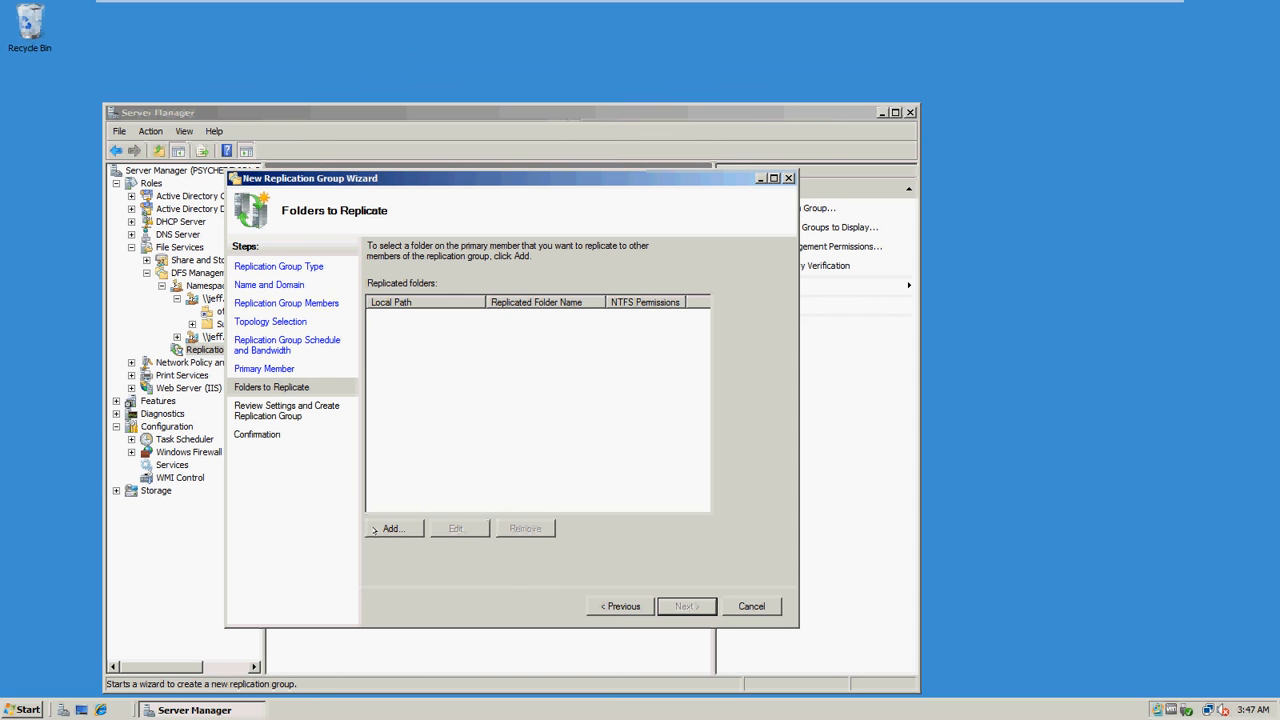
{"action": "left_click", "coordinate": [392, 528]}
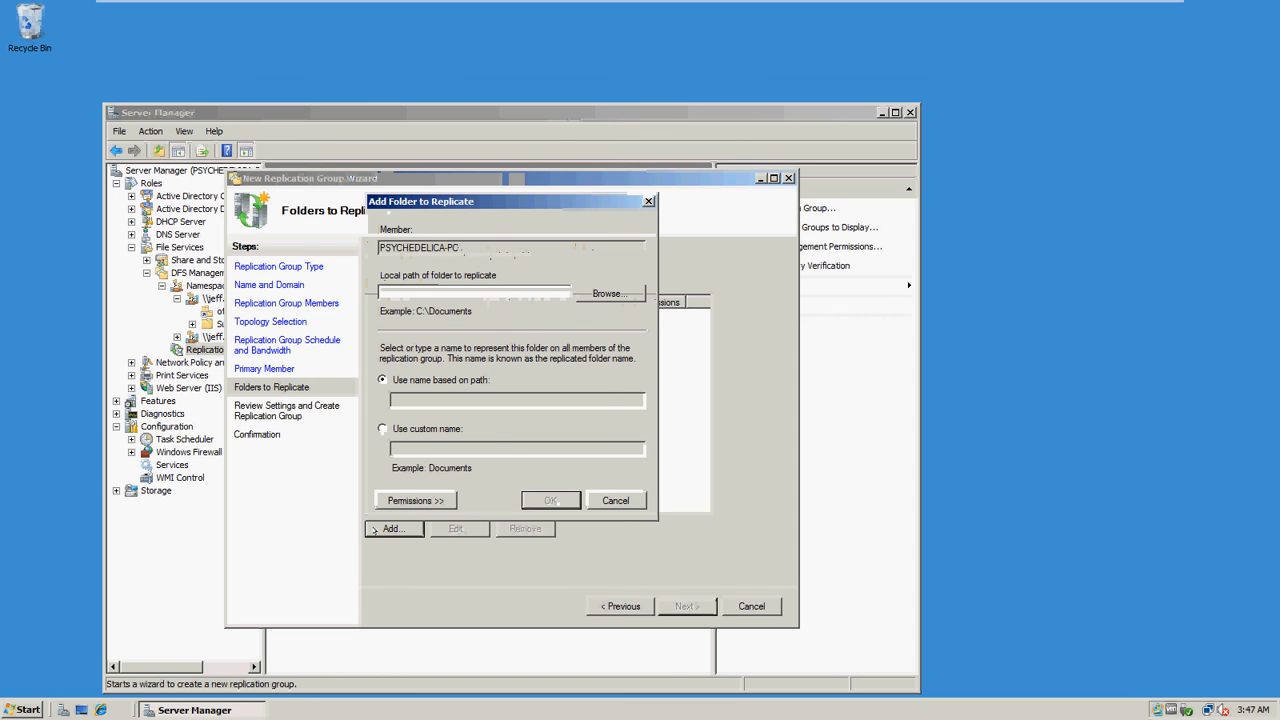
{"action": "left_click", "coordinate": [608, 292]}
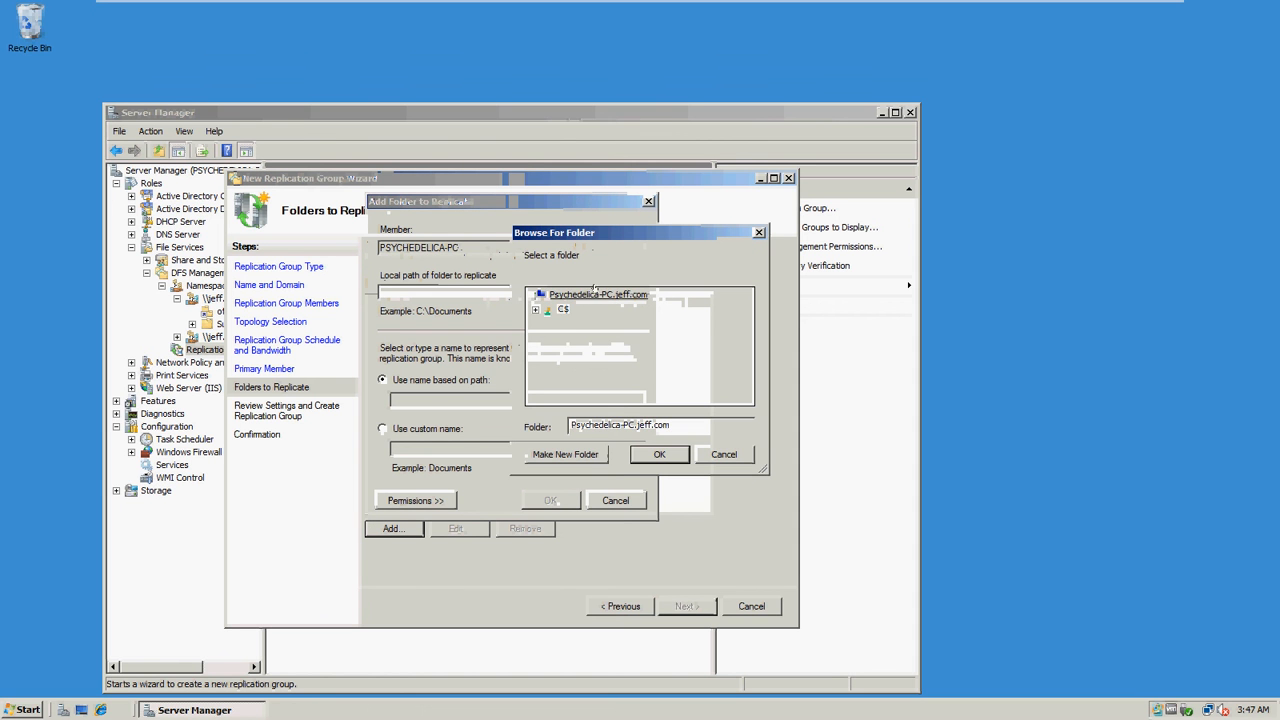
{"action": "left_click", "coordinate": [548, 308]}
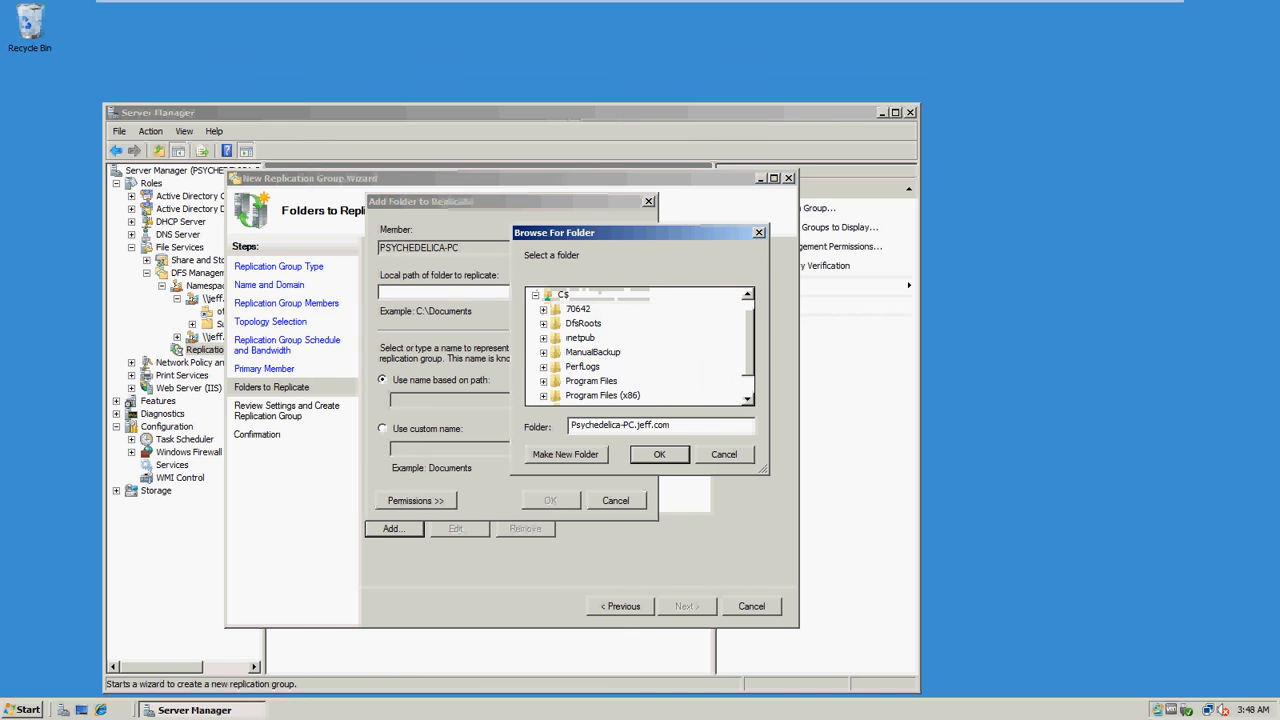
{"action": "scroll", "scroll_direction": "down", "scroll_amount": 3}
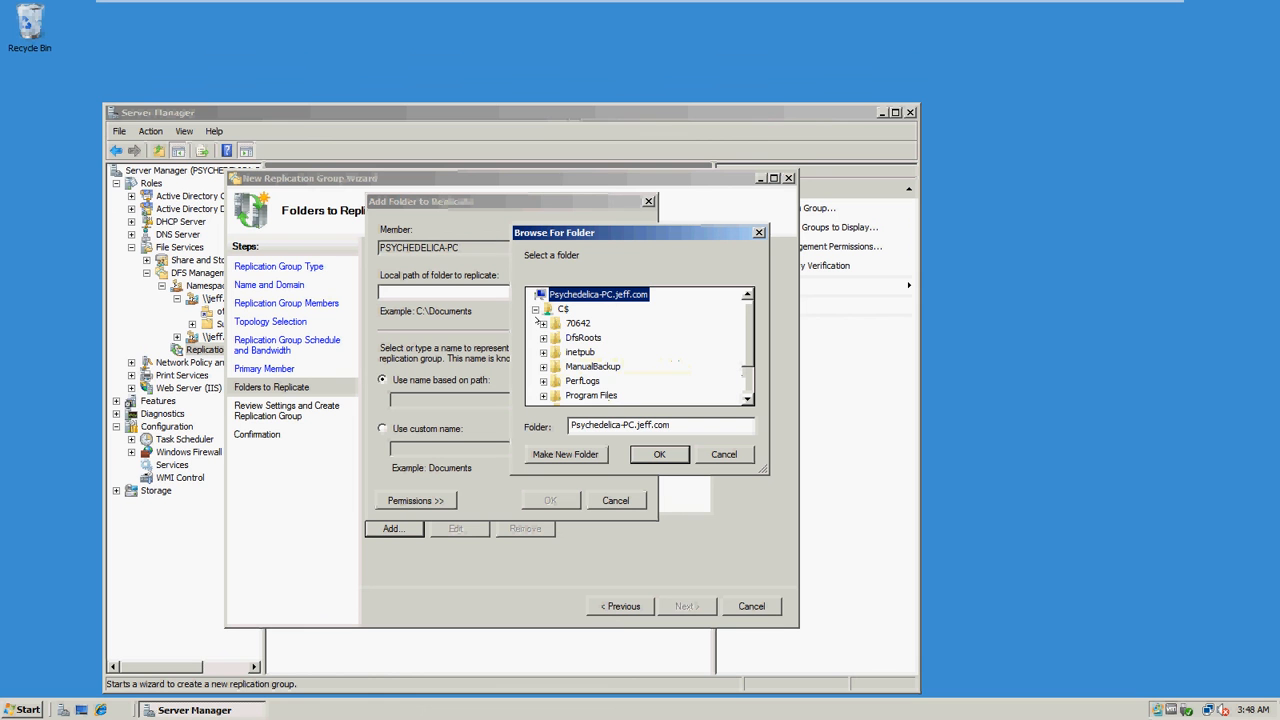
{"action": "left_click", "coordinate": [544, 324]}
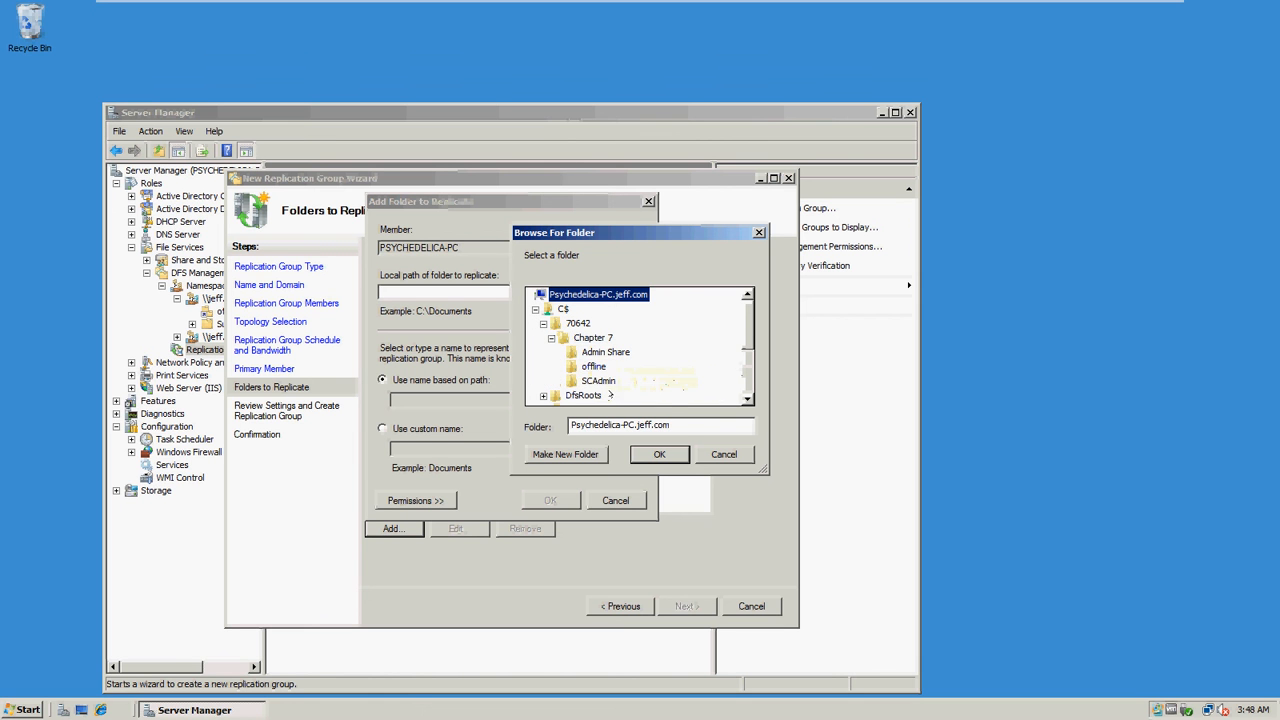
{"action": "left_click", "coordinate": [660, 454]}
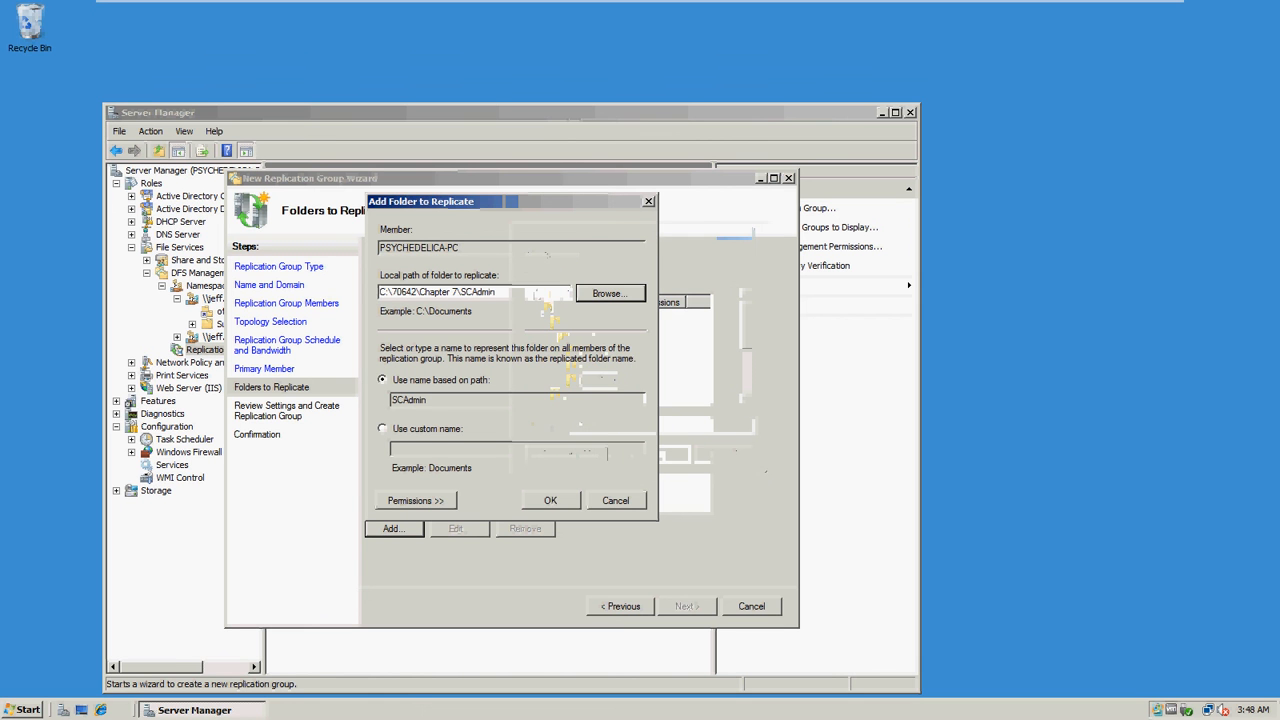
{"action": "left_click", "coordinate": [550, 500]}
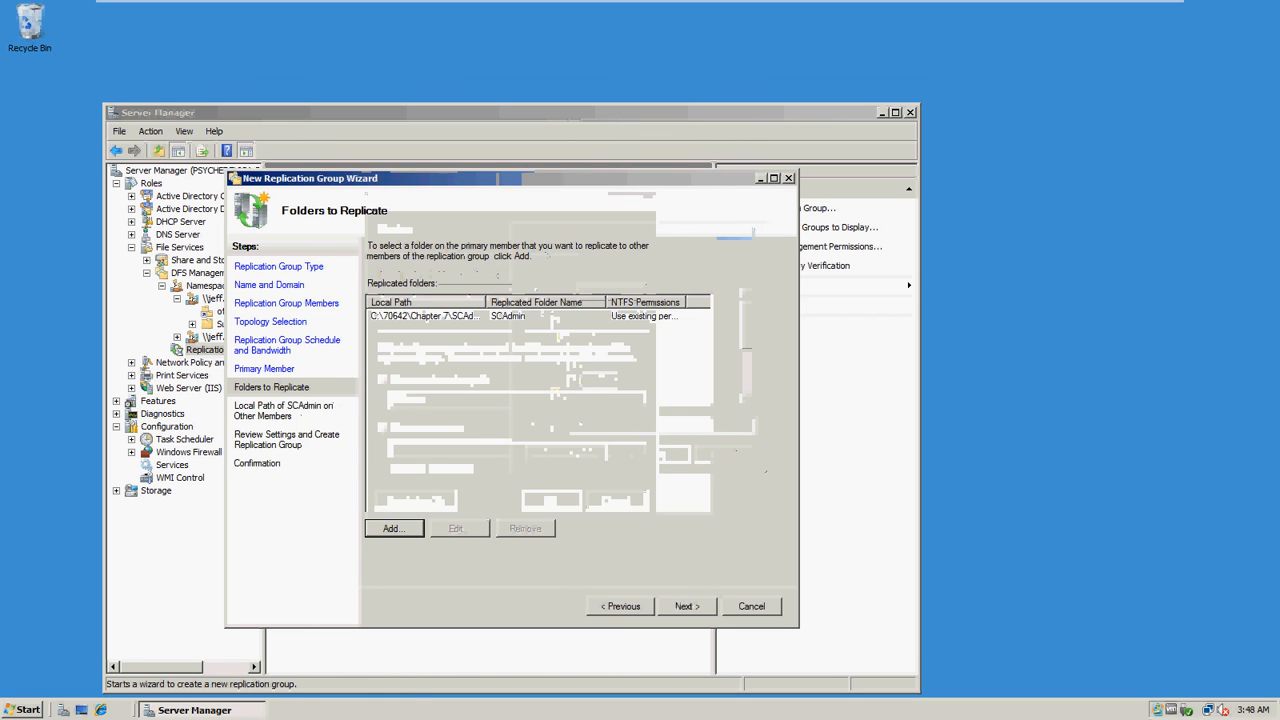
Leave SCAdmin disabled on PSYCHEDELICA, accept the warning, create the group and dismiss the delay notice.
{"action": "left_click", "coordinate": [684, 606]}
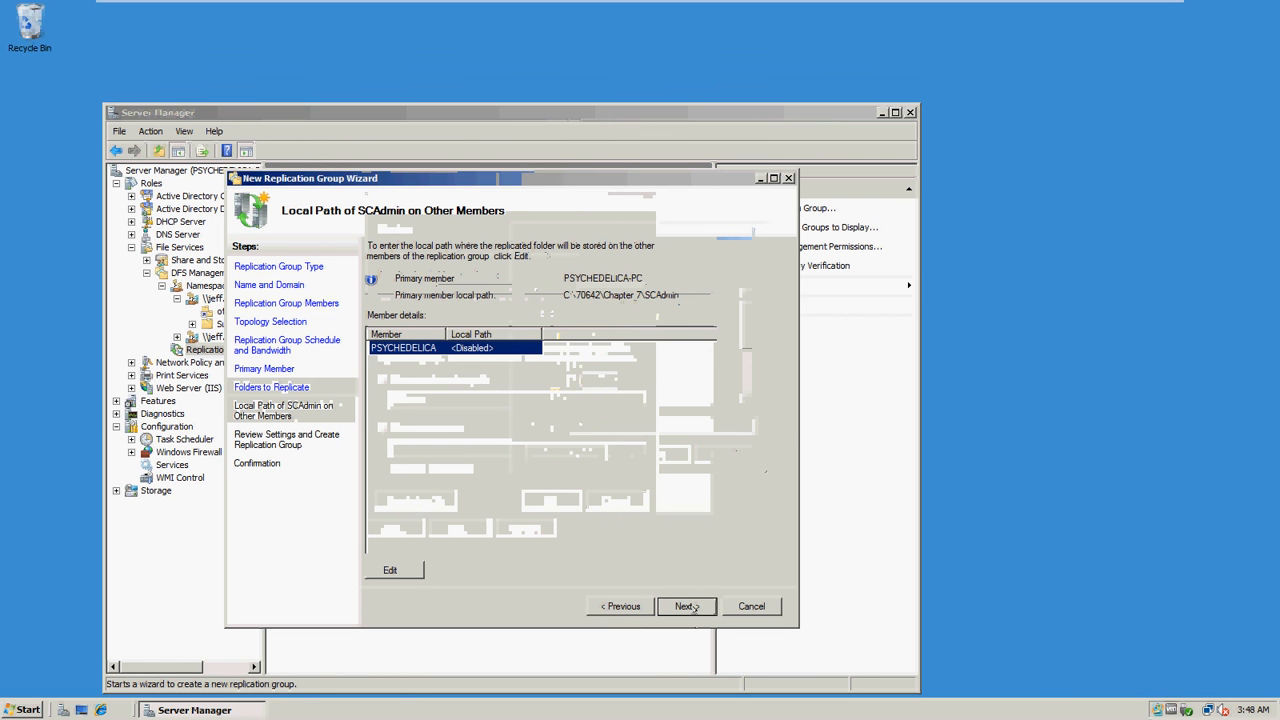
{"action": "left_click", "coordinate": [684, 606]}
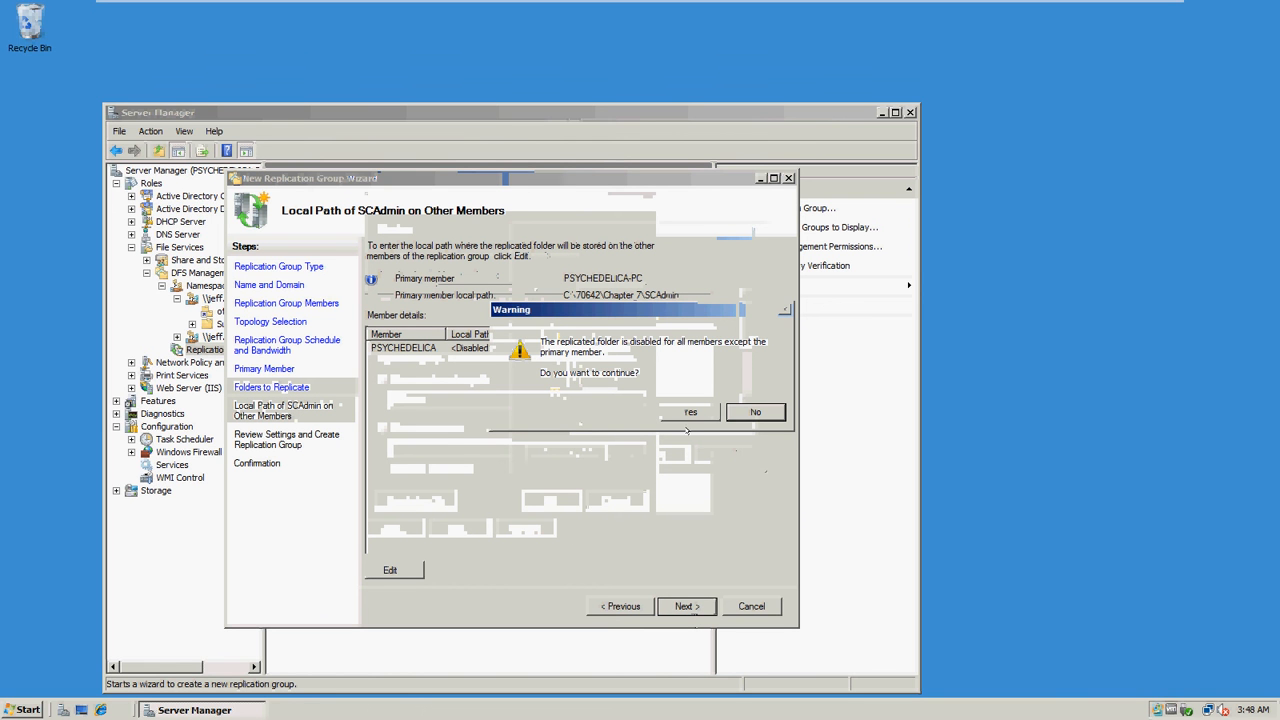
{"action": "left_click", "coordinate": [692, 412]}
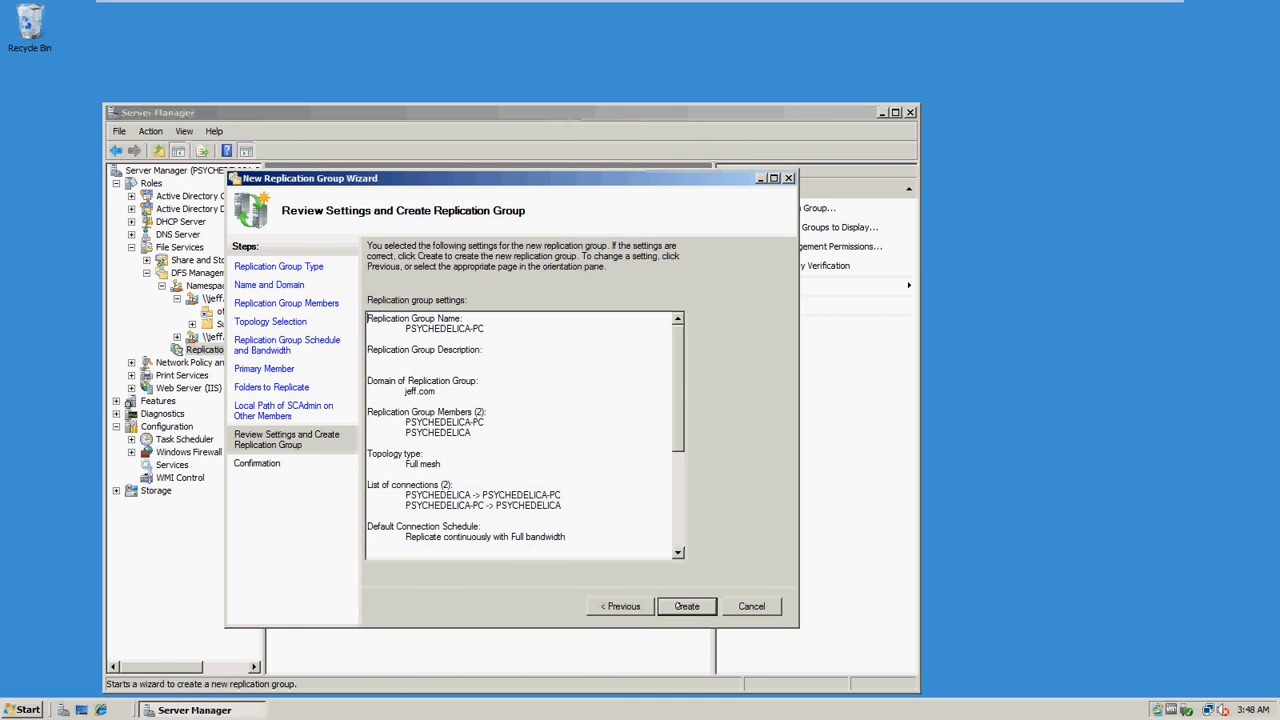
{"action": "left_click", "coordinate": [686, 606]}
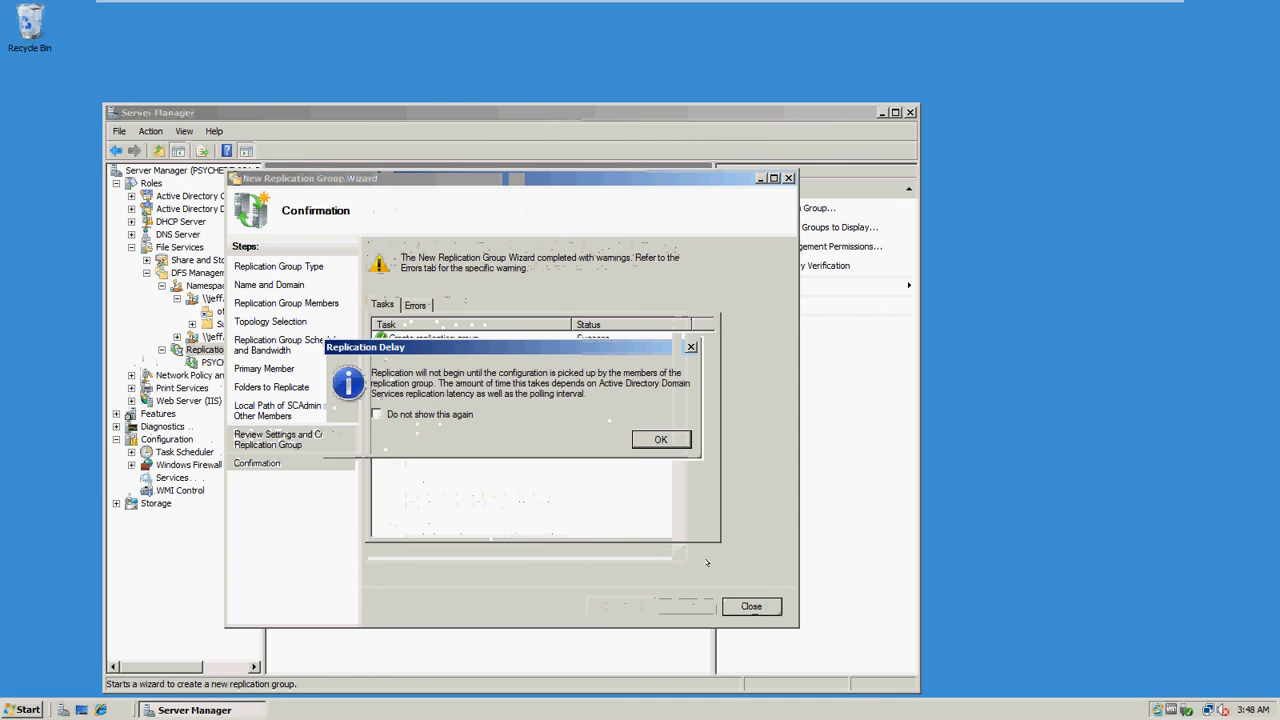
{"action": "left_click", "coordinate": [660, 440]}
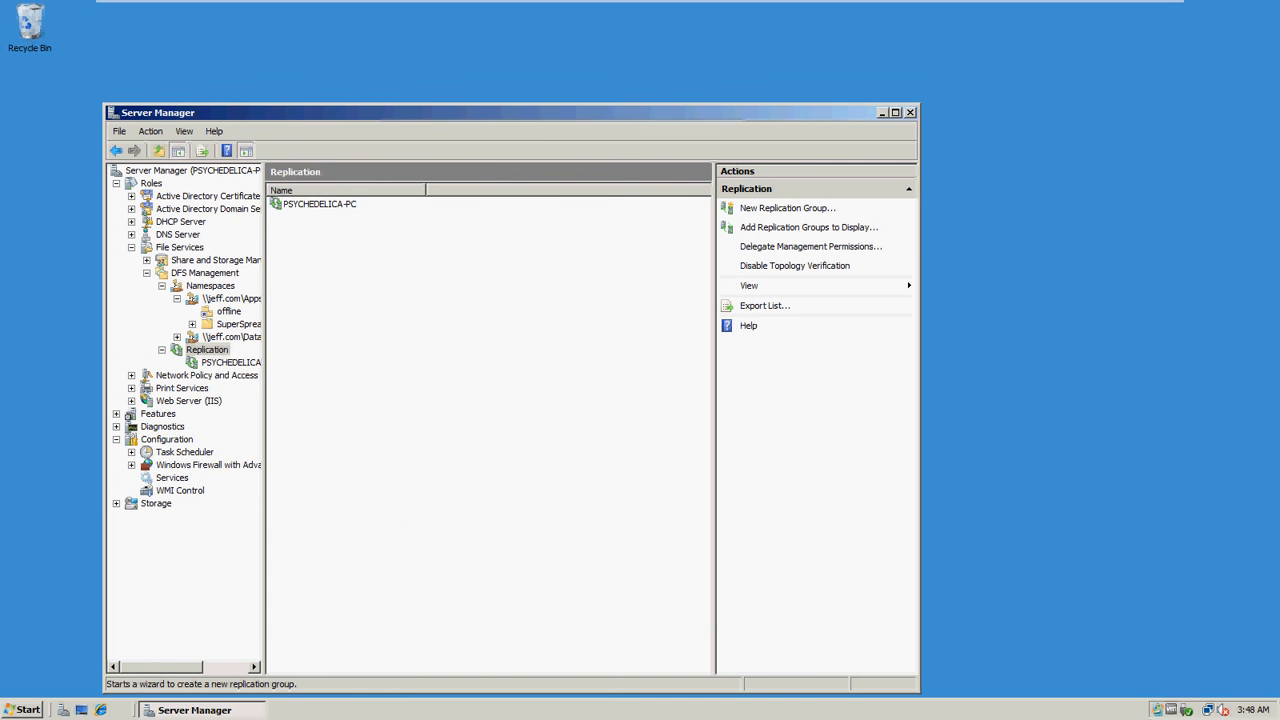
{"action": "mouse_move", "coordinate": [580, 374]}
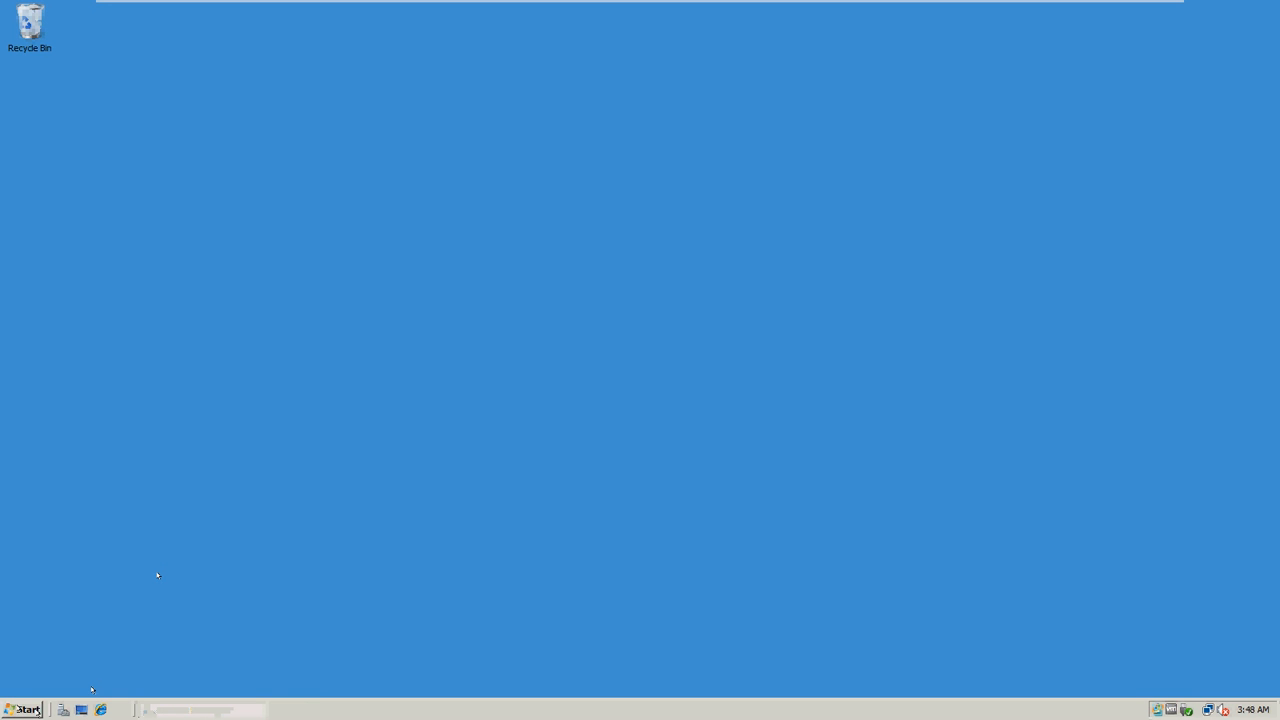
Launch a Windows Explorer window from the Quick Launch bar.
{"action": "left_click", "coordinate": [22, 708]}
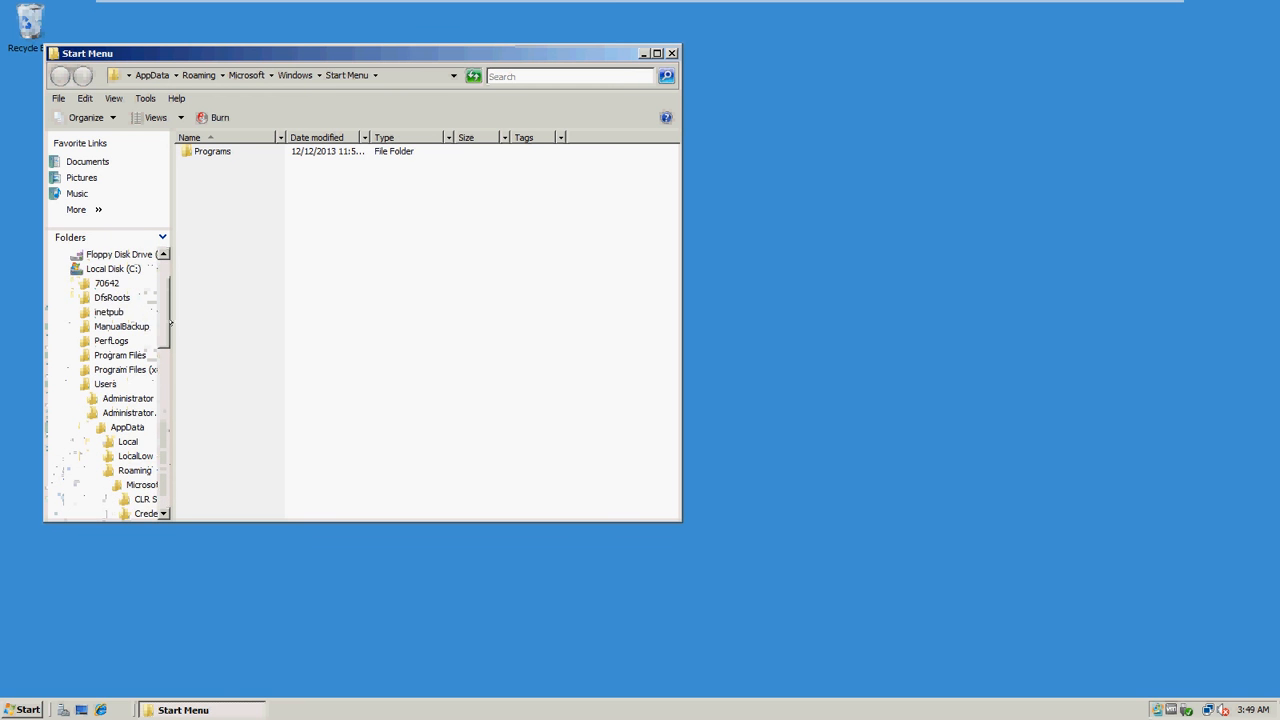
Browse to the empty C:\70642\Chapter 7\offline folder.
{"action": "left_click", "coordinate": [106, 284]}
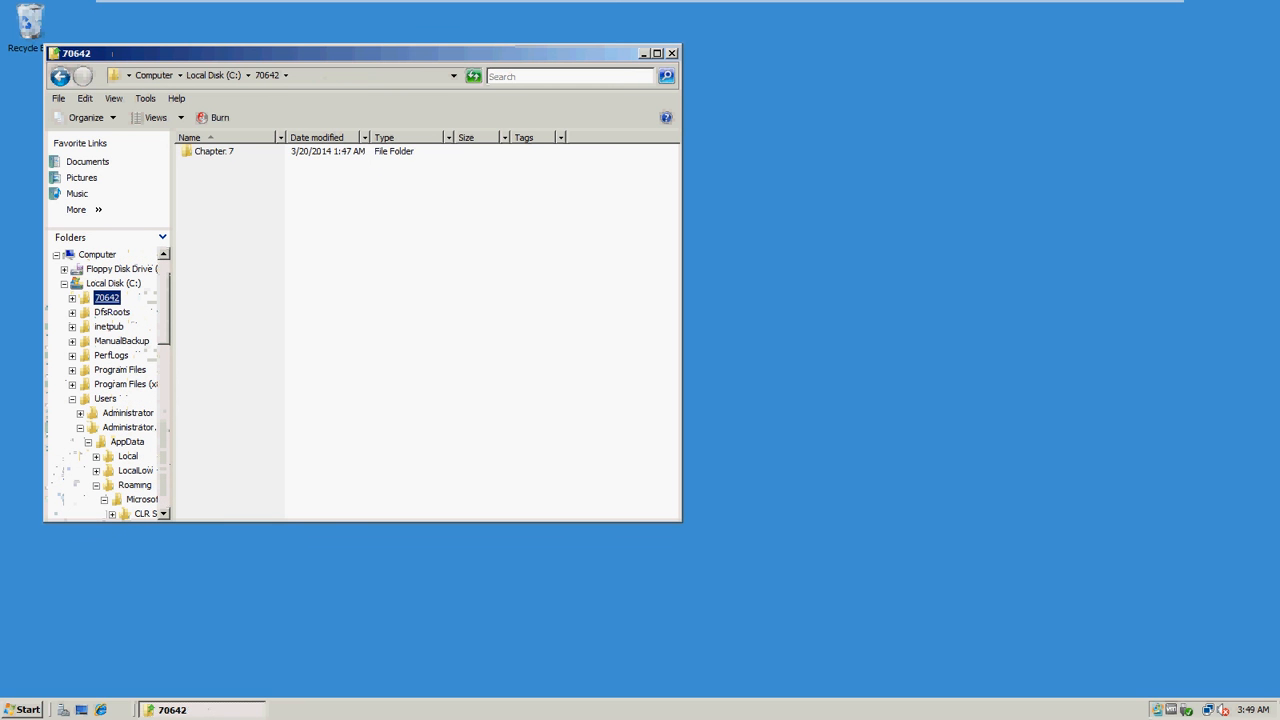
{"action": "left_click", "coordinate": [214, 152]}
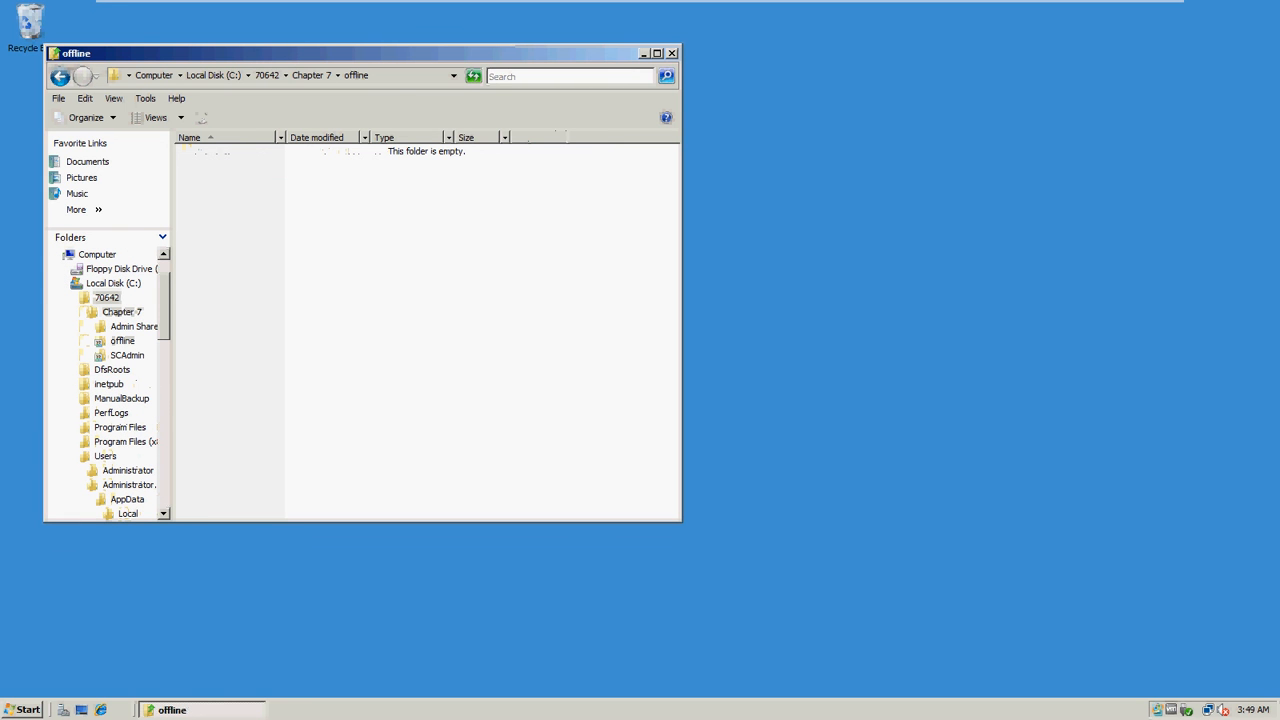
{"action": "mouse_move", "coordinate": [672, 76]}
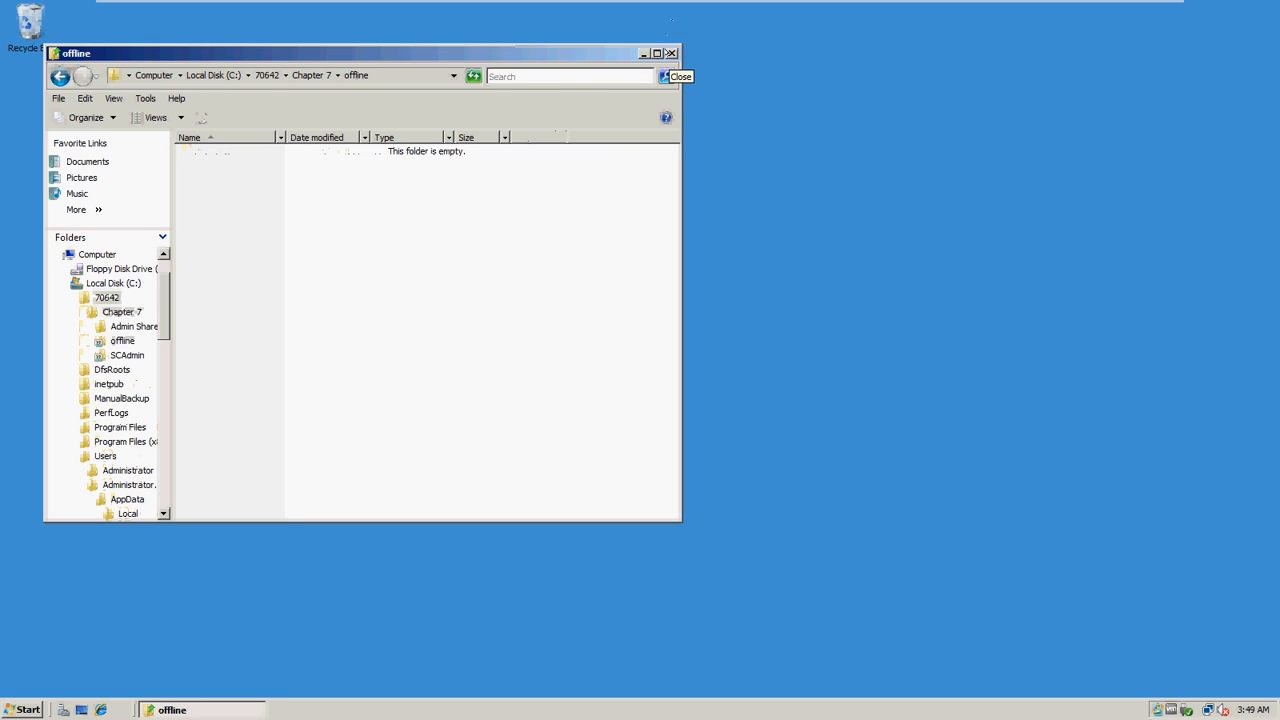